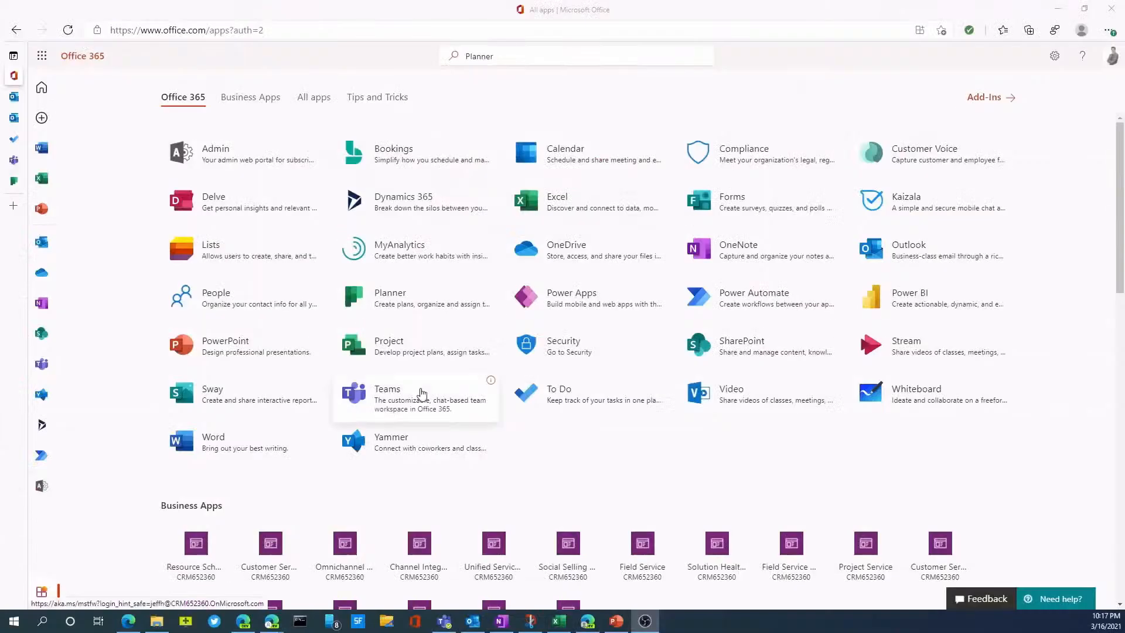
pyautogui.moveTo(422, 394)
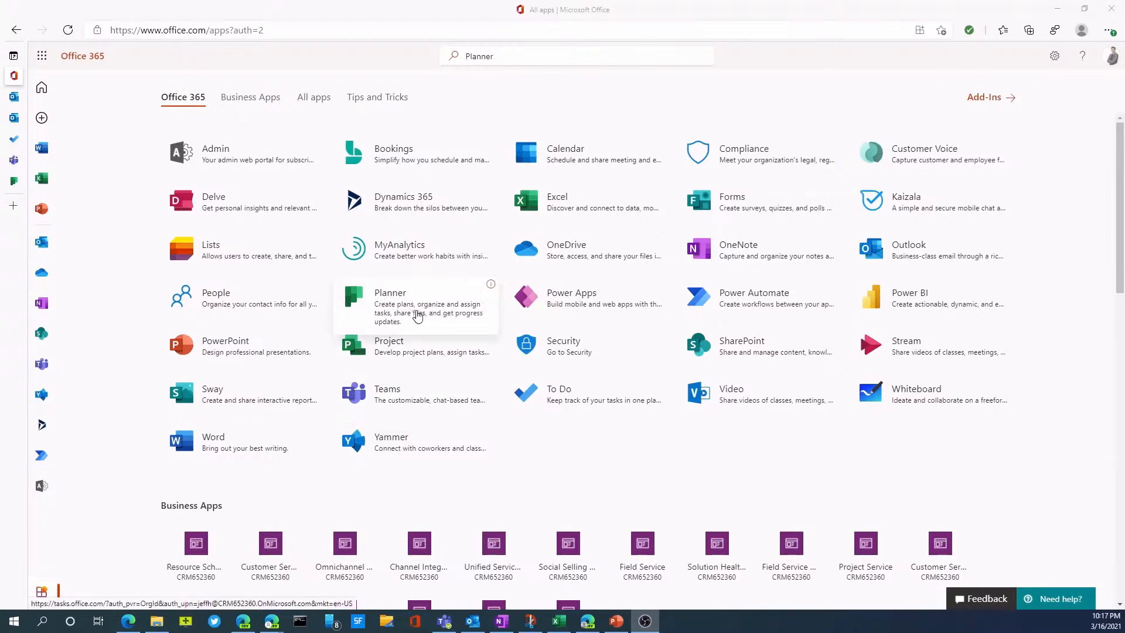
pyautogui.moveTo(406, 318)
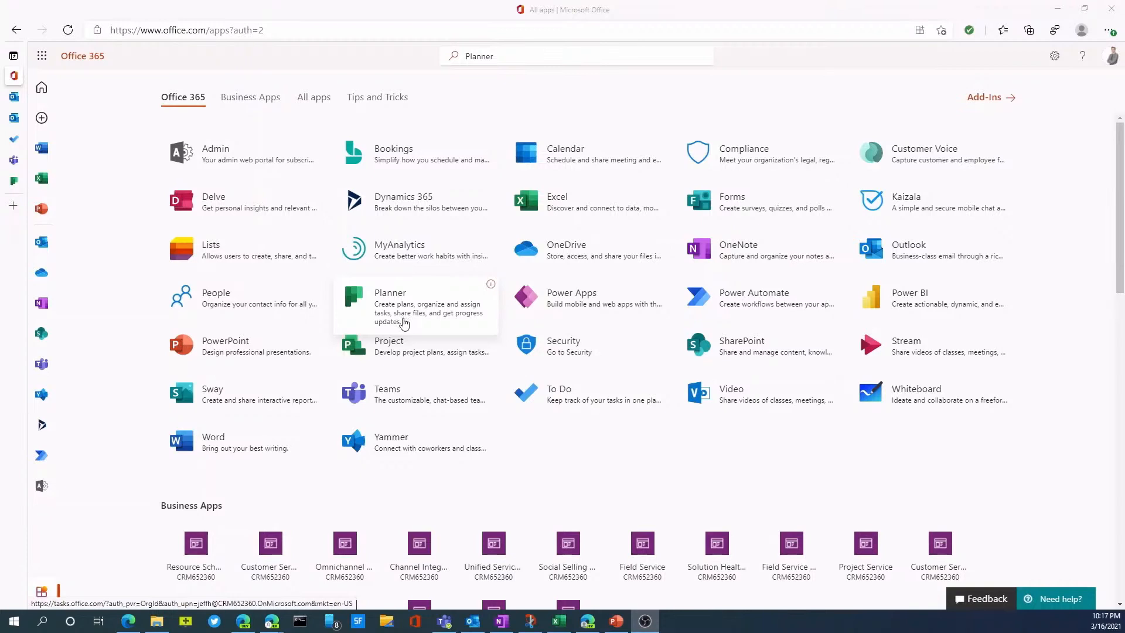
pyautogui.moveTo(413, 329)
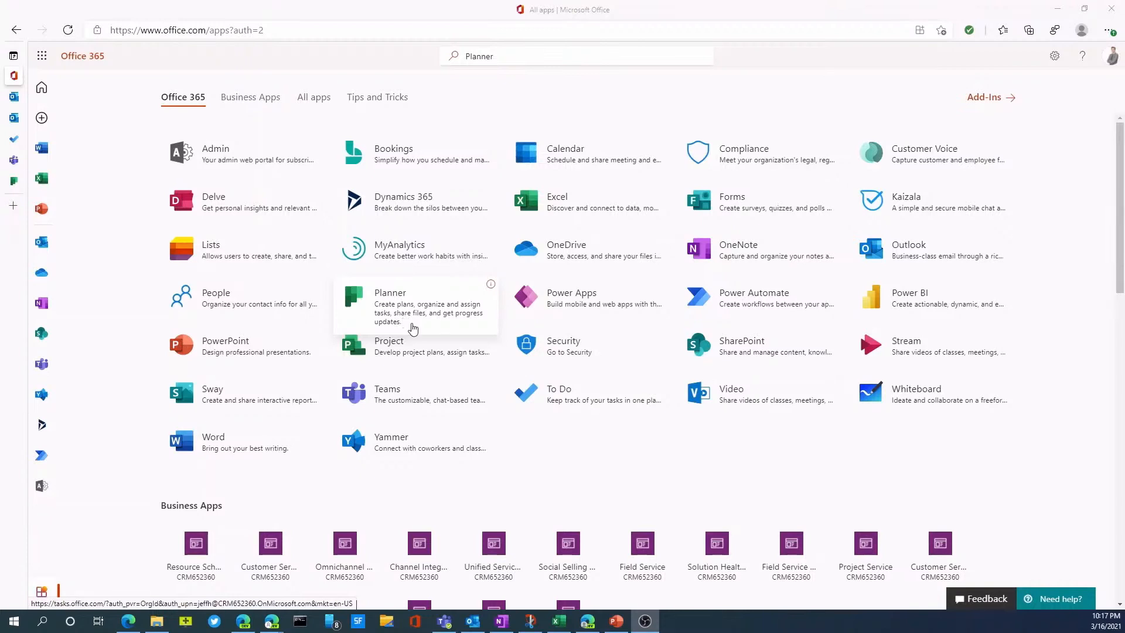
# Launch Planner from the Office 365 app launcher to reach the AR Collections Month End board
pyautogui.click(389, 298)
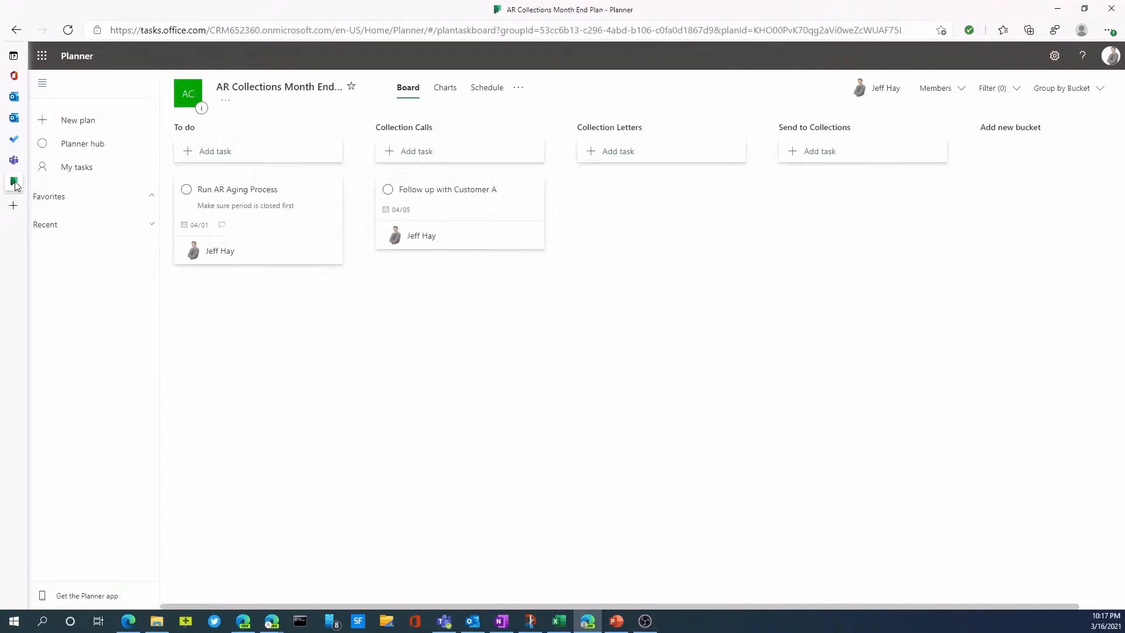
pyautogui.moveTo(388, 356)
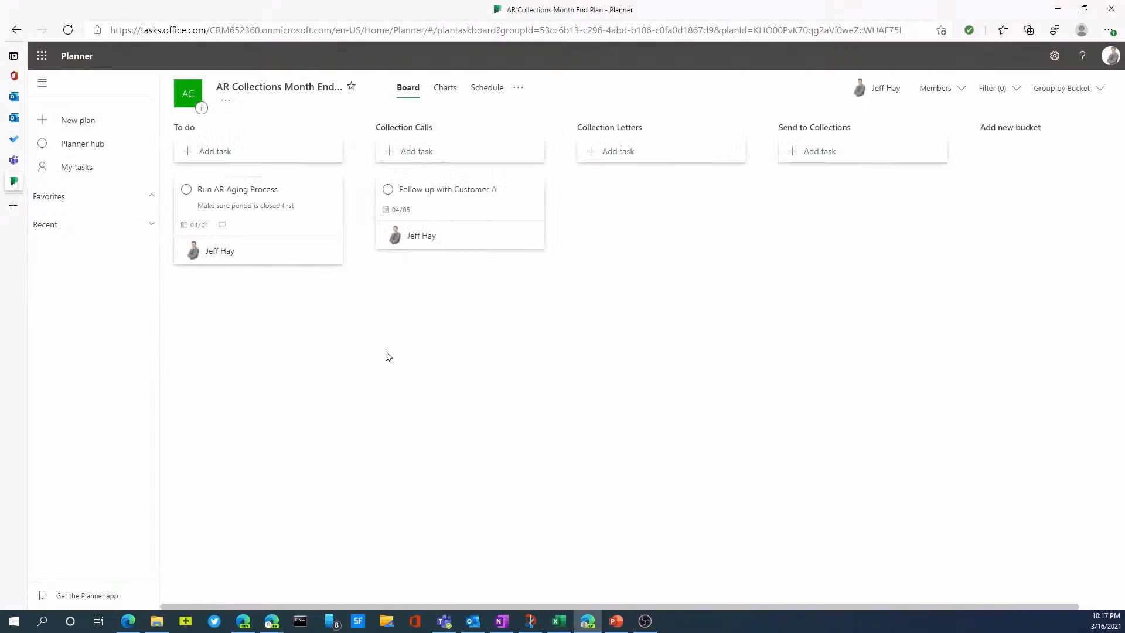
pyautogui.moveTo(258, 97)
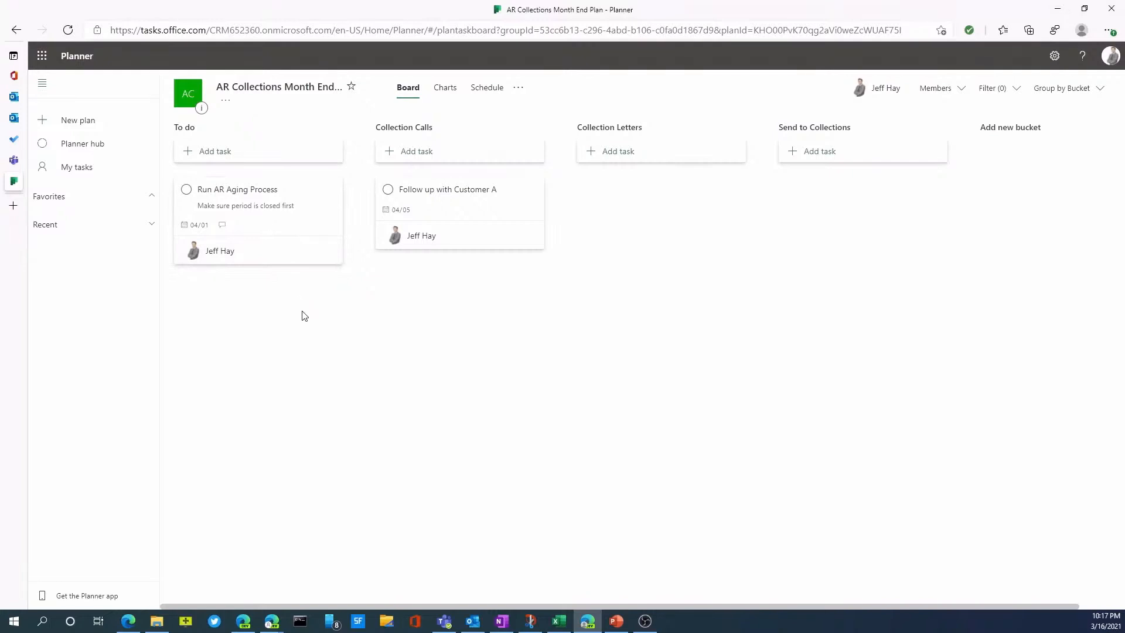
pyautogui.moveTo(258, 247)
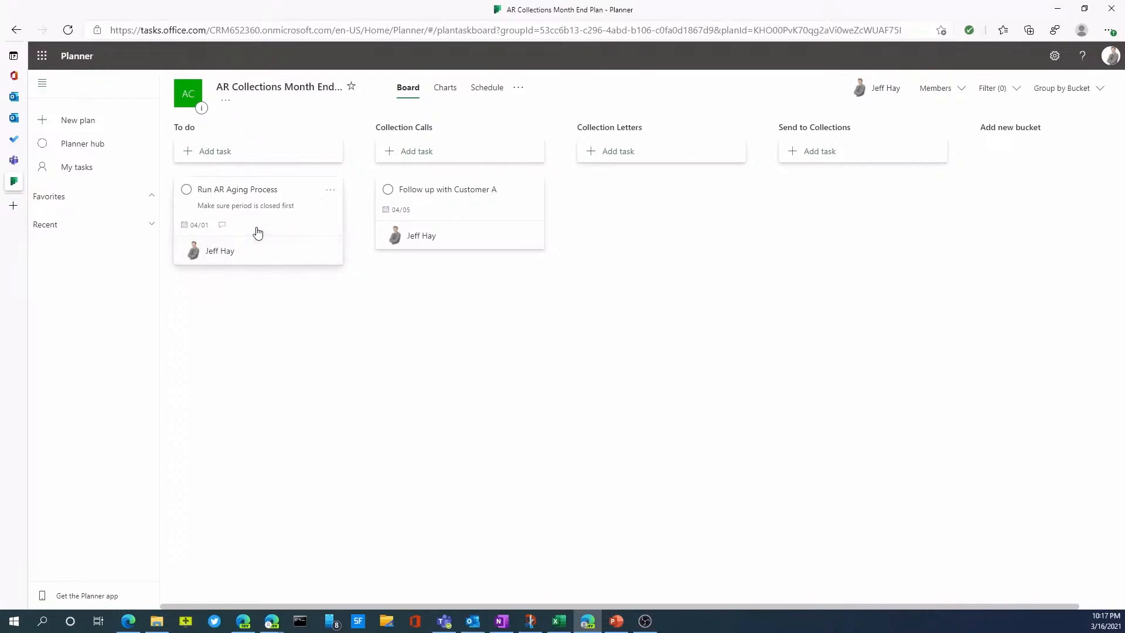
pyautogui.moveTo(218, 160)
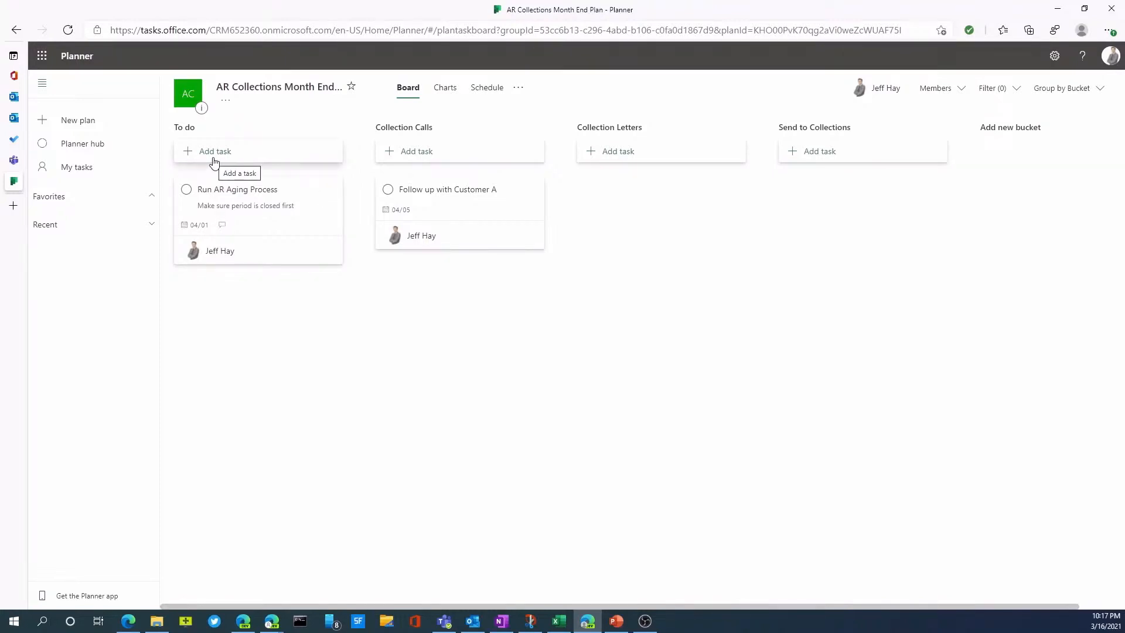
# Start a new To do task named 'Sent out collection letters'
pyautogui.click(214, 151)
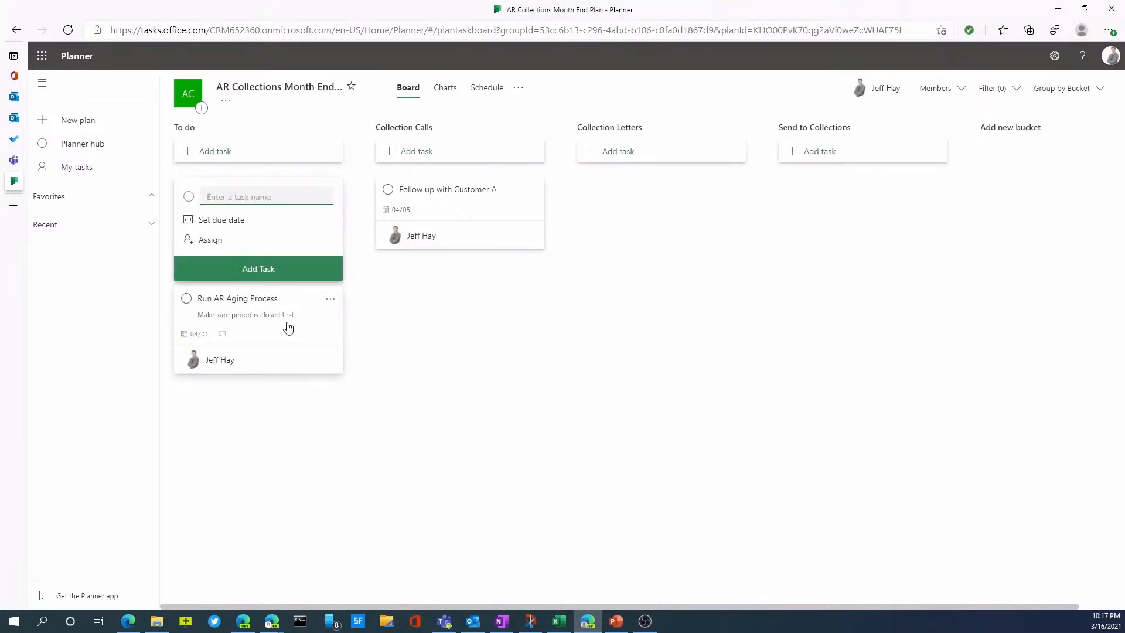
pyautogui.write('Sent out co')
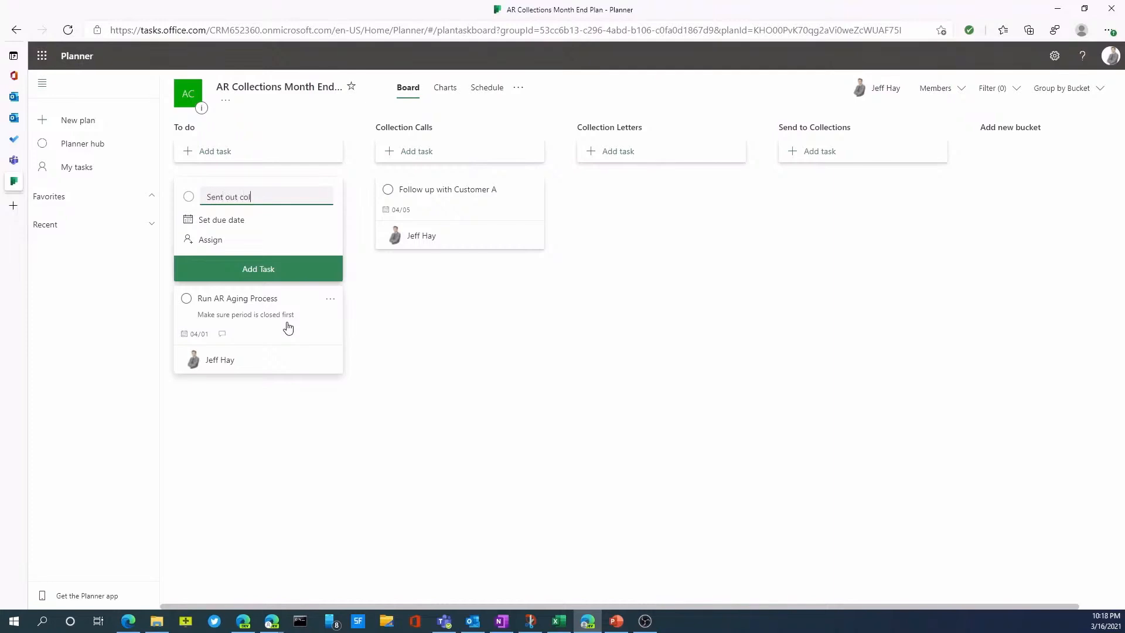
pyautogui.write('lection letters')
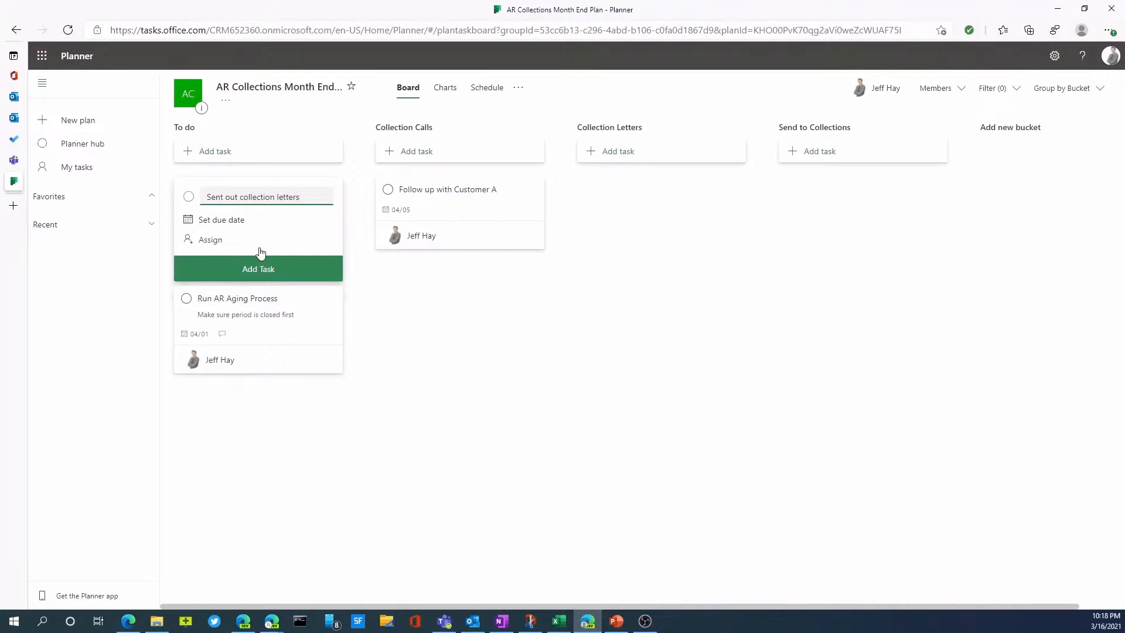
# Give the task an April 2, 2021 due date and assign it to the plan member
pyautogui.click(221, 219)
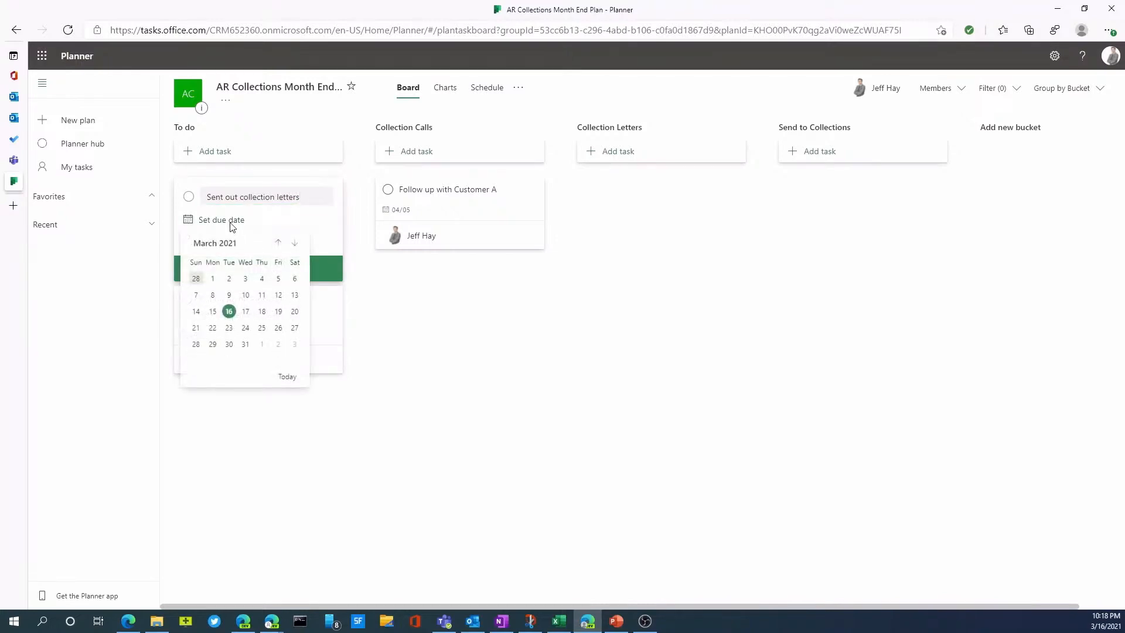
pyautogui.click(293, 242)
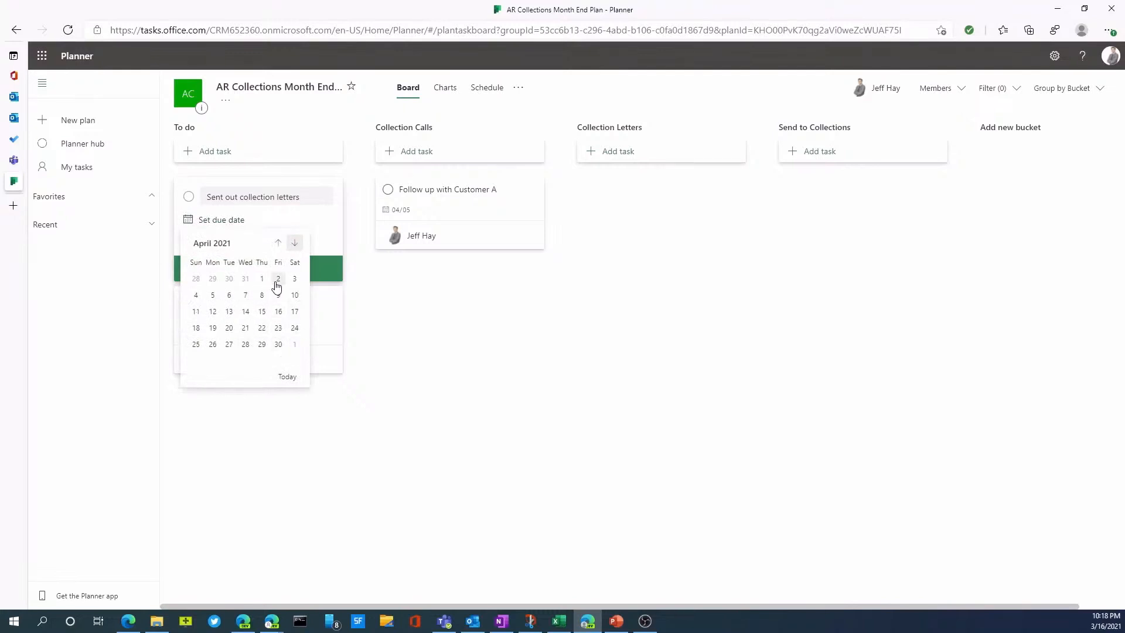
pyautogui.click(277, 279)
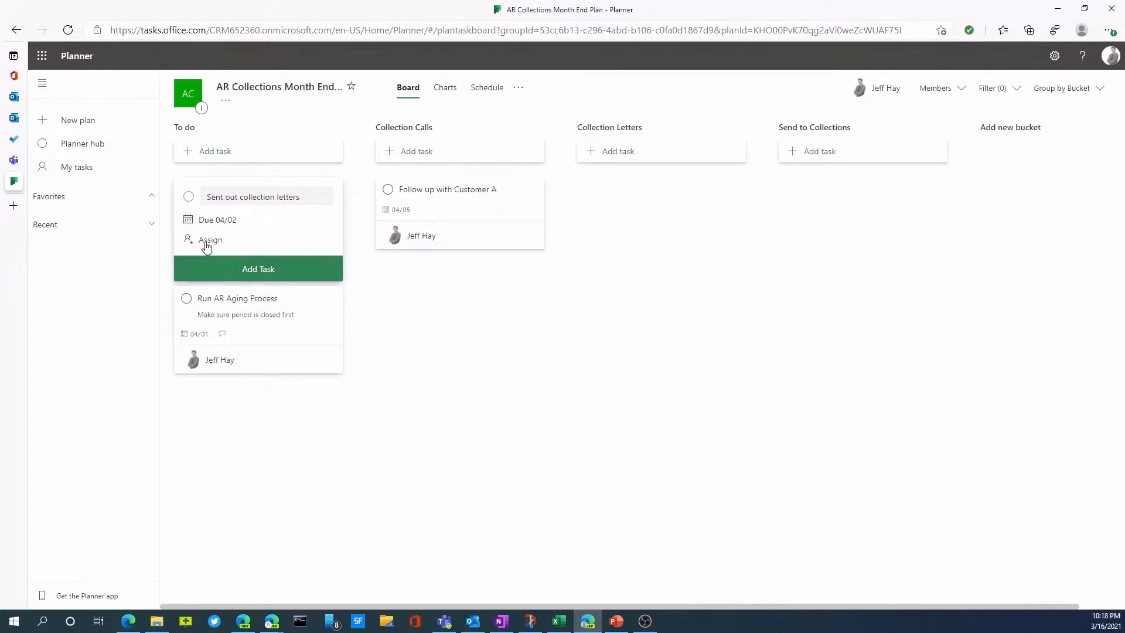
pyautogui.click(209, 239)
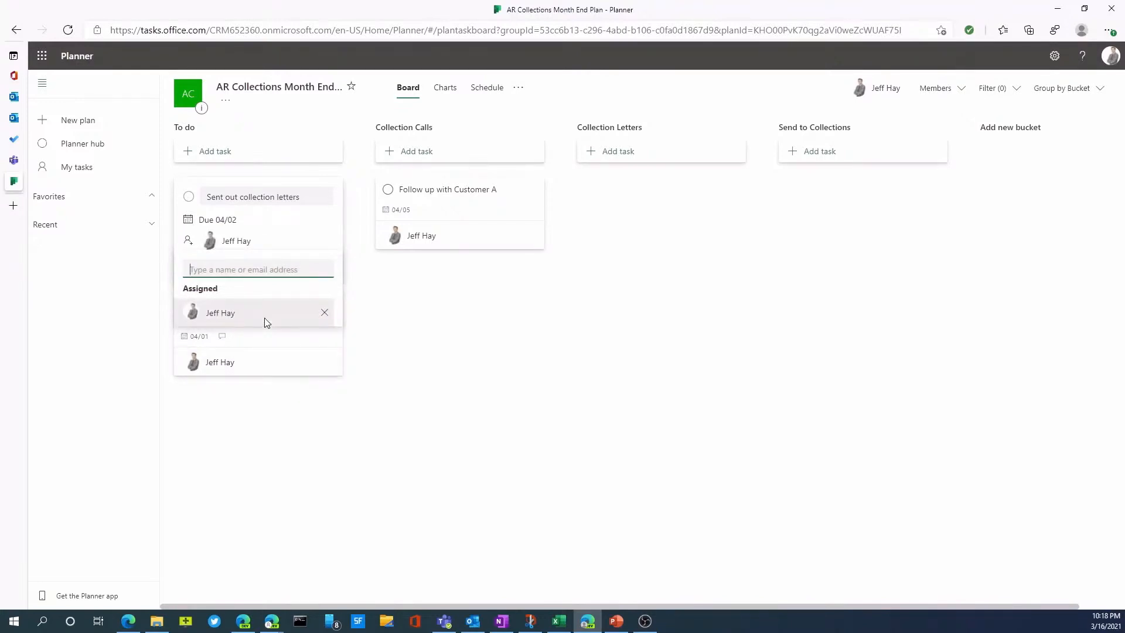
pyautogui.moveTo(280, 351)
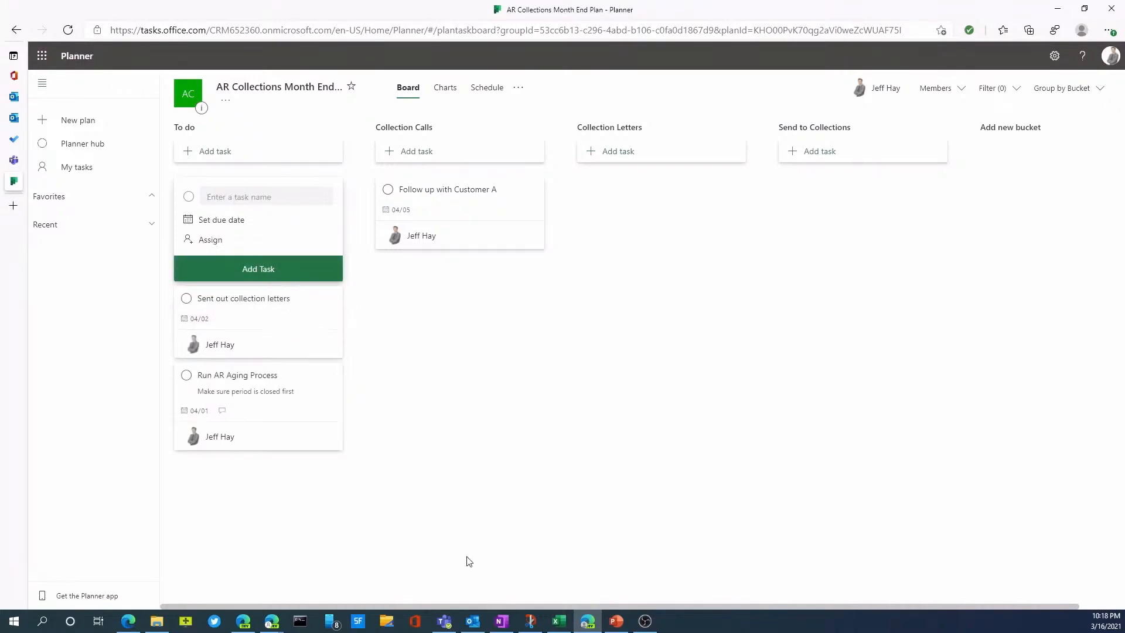
pyautogui.moveTo(258, 324)
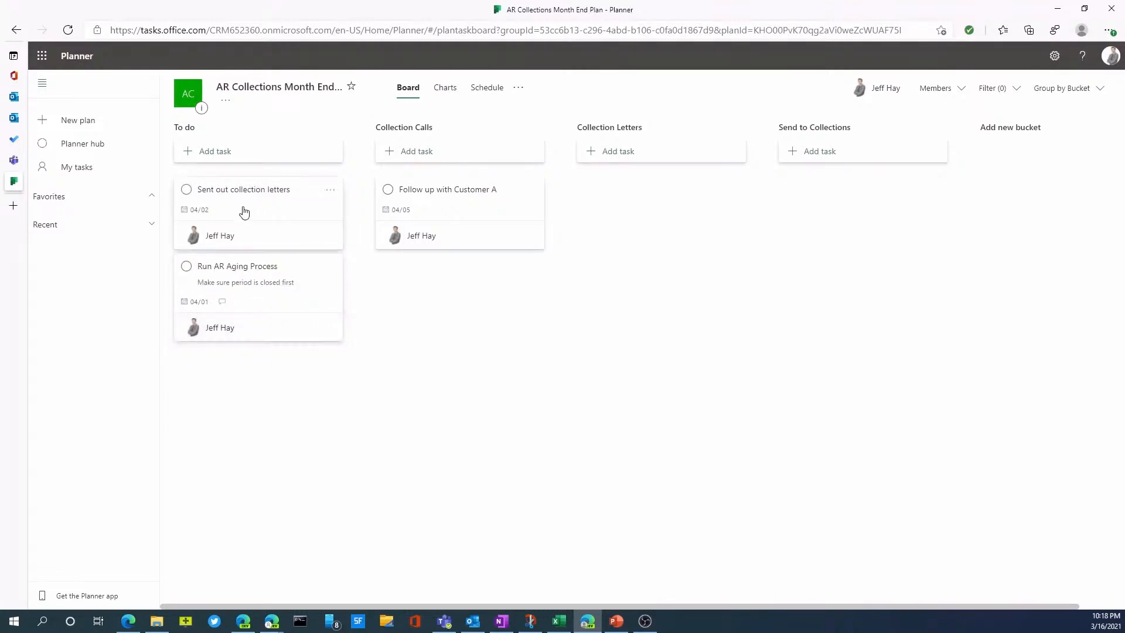
pyautogui.click(244, 189)
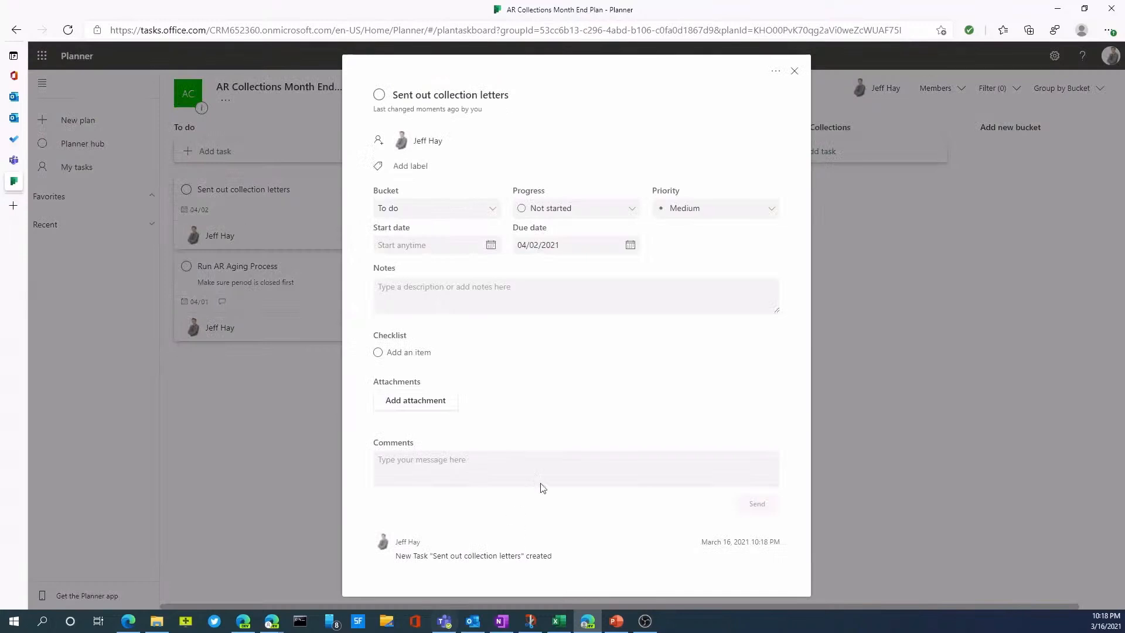
pyautogui.moveTo(758, 213)
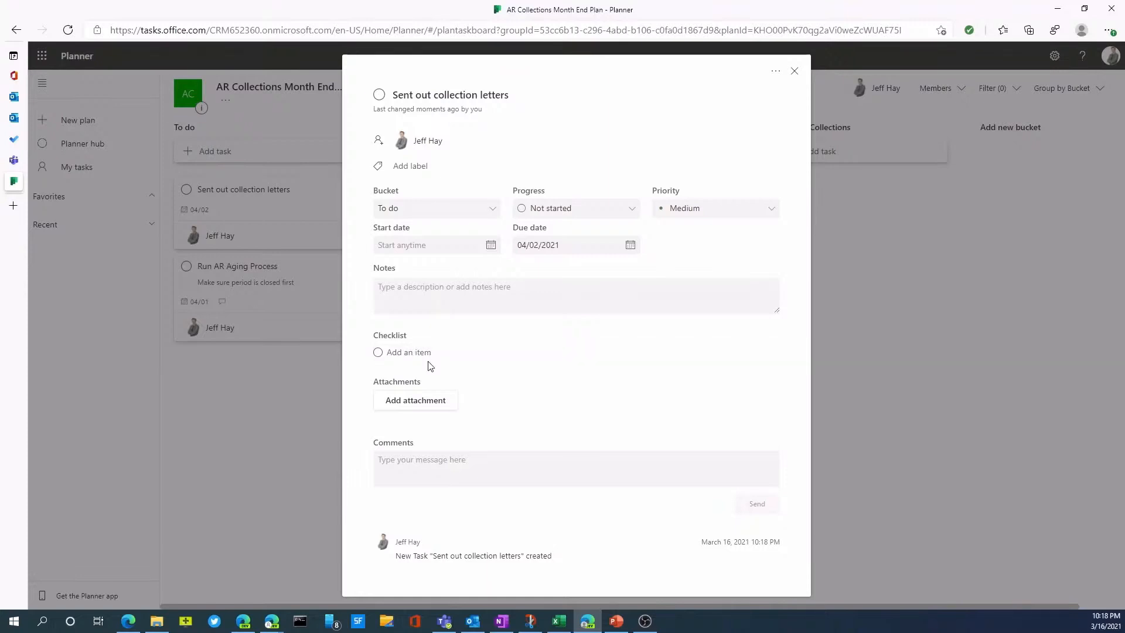
pyautogui.moveTo(433, 416)
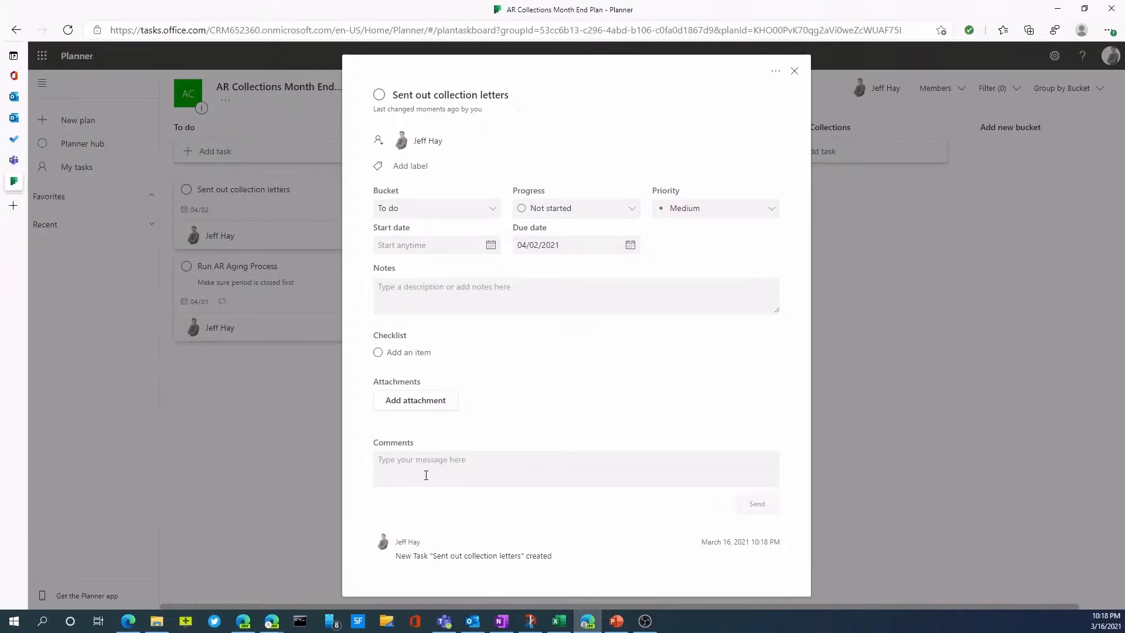
pyautogui.moveTo(532, 317)
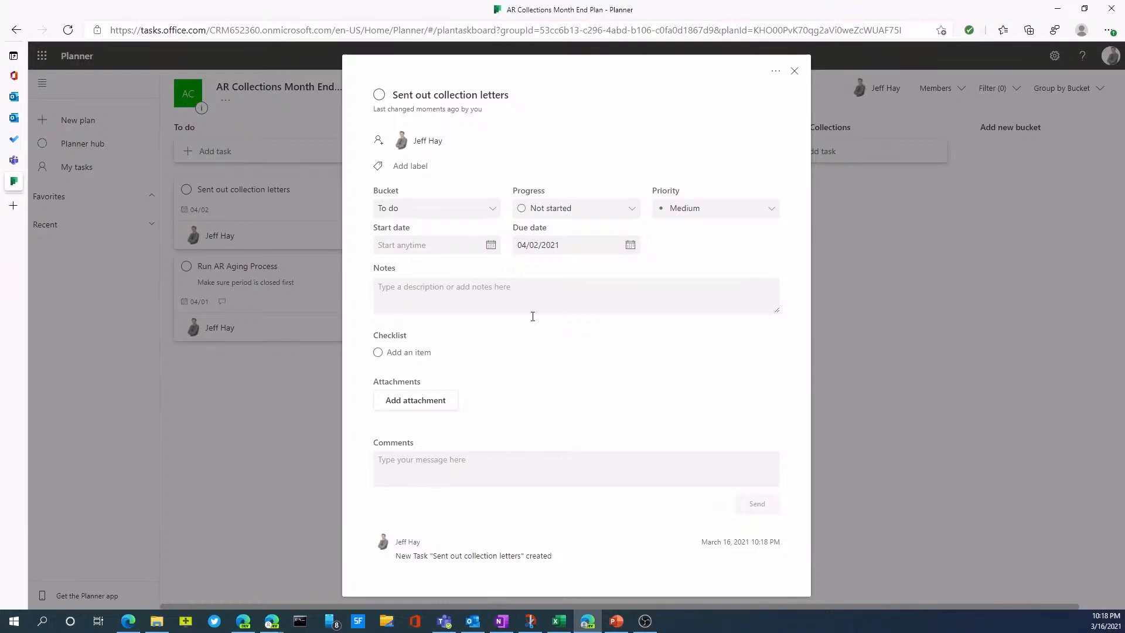
pyautogui.click(794, 71)
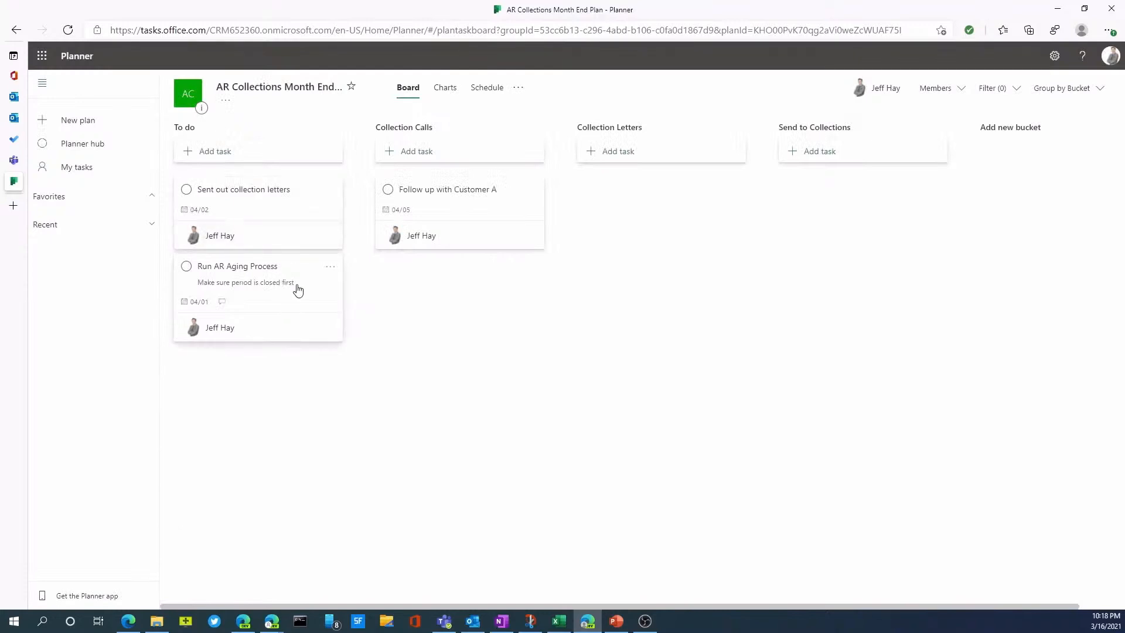
# View the Run AR Aging Process task details, leaving its note shown on the card
pyautogui.click(237, 266)
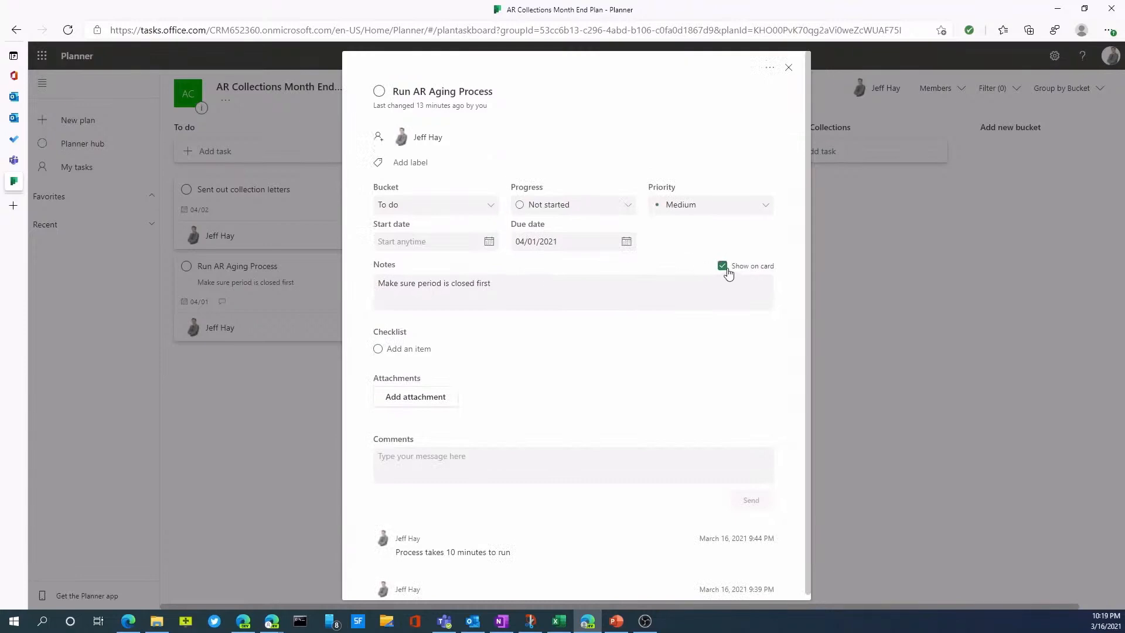
pyautogui.click(722, 266)
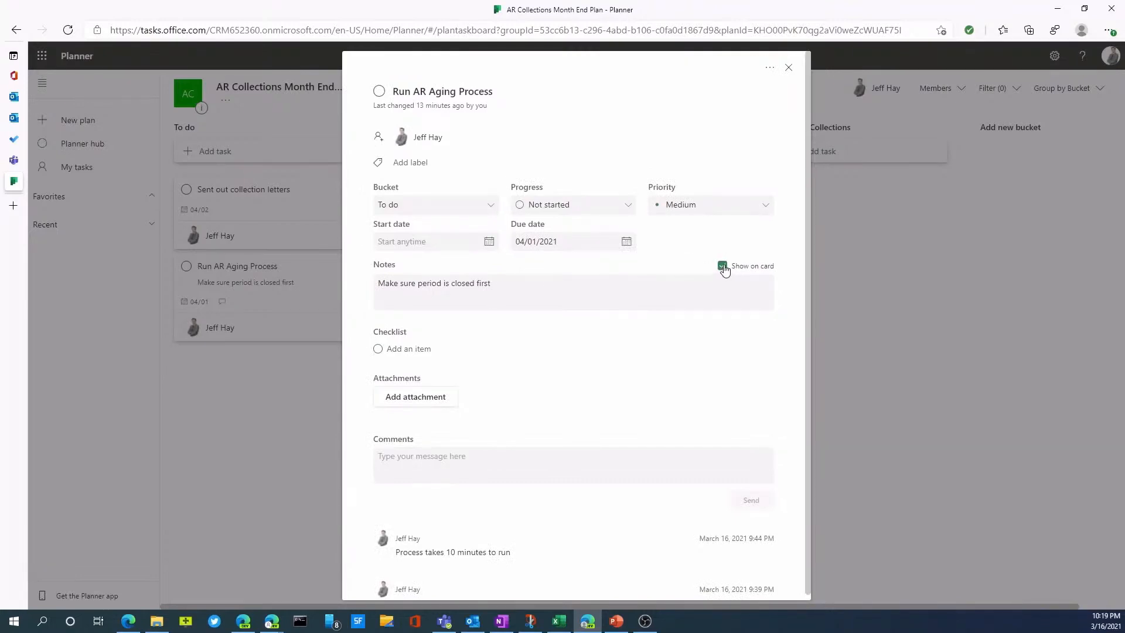
pyautogui.click(722, 266)
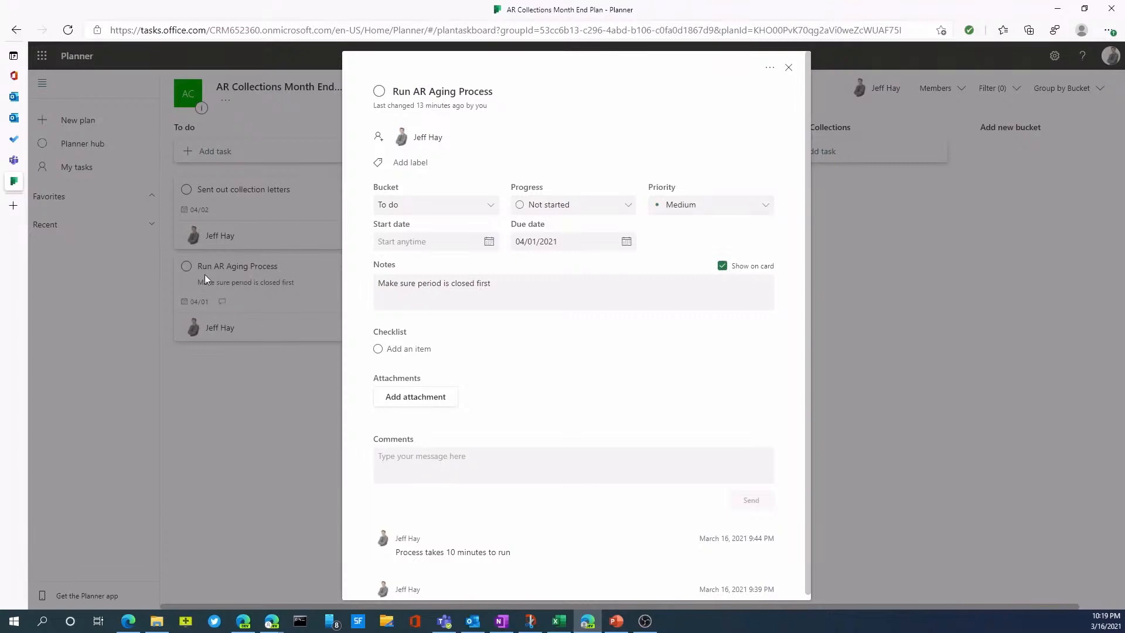
pyautogui.moveTo(400, 407)
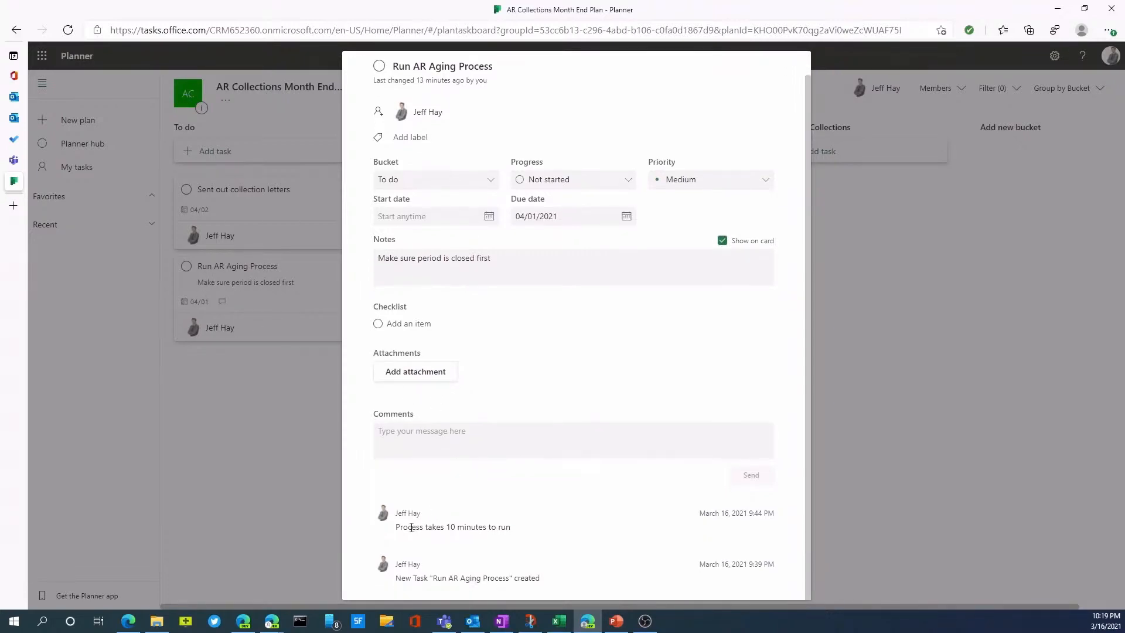
pyautogui.moveTo(497, 548)
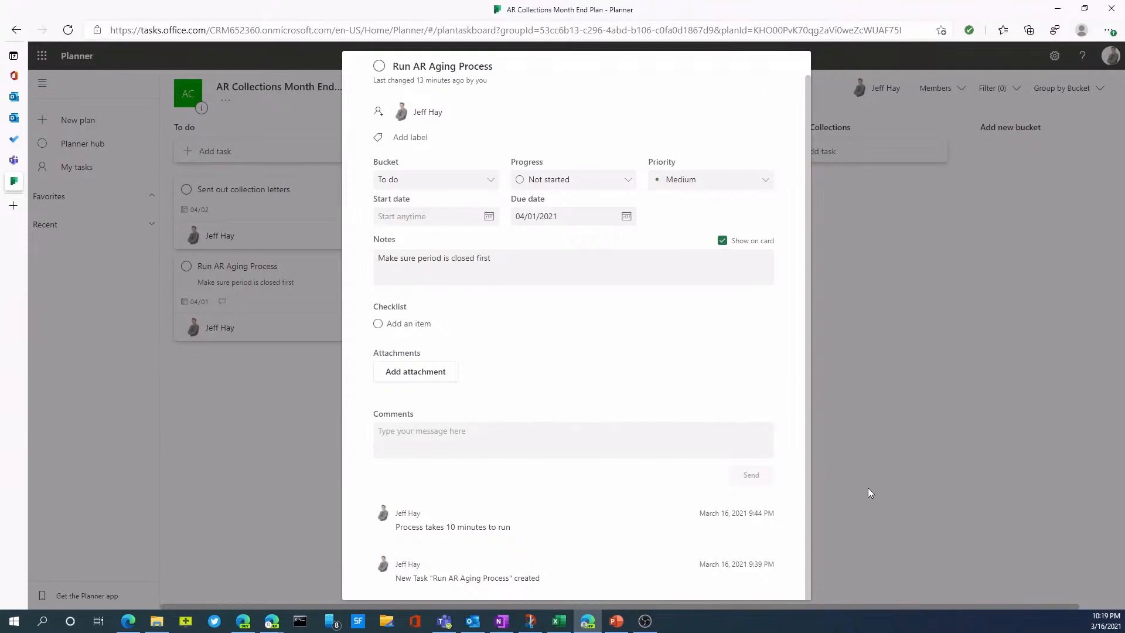
pyautogui.click(868, 492)
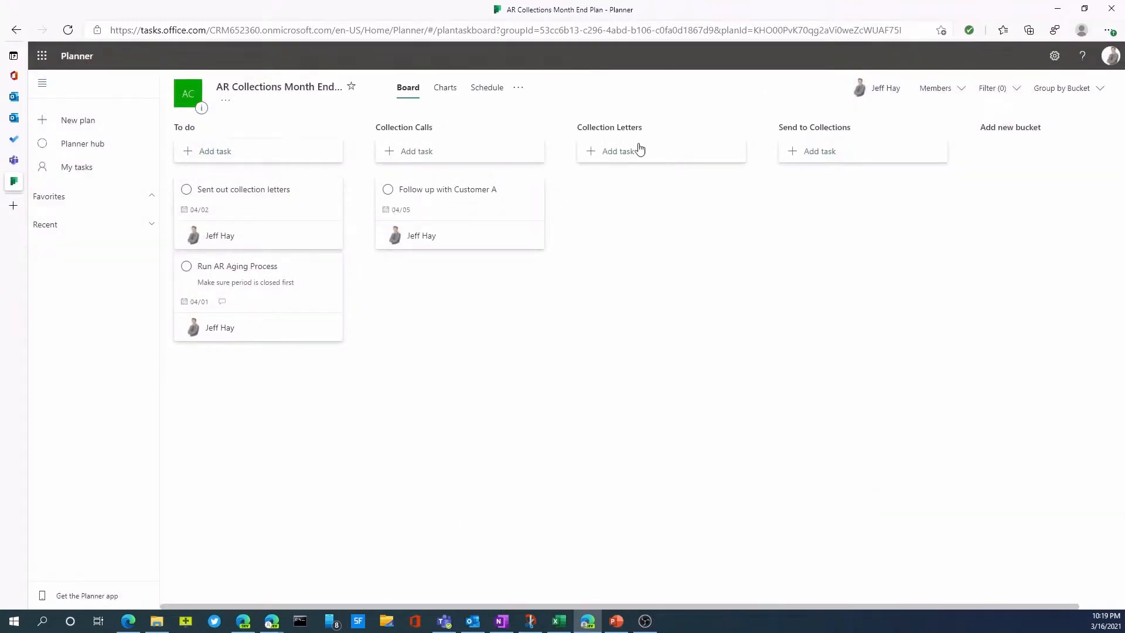
pyautogui.moveTo(264, 71)
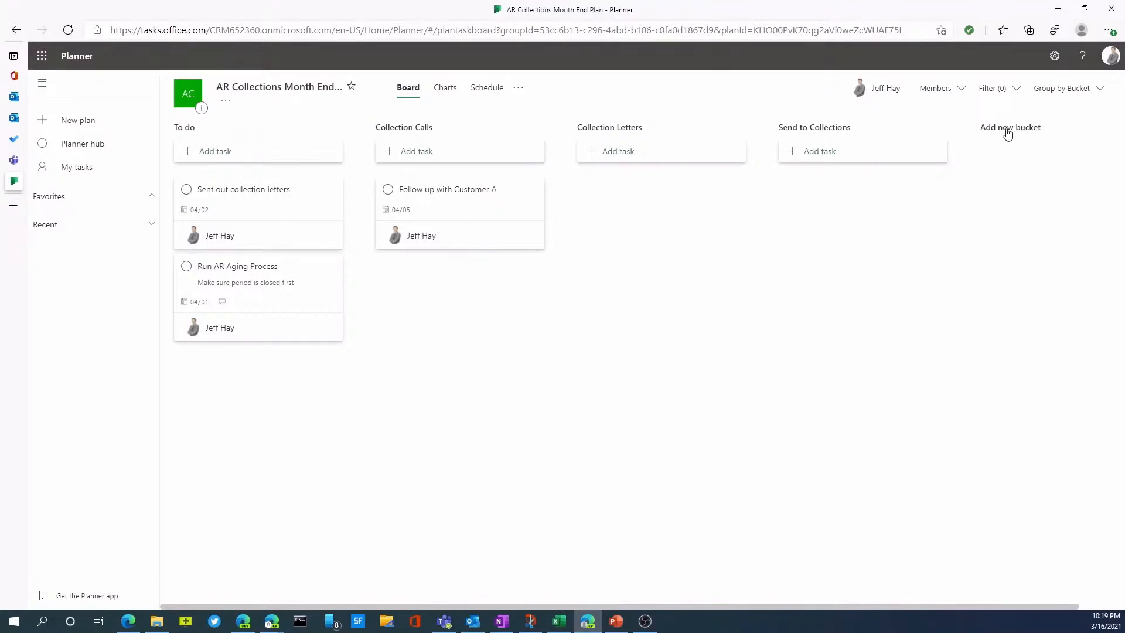
pyautogui.moveTo(439, 213)
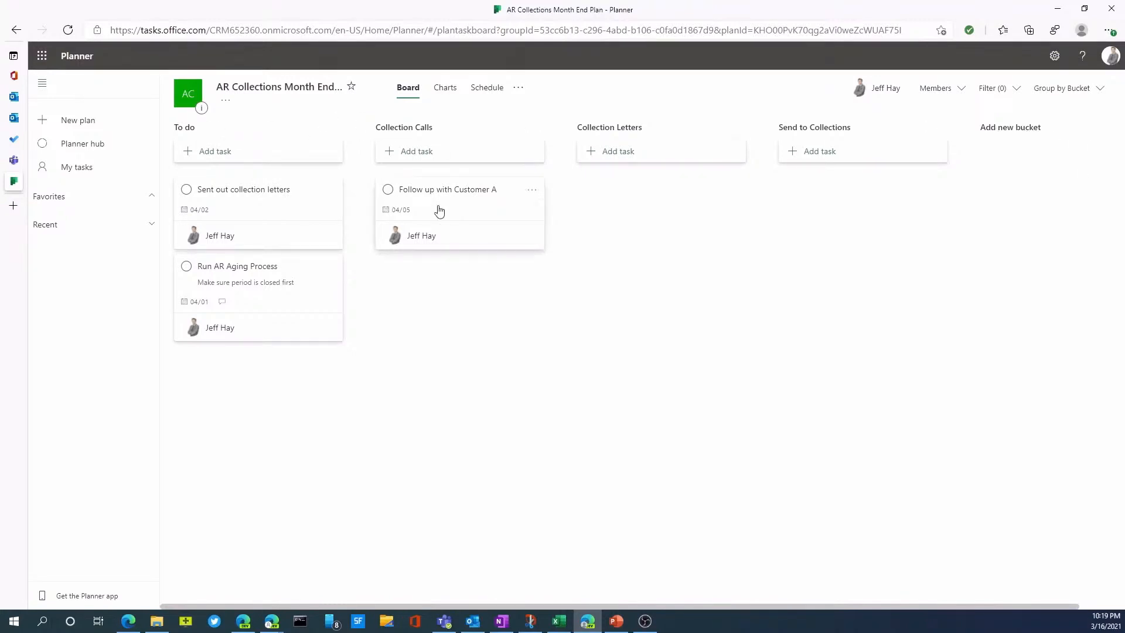
pyautogui.moveTo(447, 204); pyautogui.dragTo(658, 186)
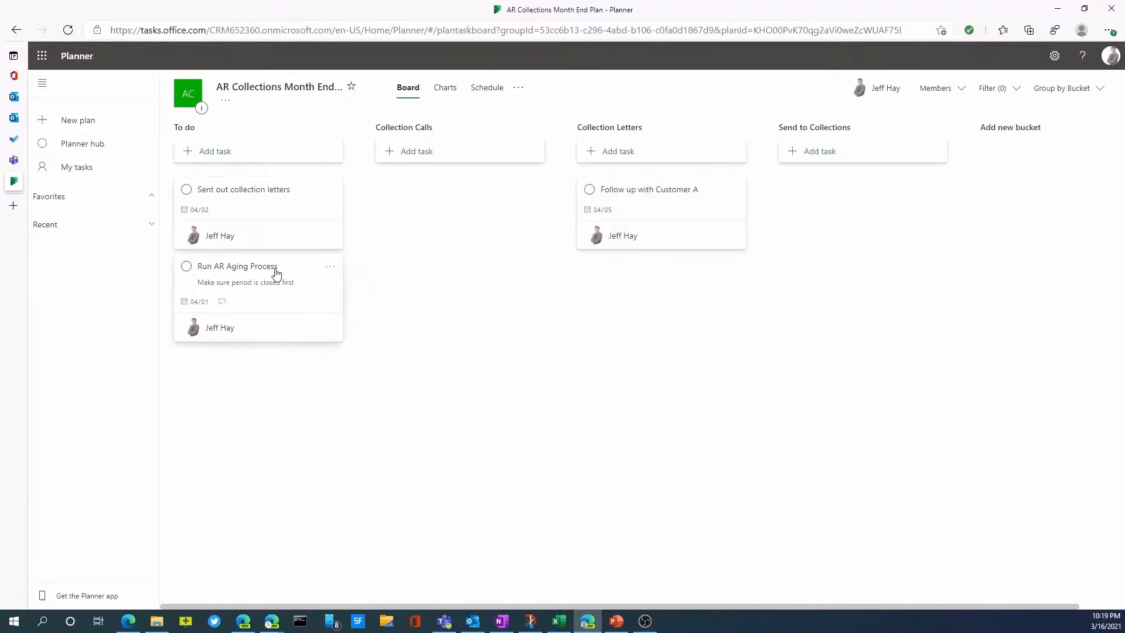
pyautogui.moveTo(804, 438)
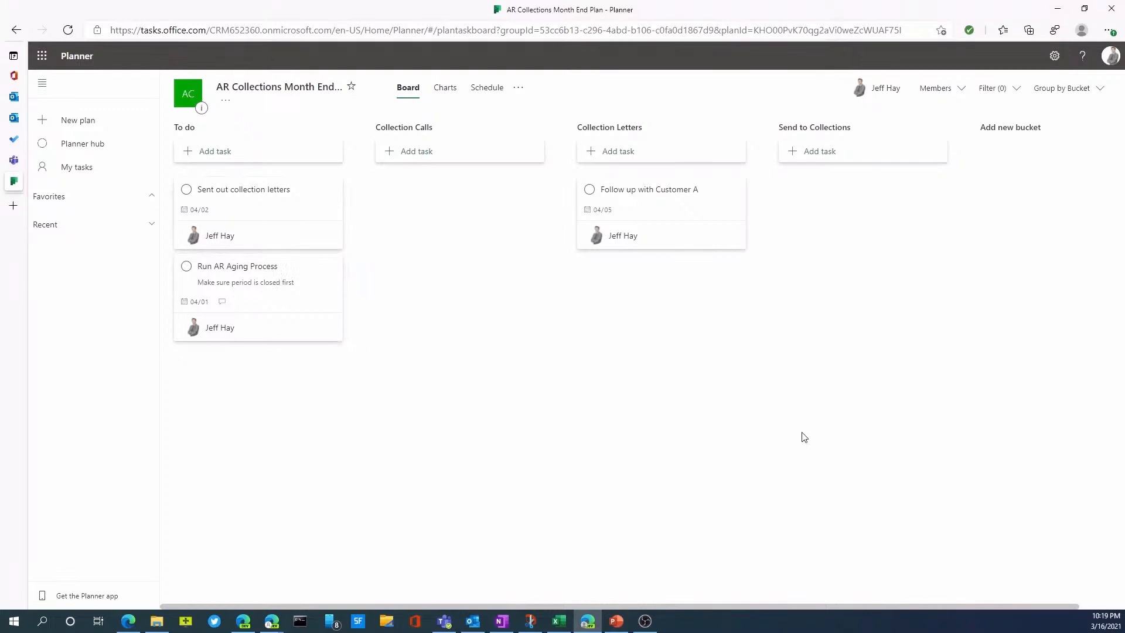
pyautogui.moveTo(1082, 106)
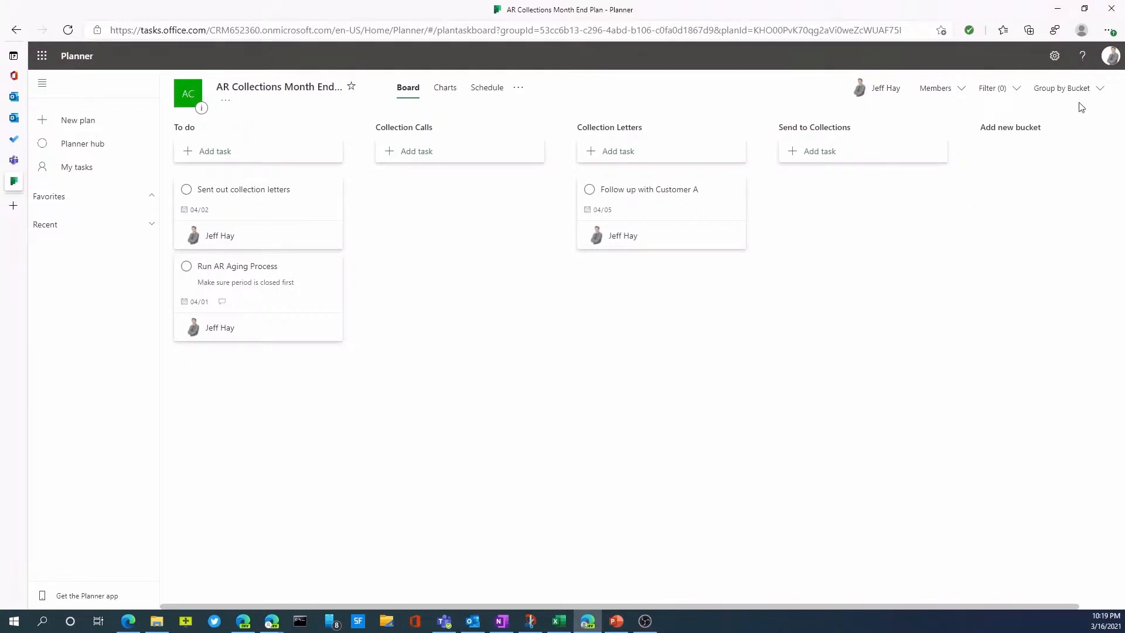
pyautogui.moveTo(824, 151)
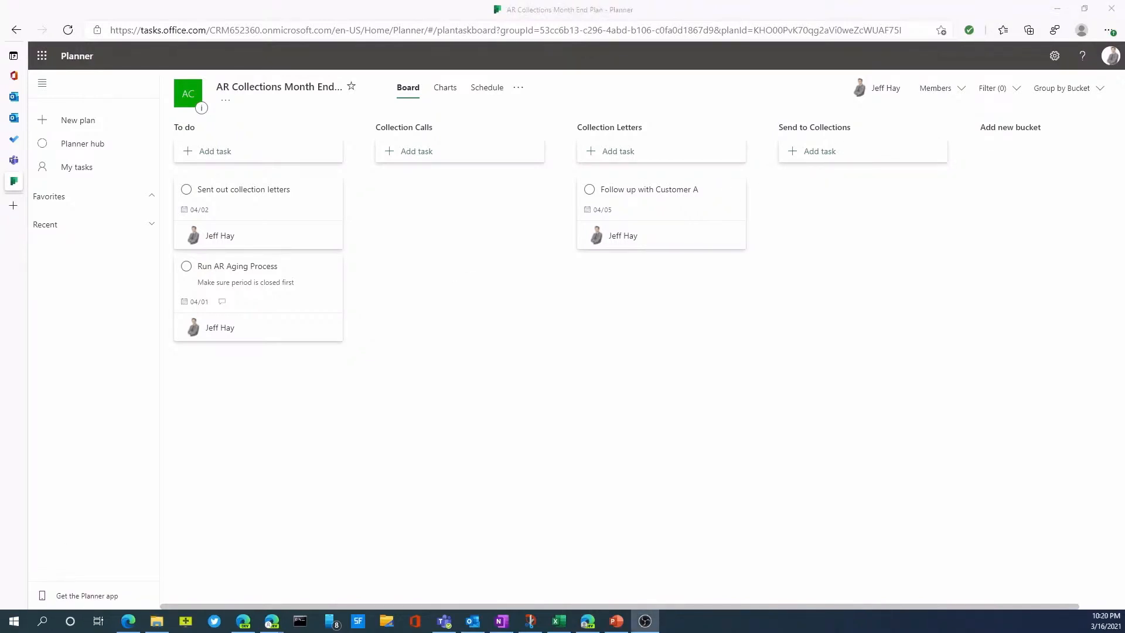
pyautogui.moveTo(643, 552)
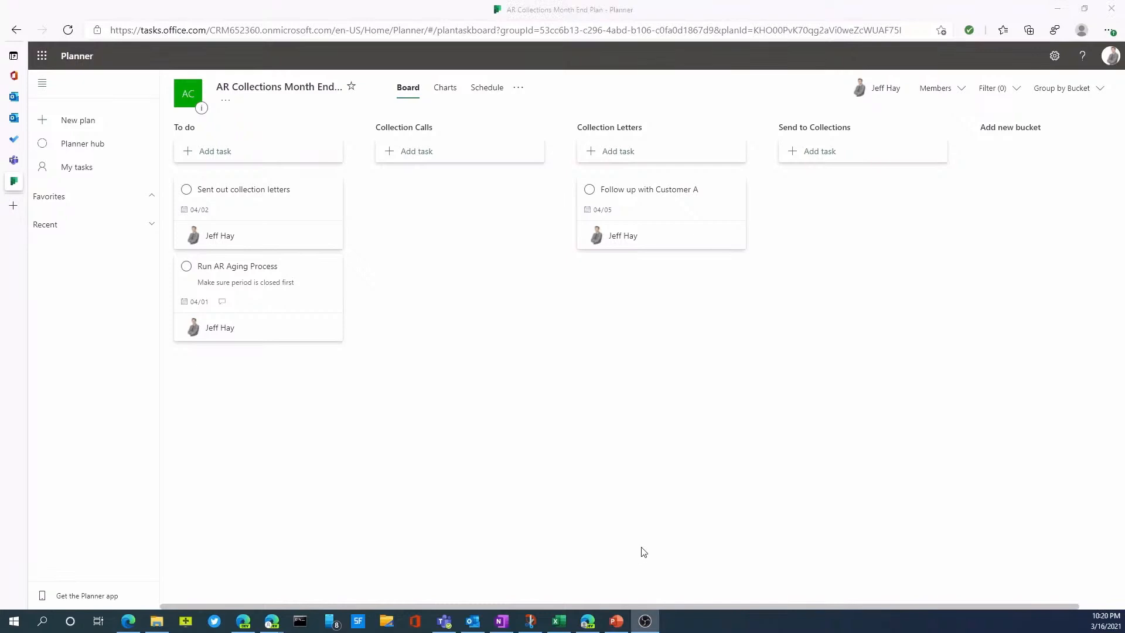
pyautogui.moveTo(1065, 88)
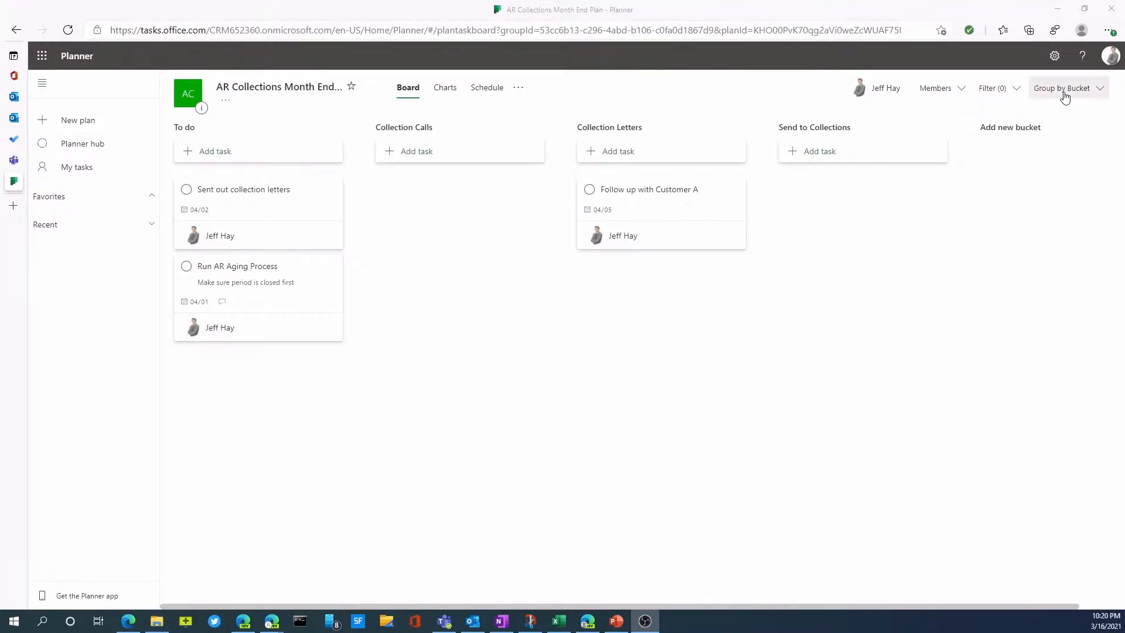
pyautogui.click(1065, 88)
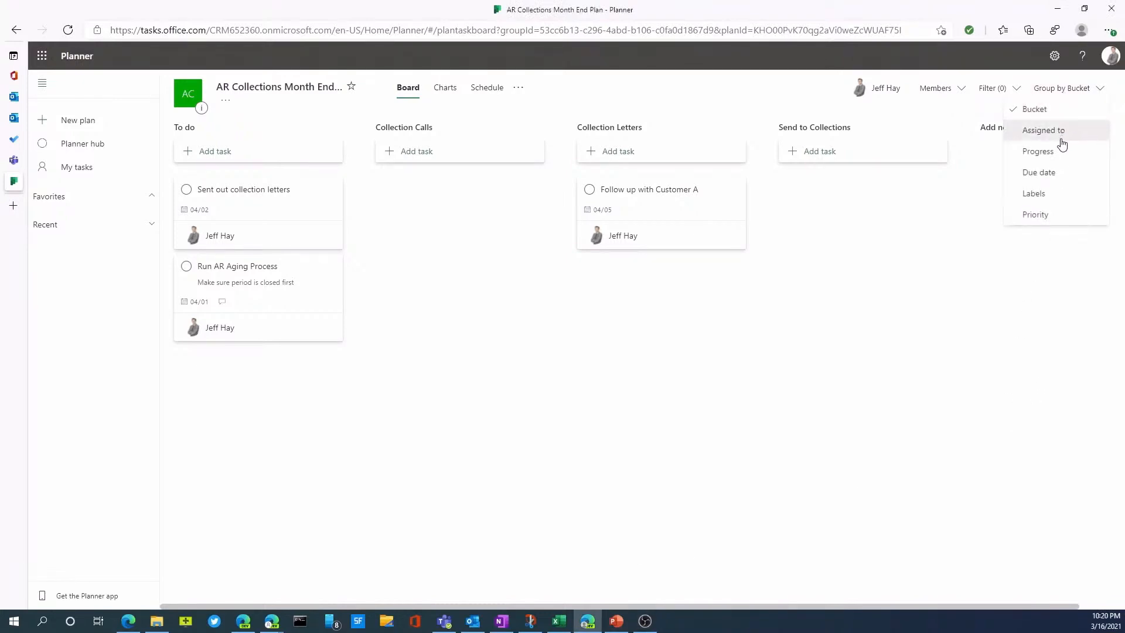
pyautogui.click(1043, 130)
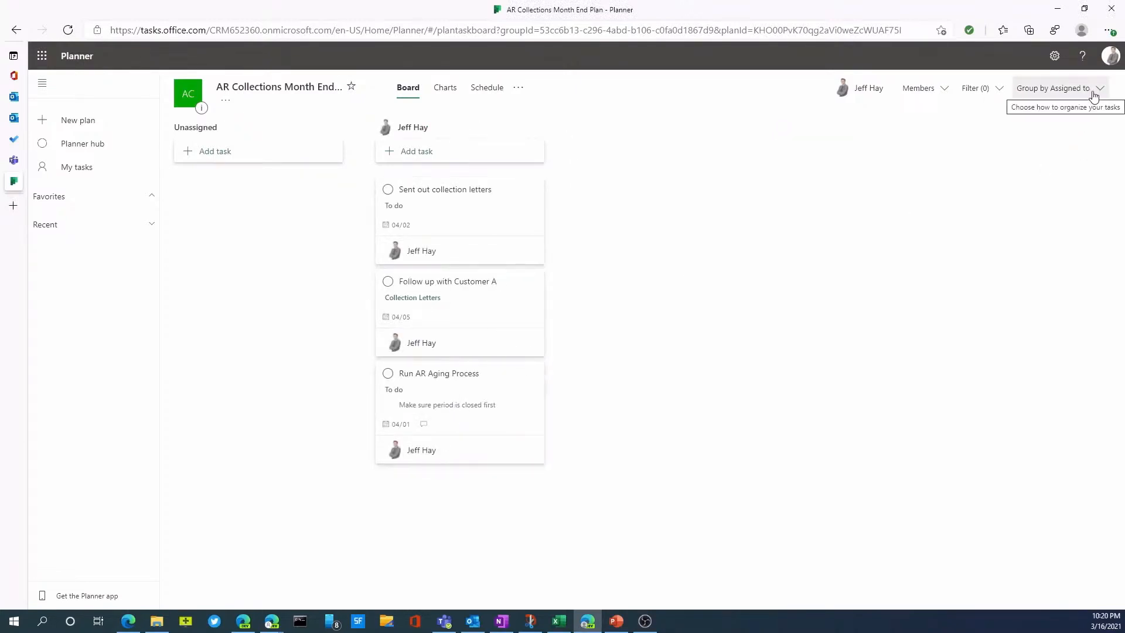
pyautogui.click(1054, 88)
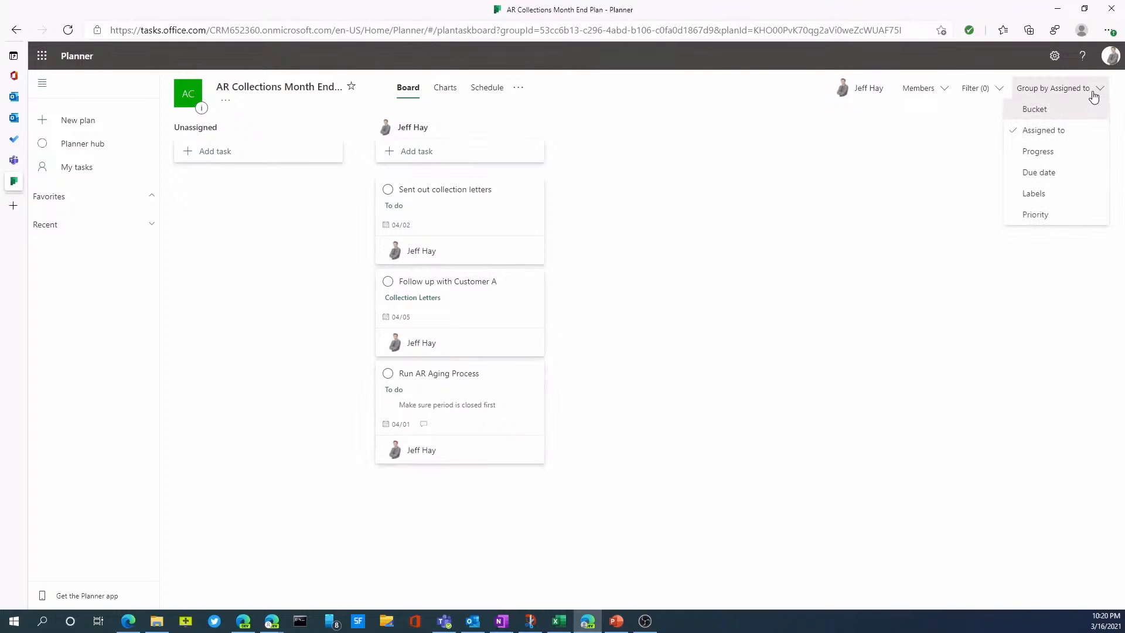
pyautogui.moveTo(1037, 151)
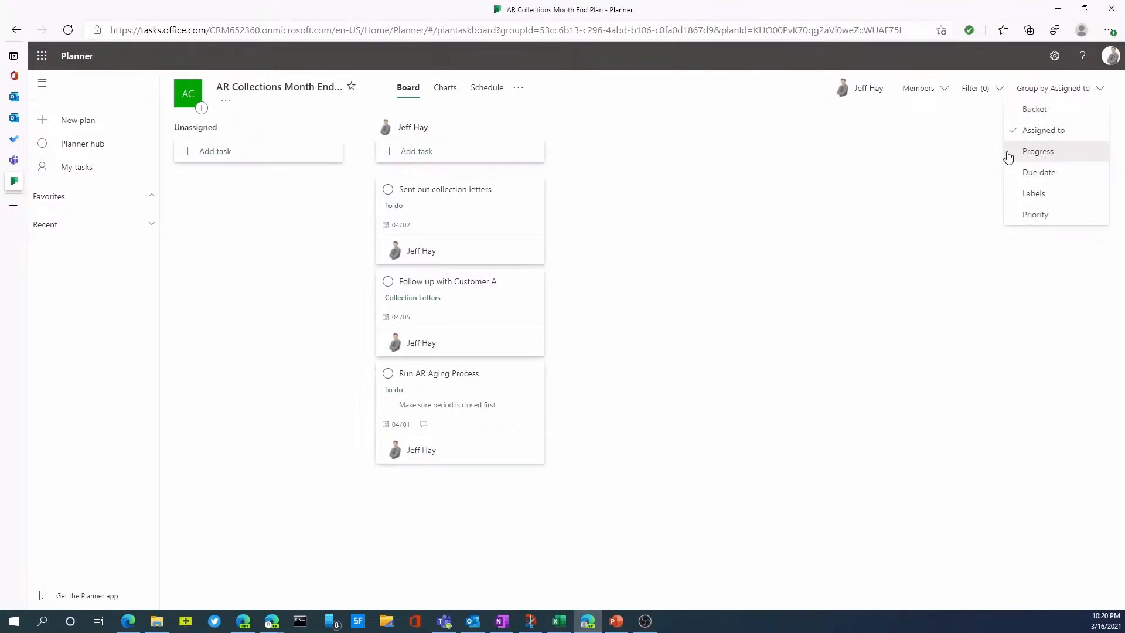
pyautogui.click(1037, 151)
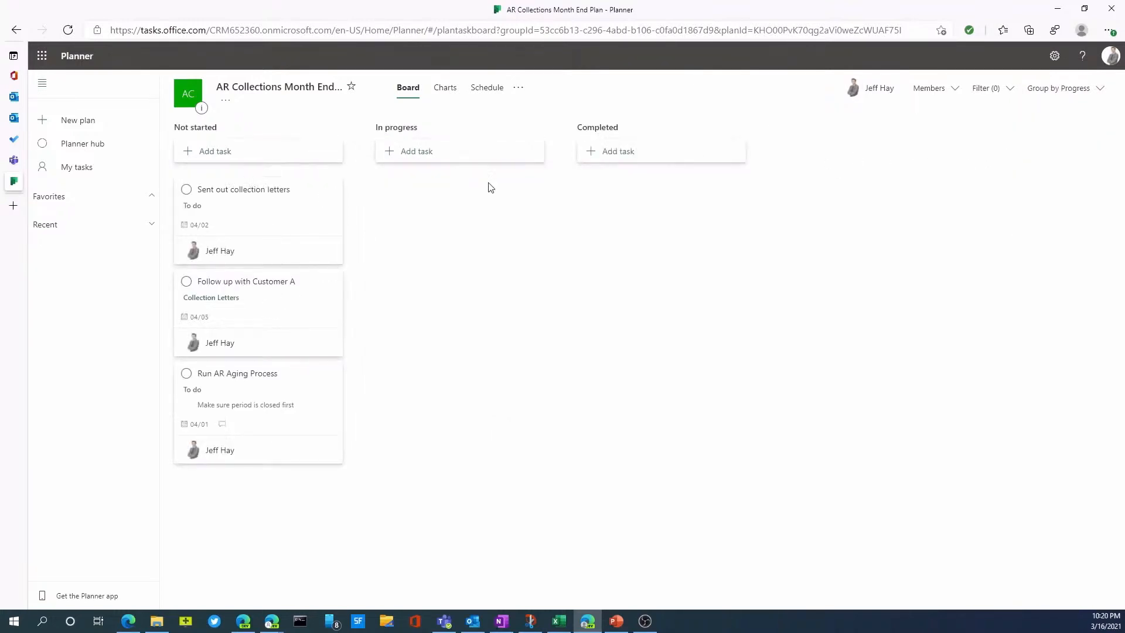
pyautogui.moveTo(439, 146)
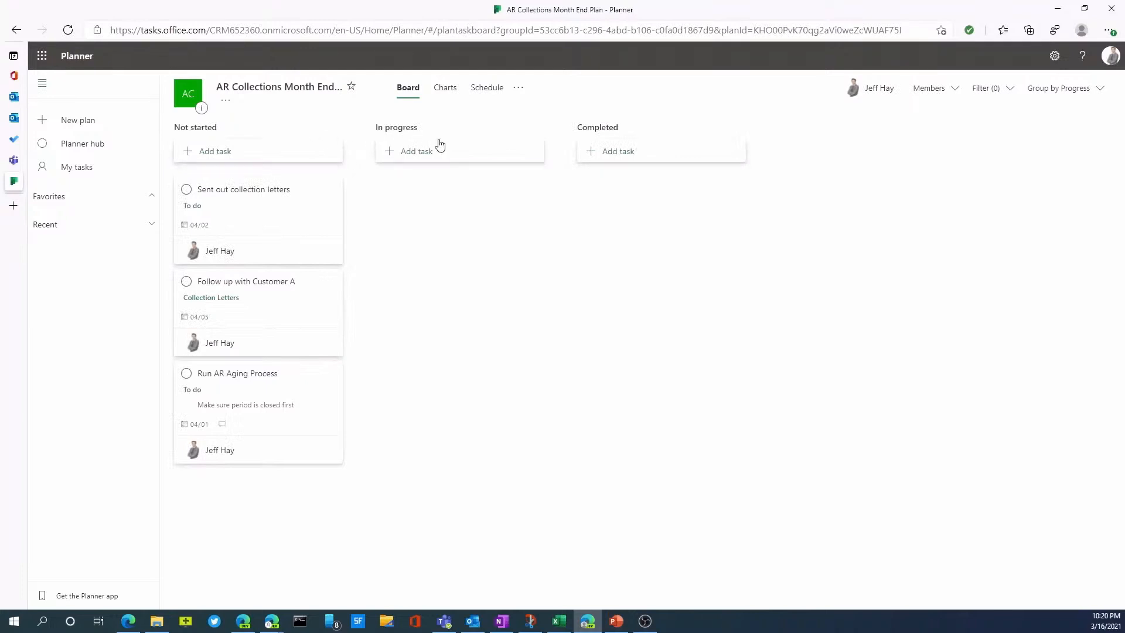
pyautogui.click(1061, 88)
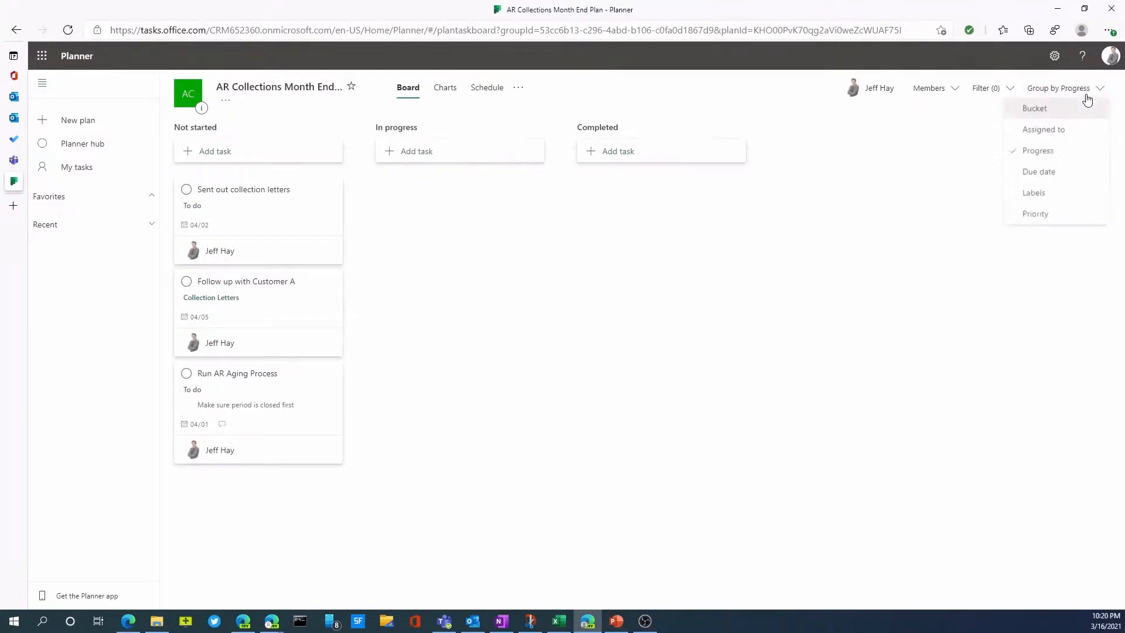
pyautogui.moveTo(1039, 171)
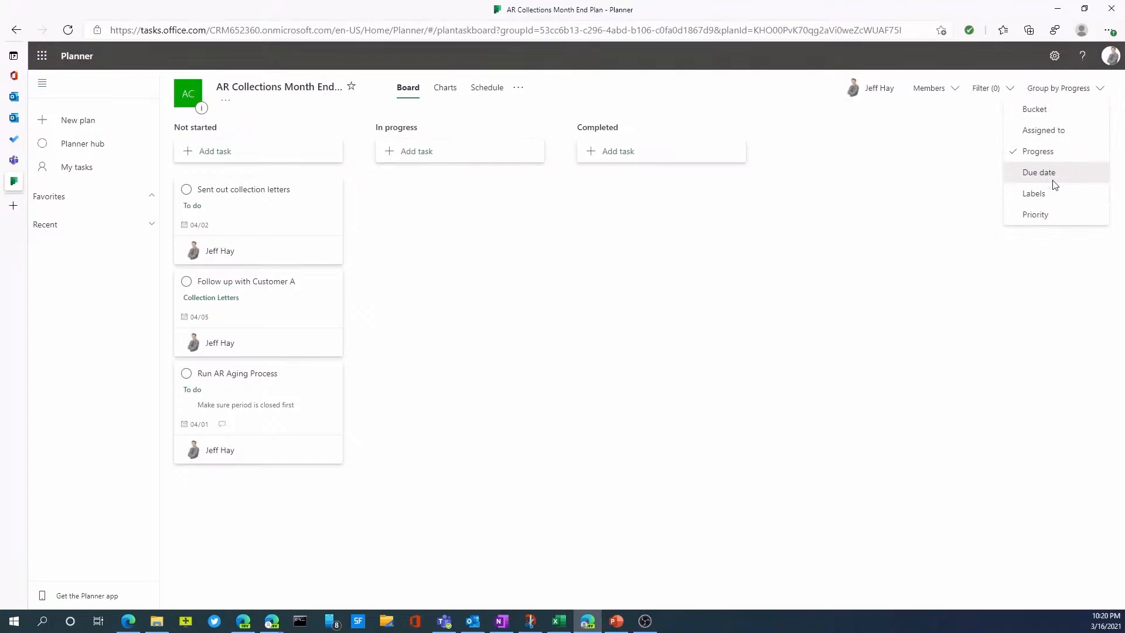
pyautogui.click(1039, 172)
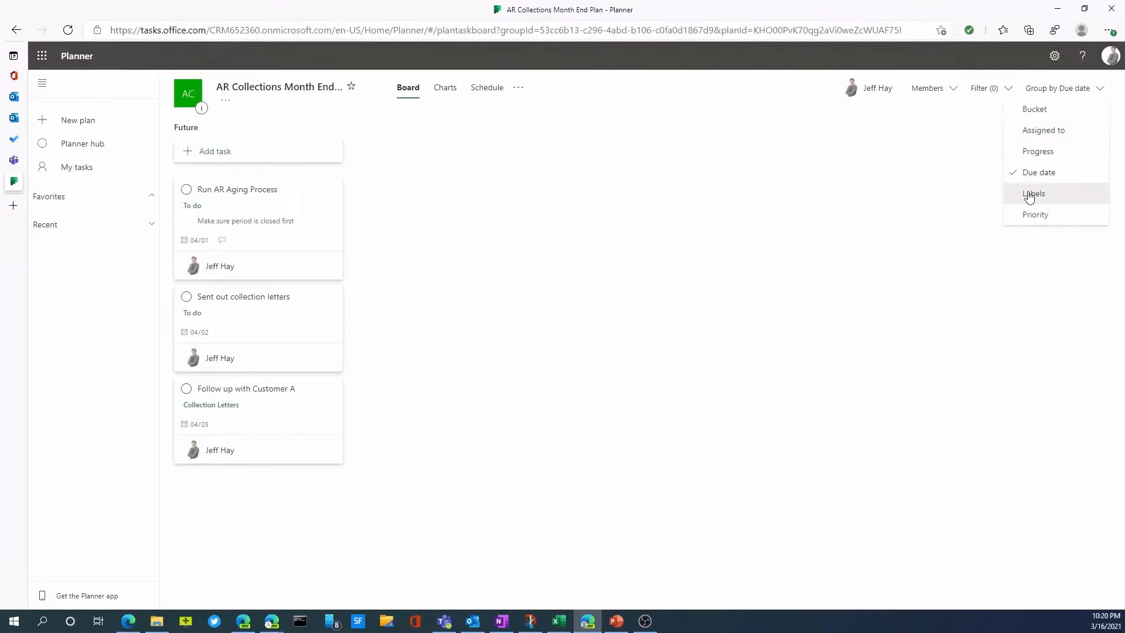
pyautogui.click(1034, 193)
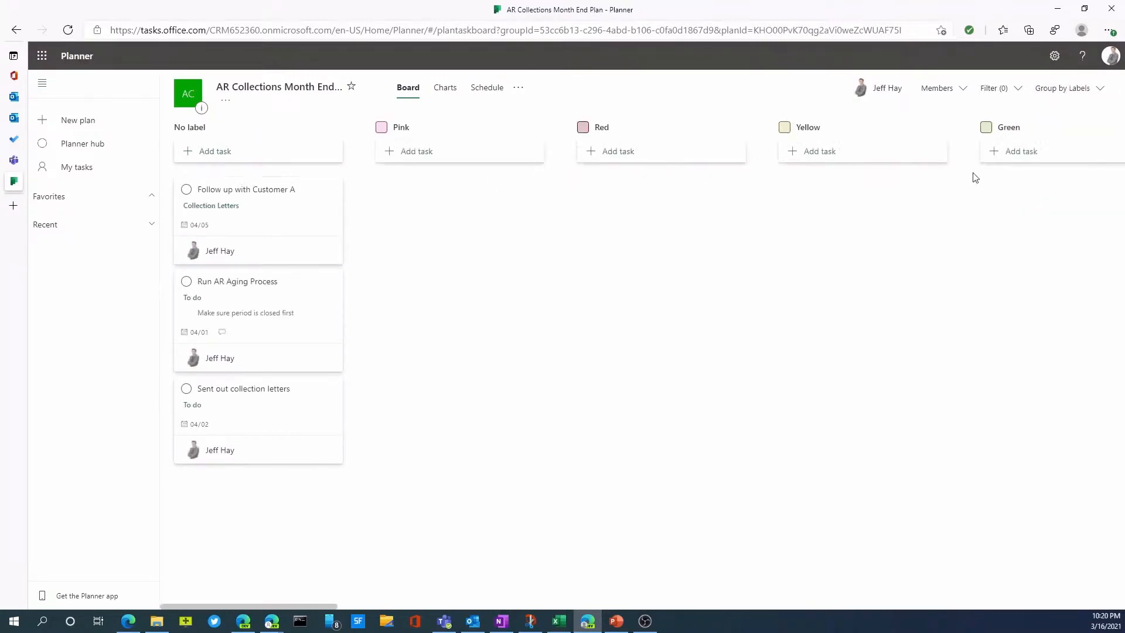
pyautogui.click(1069, 88)
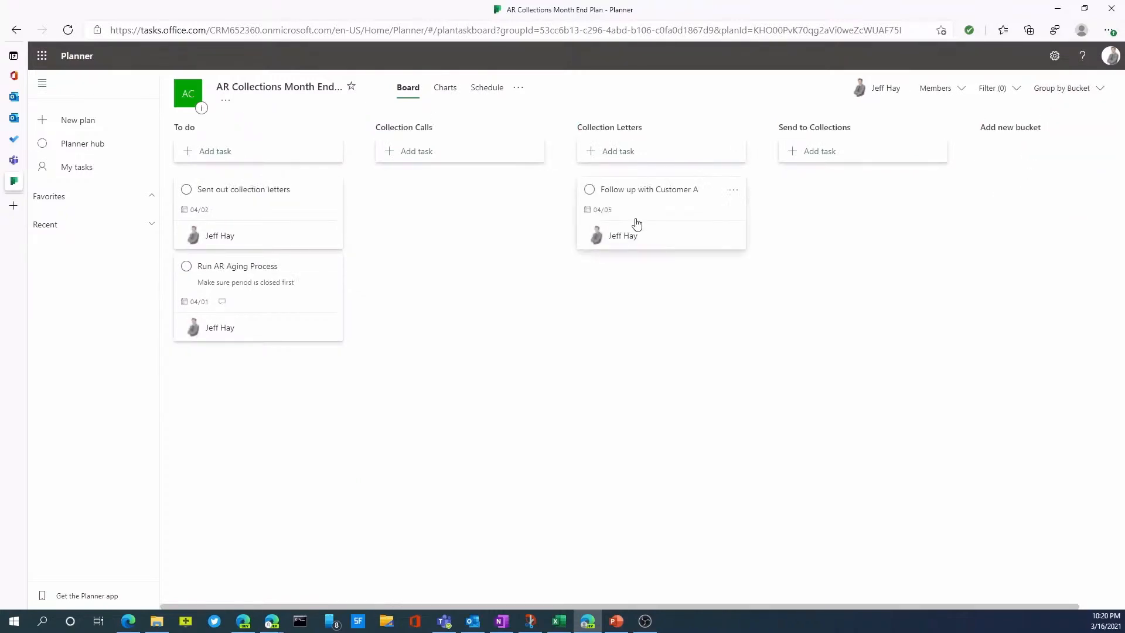
pyautogui.moveTo(302, 282)
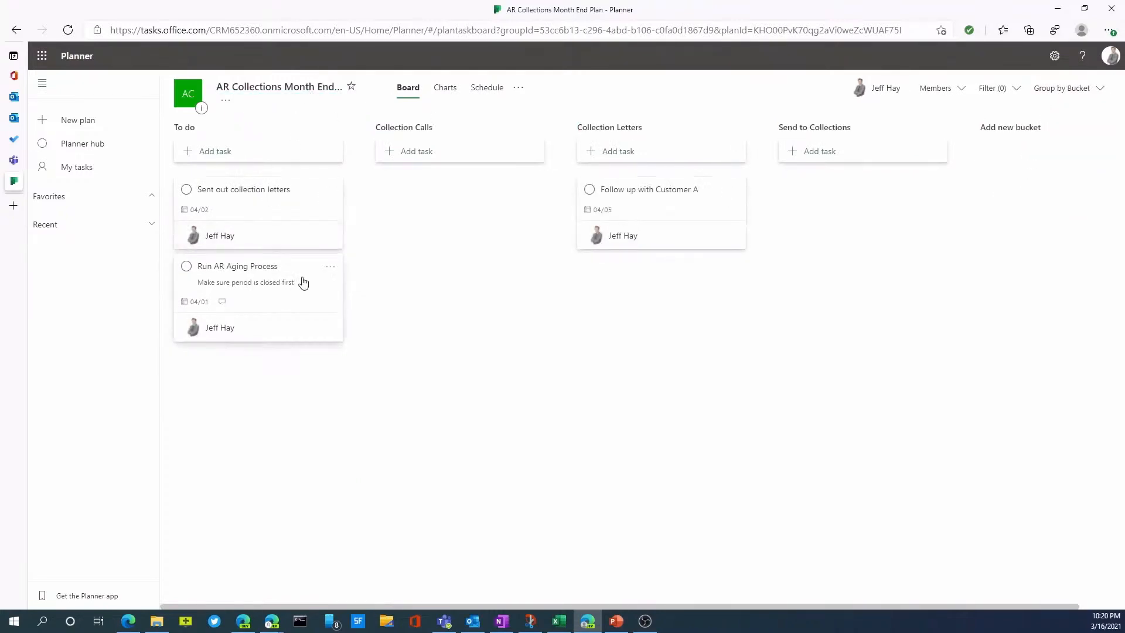
# Apply the Red label to Run AR Aging Process from its card actions menu
pyautogui.click(331, 266)
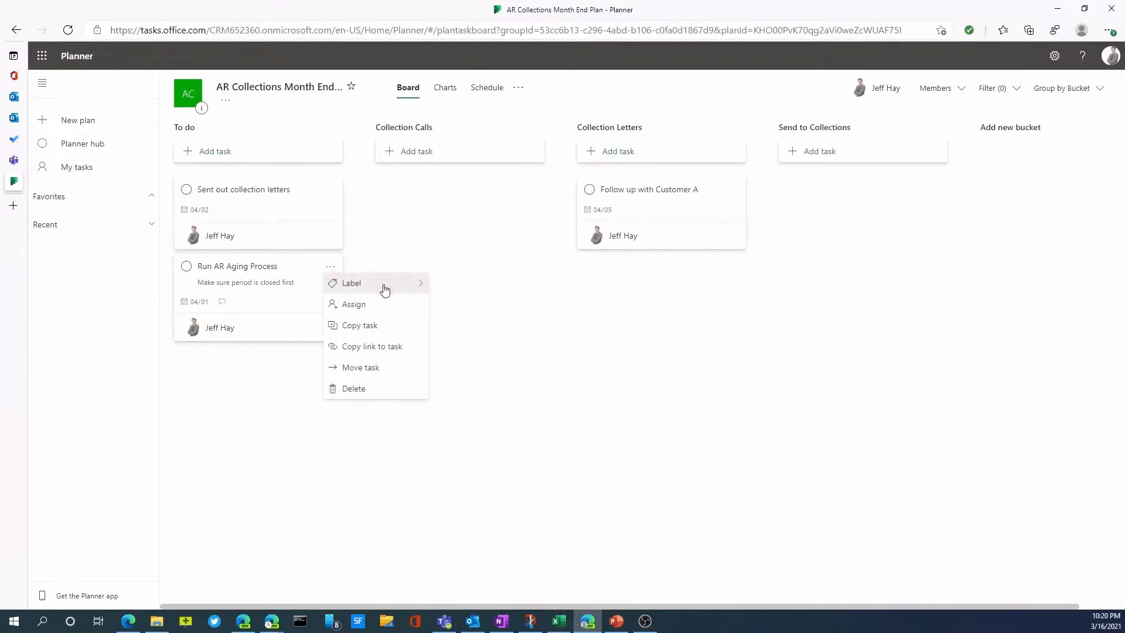
pyautogui.click(351, 282)
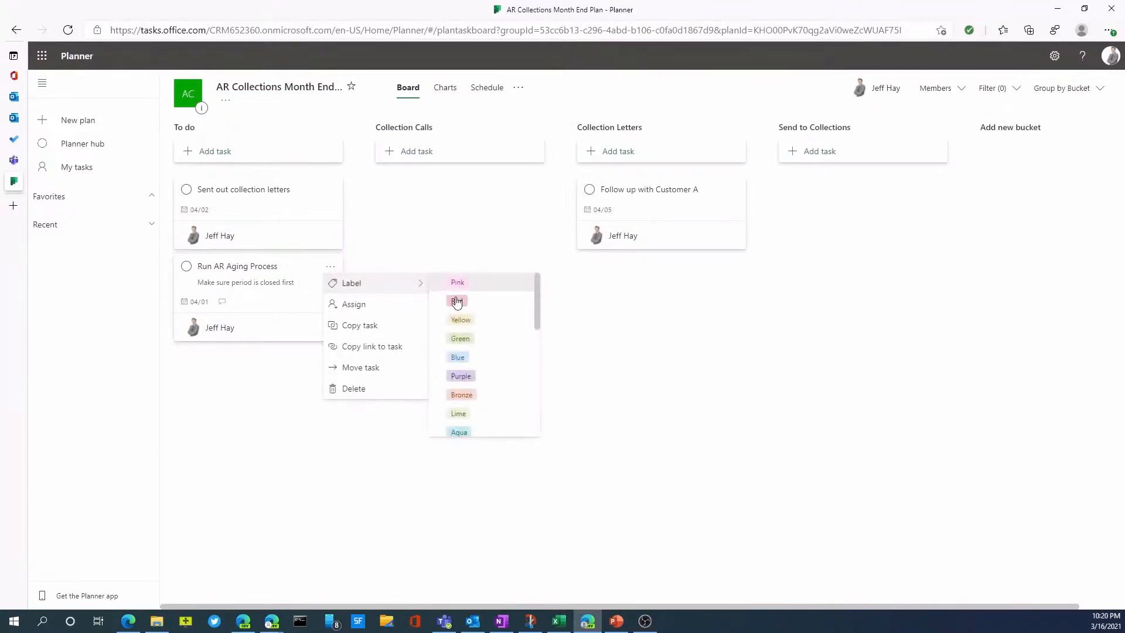
pyautogui.click(457, 302)
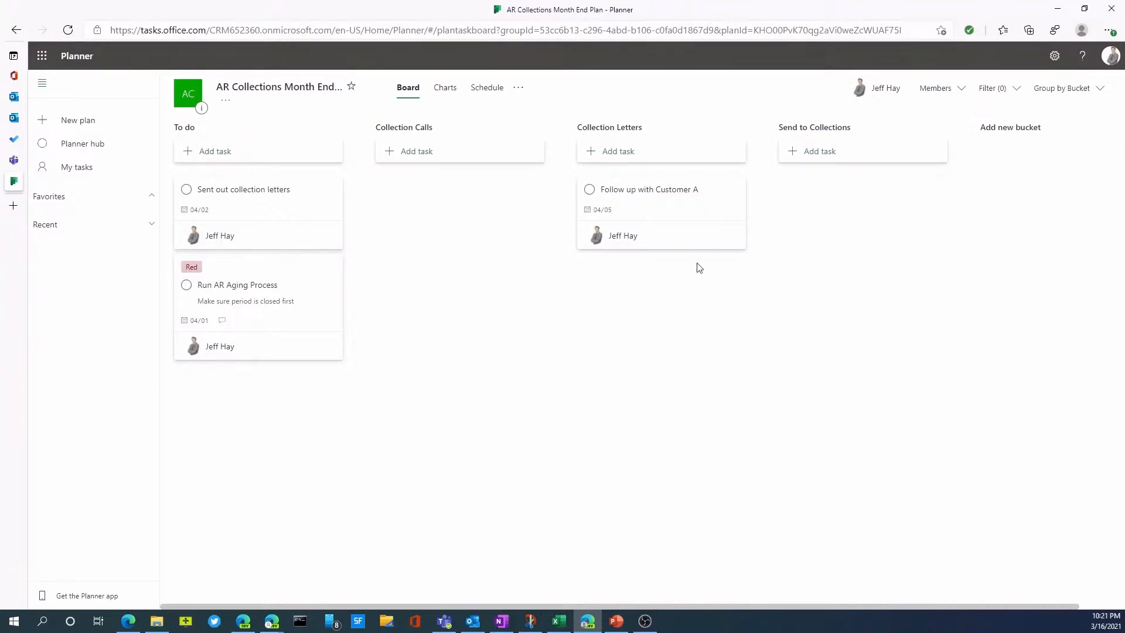
pyautogui.moveTo(308, 277)
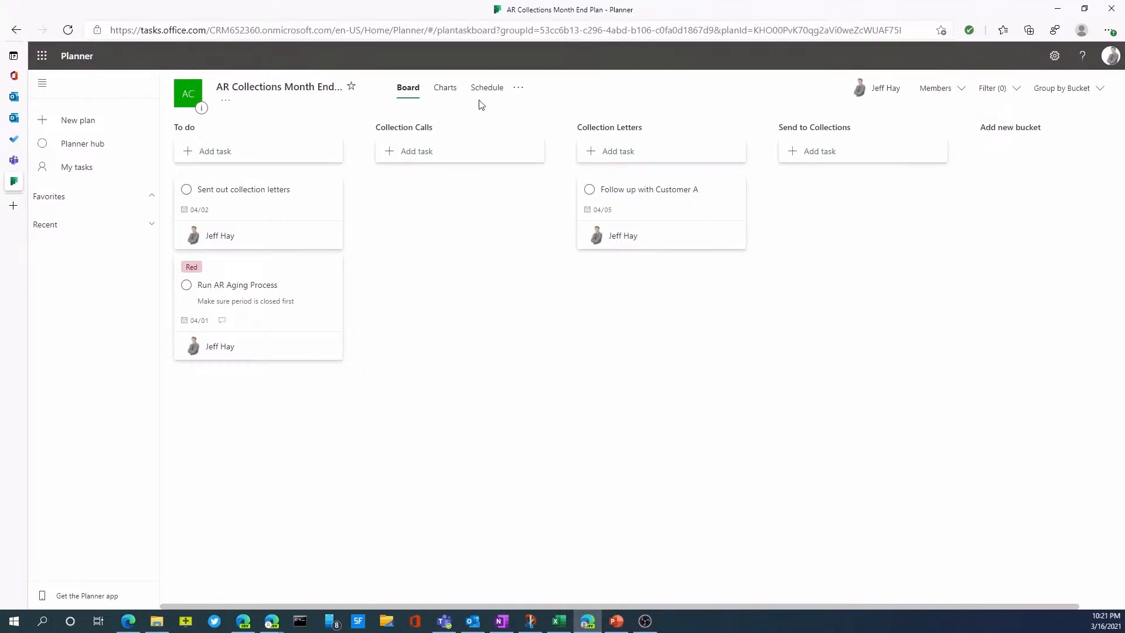
# Review the status and bucket charts, then the March 2021 schedule calendar
pyautogui.click(444, 87)
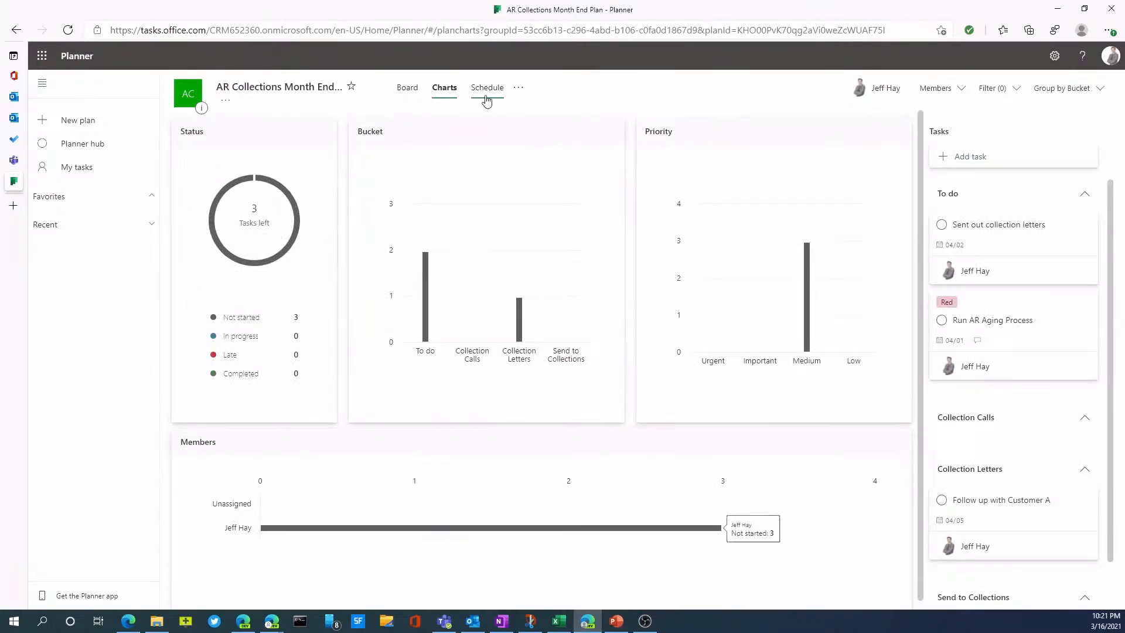
pyautogui.click(486, 86)
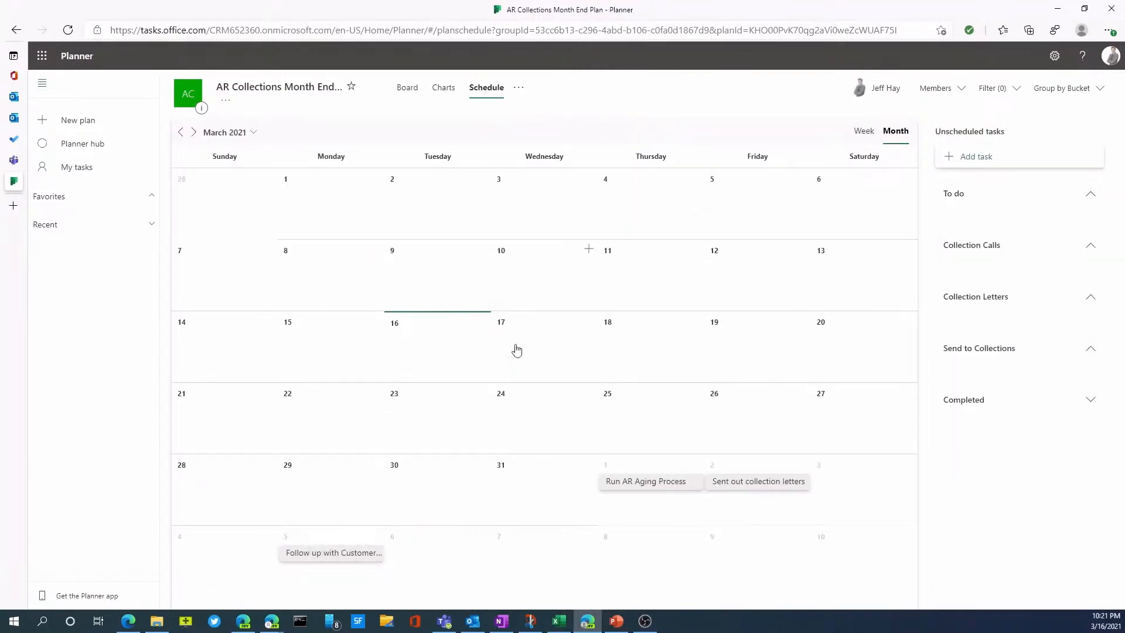
pyautogui.moveTo(772, 472)
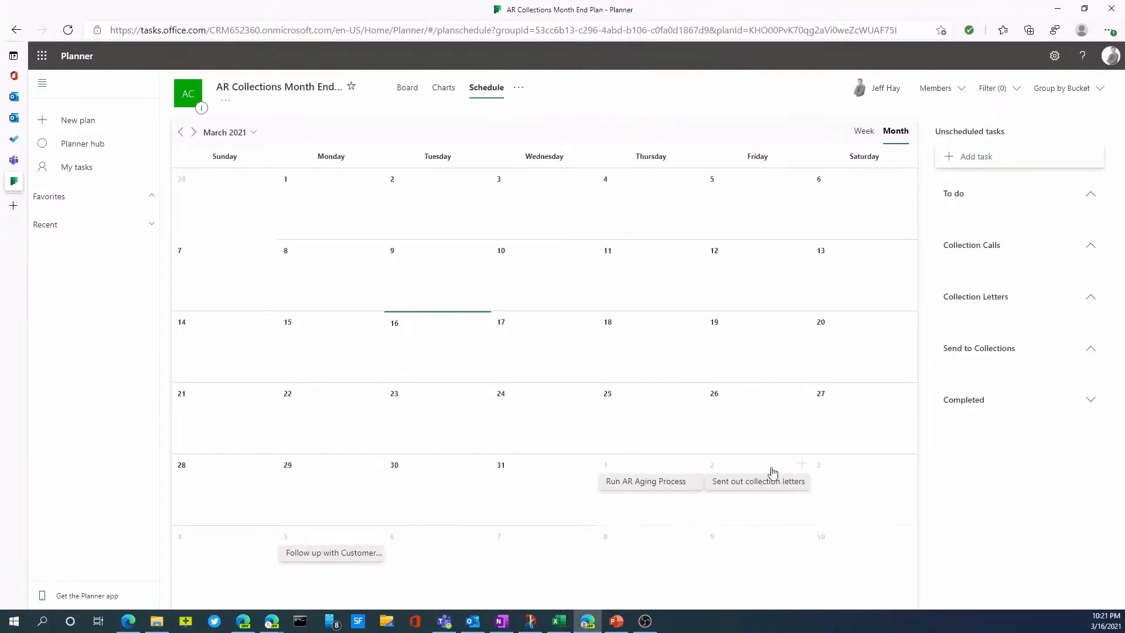
pyautogui.moveTo(445, 567)
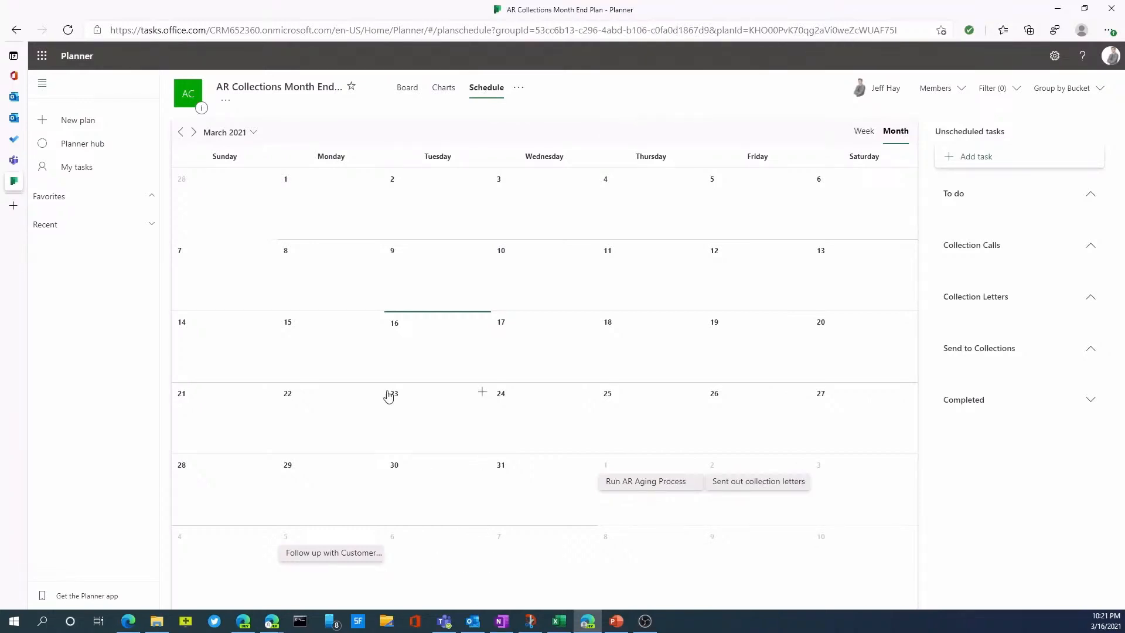
pyautogui.moveTo(577, 266)
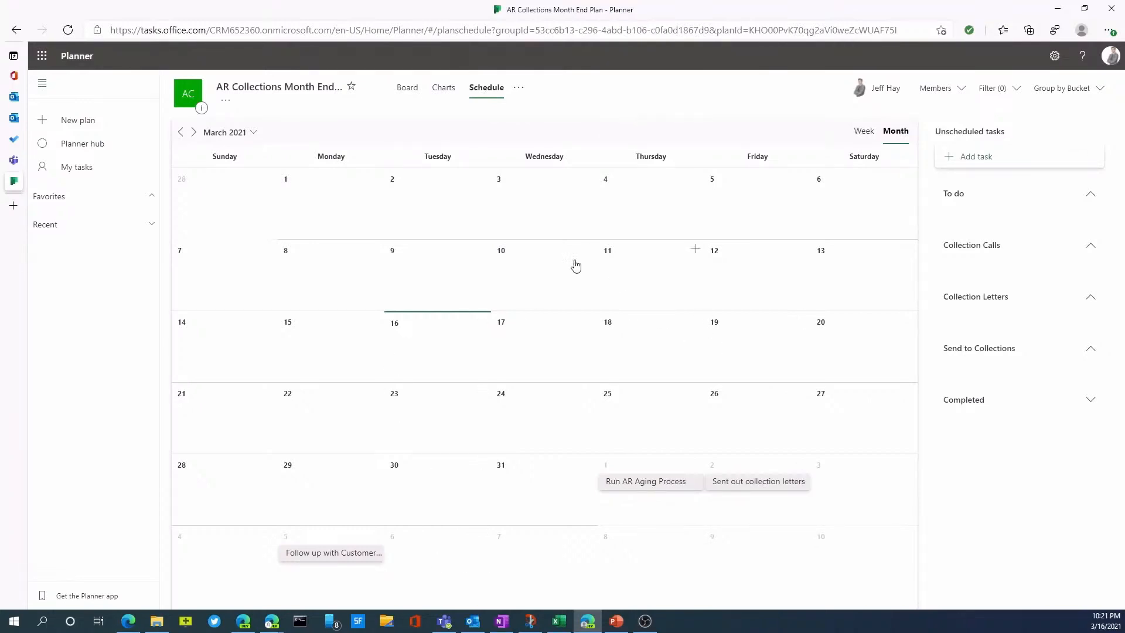
pyautogui.moveTo(194, 133)
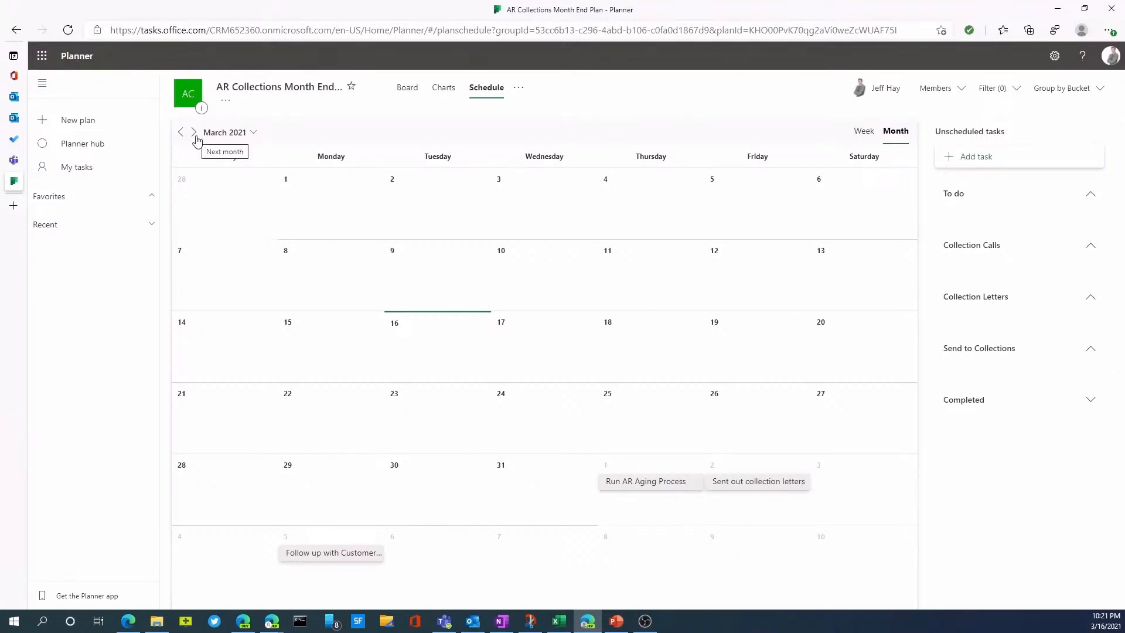
pyautogui.moveTo(180, 133)
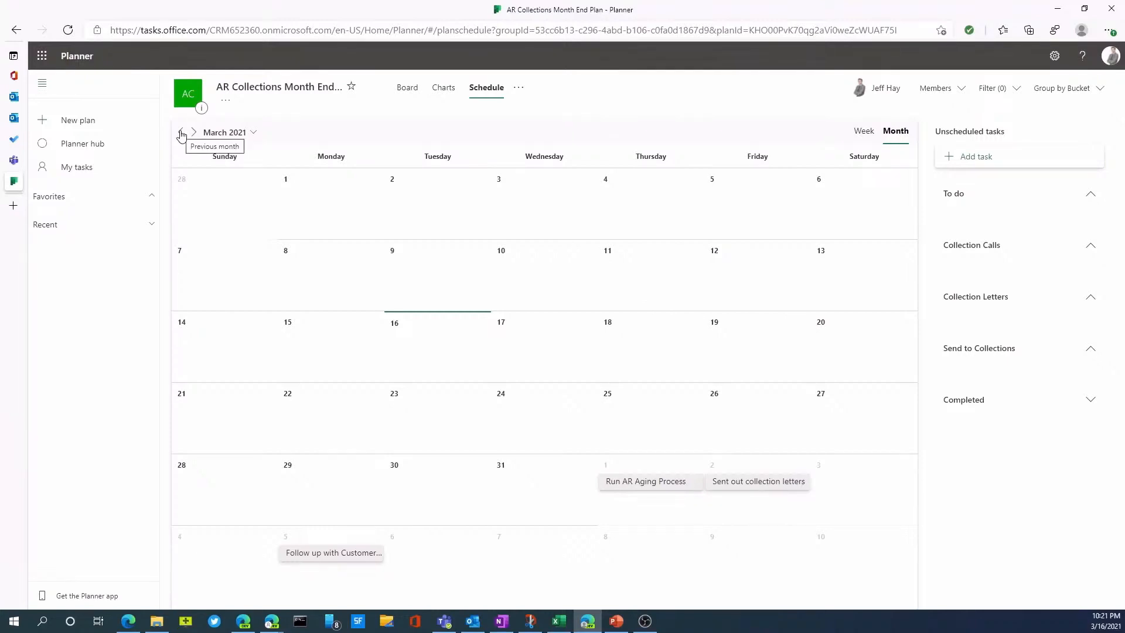
pyautogui.click(406, 86)
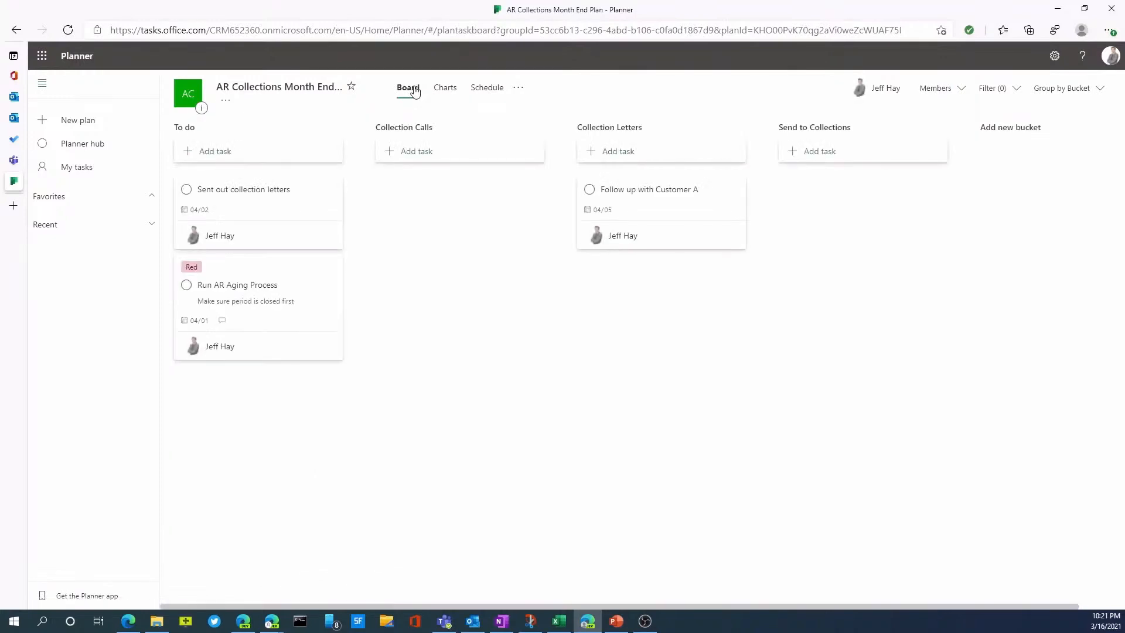
pyautogui.moveTo(279, 86)
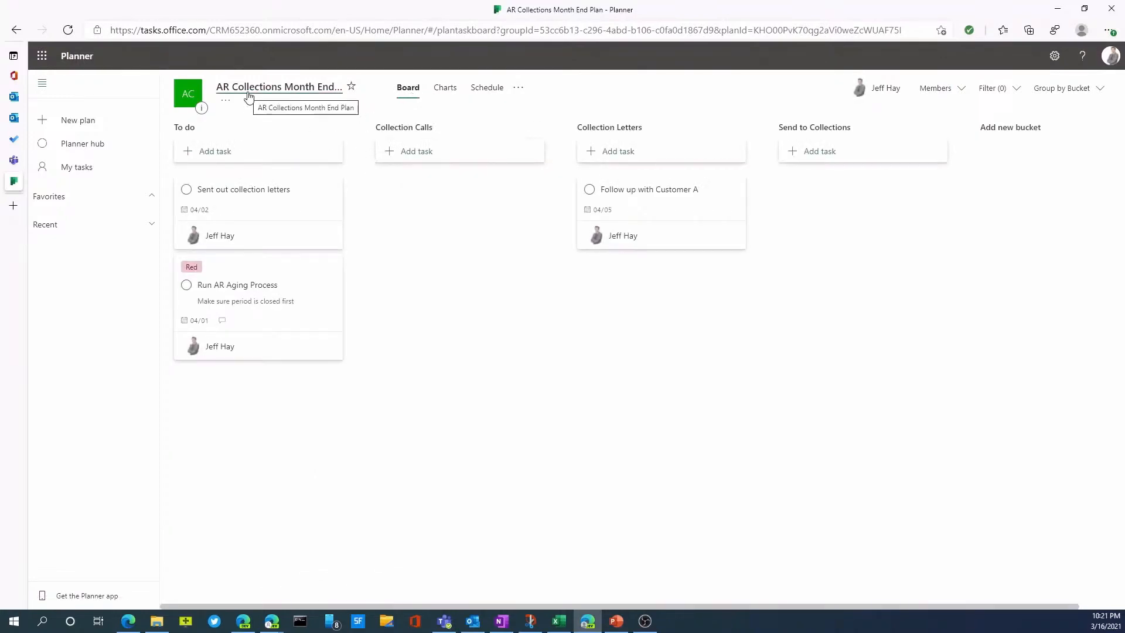
pyautogui.moveTo(277, 88)
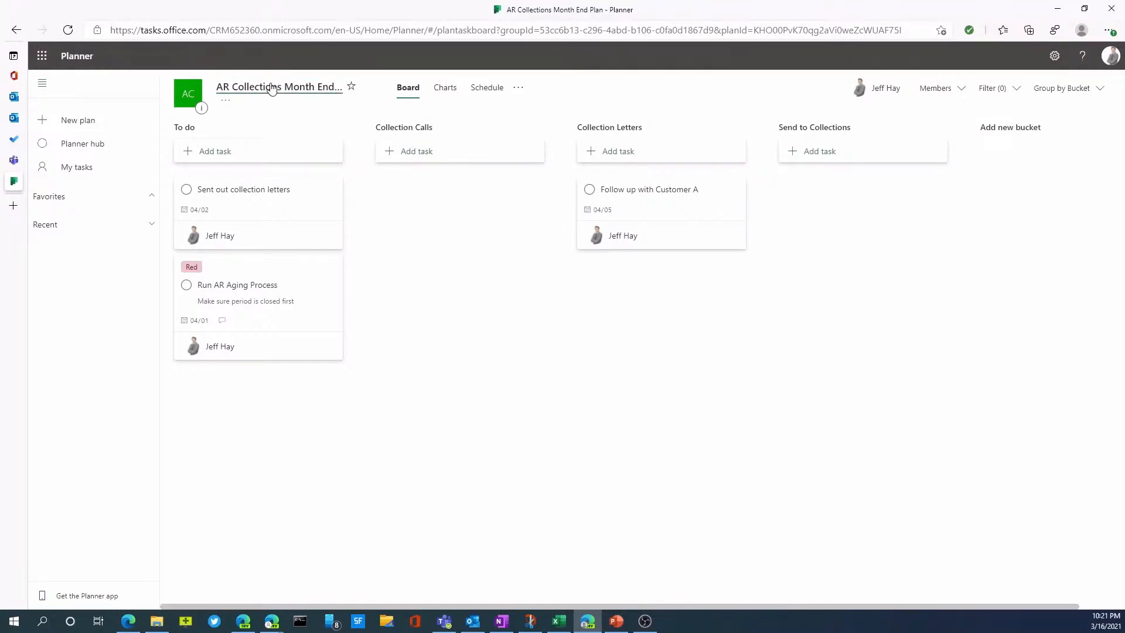
pyautogui.moveTo(378, 180)
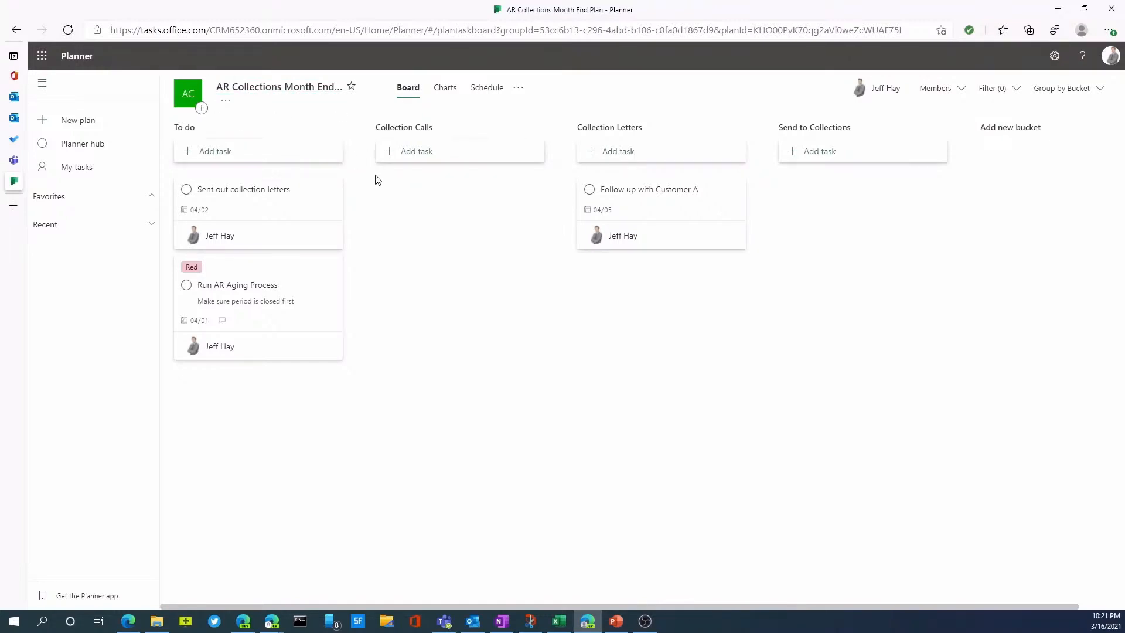
pyautogui.moveTo(314, 436)
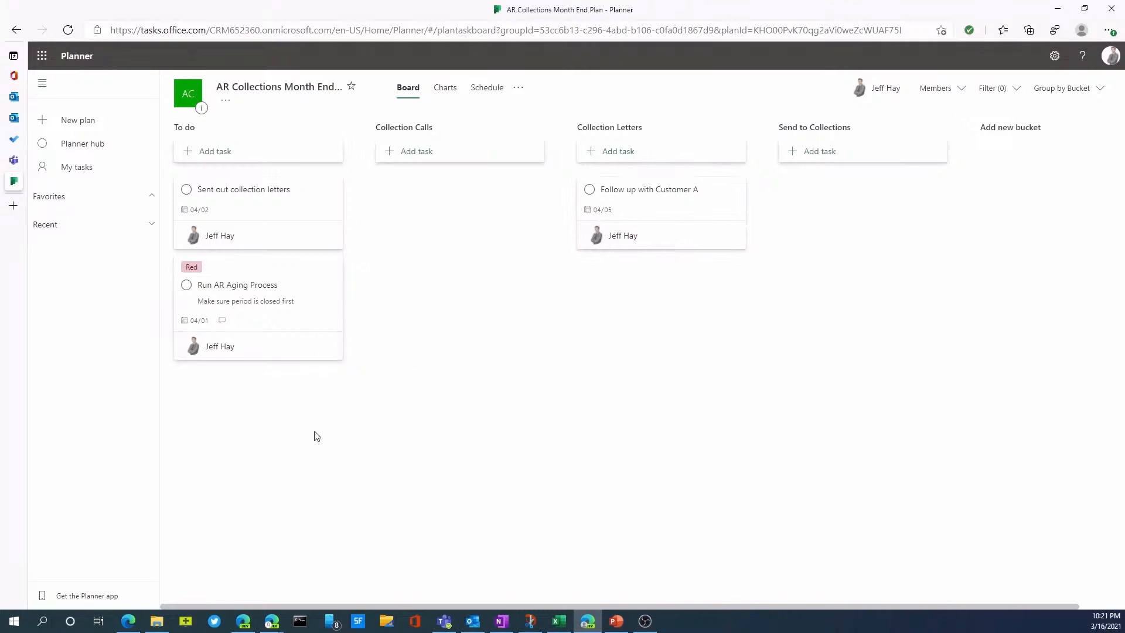
pyautogui.moveTo(204, 270)
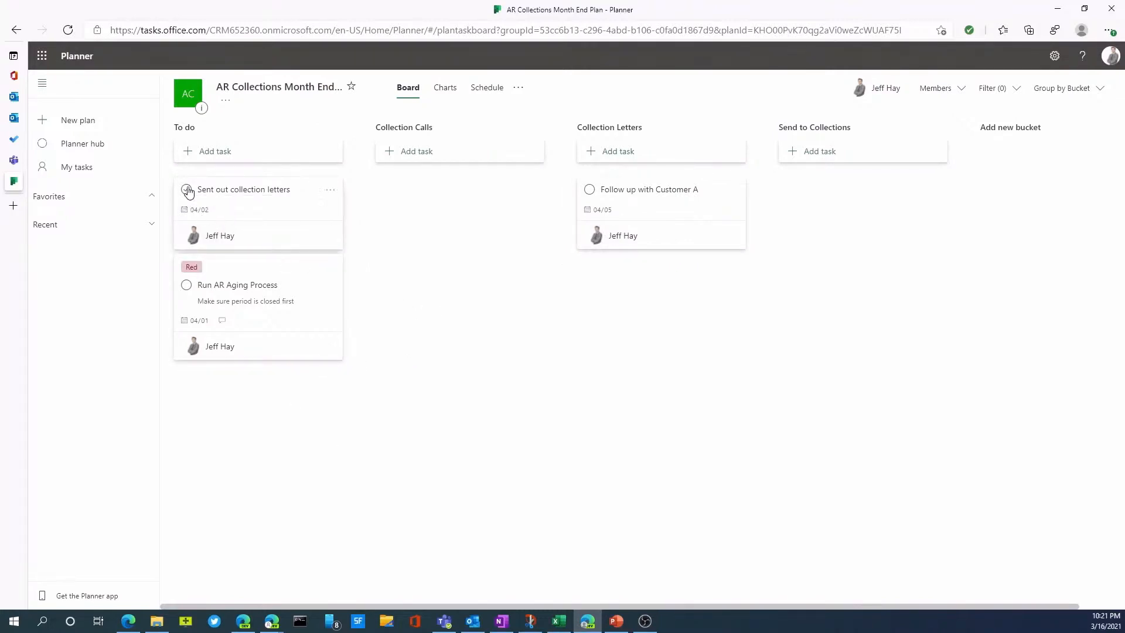
# Complete the Sent out collection letters card with its round checkbox
pyautogui.click(188, 190)
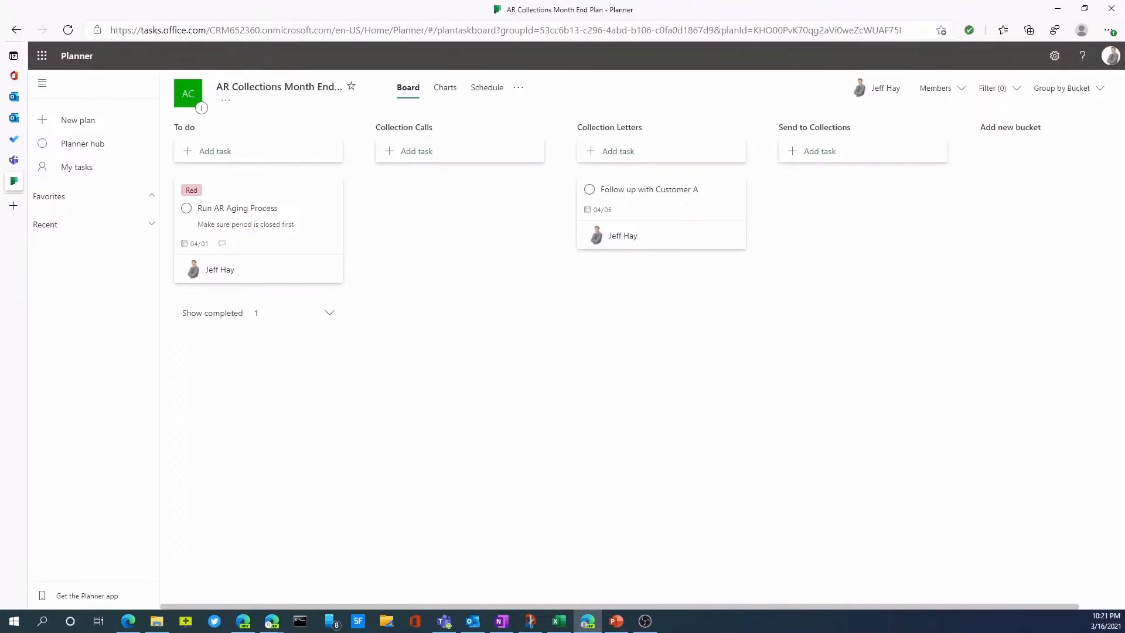
pyautogui.moveTo(877, 399)
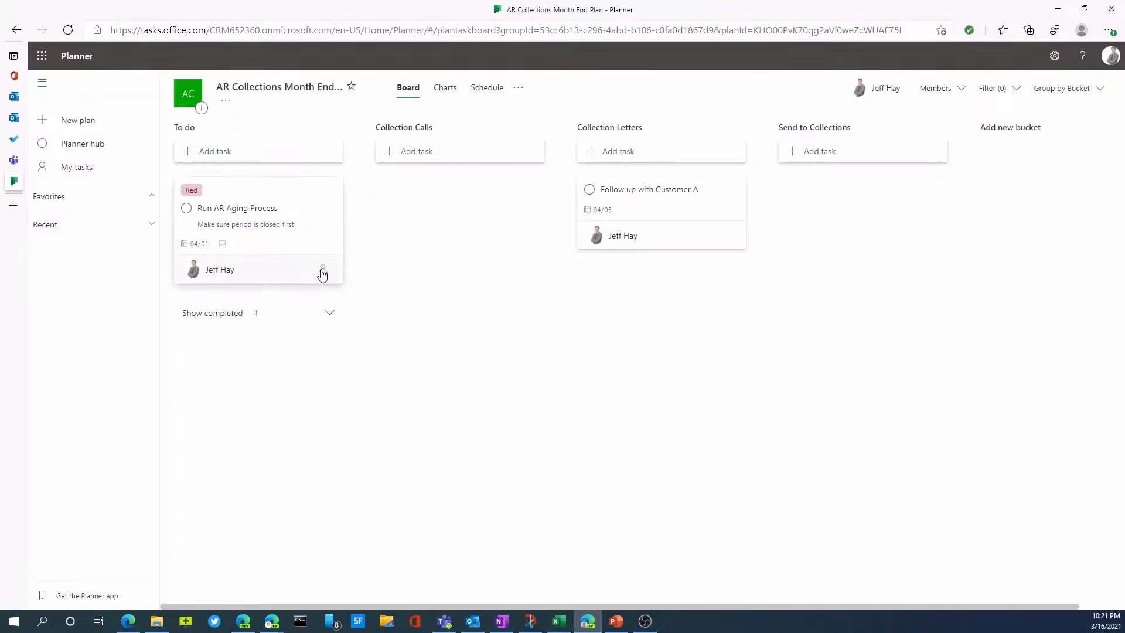
pyautogui.moveTo(730, 292)
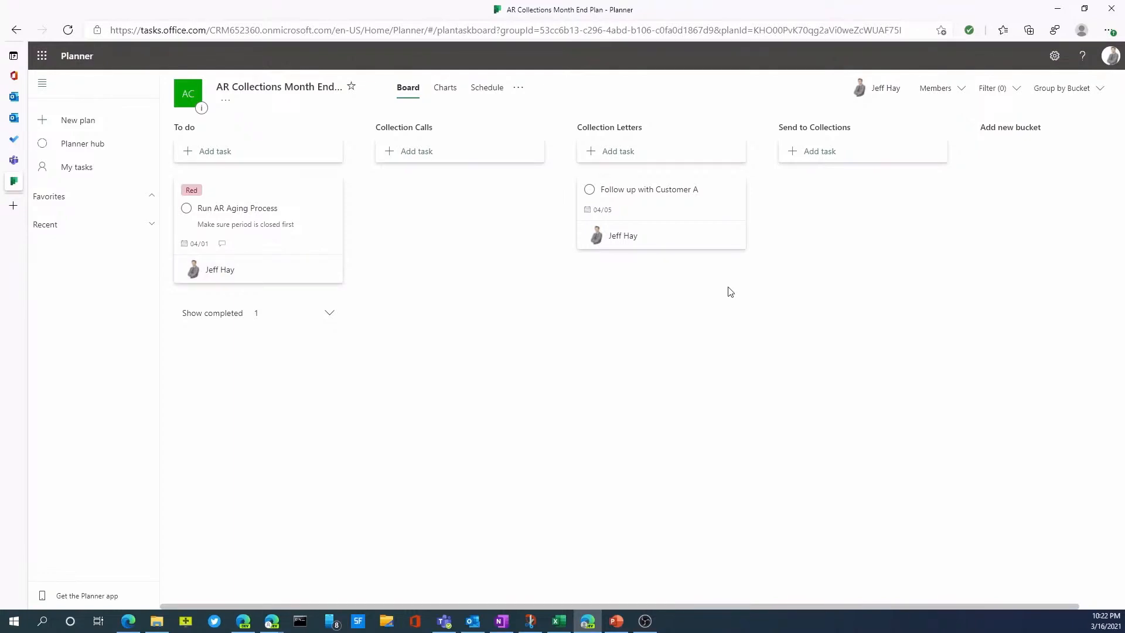
pyautogui.moveTo(721, 289)
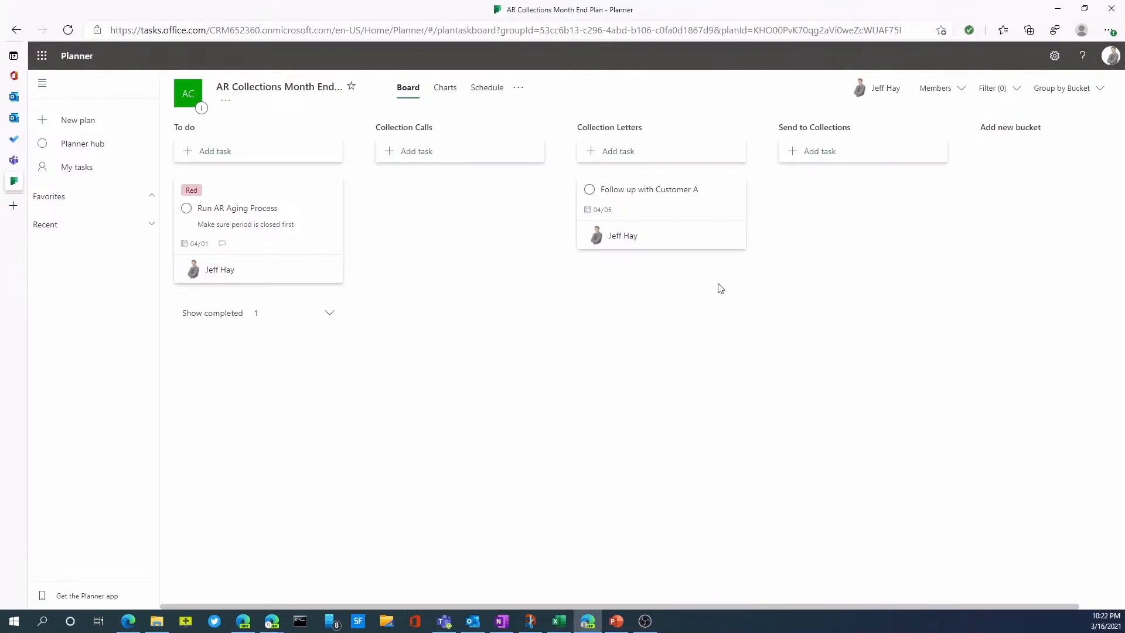
pyautogui.moveTo(713, 280)
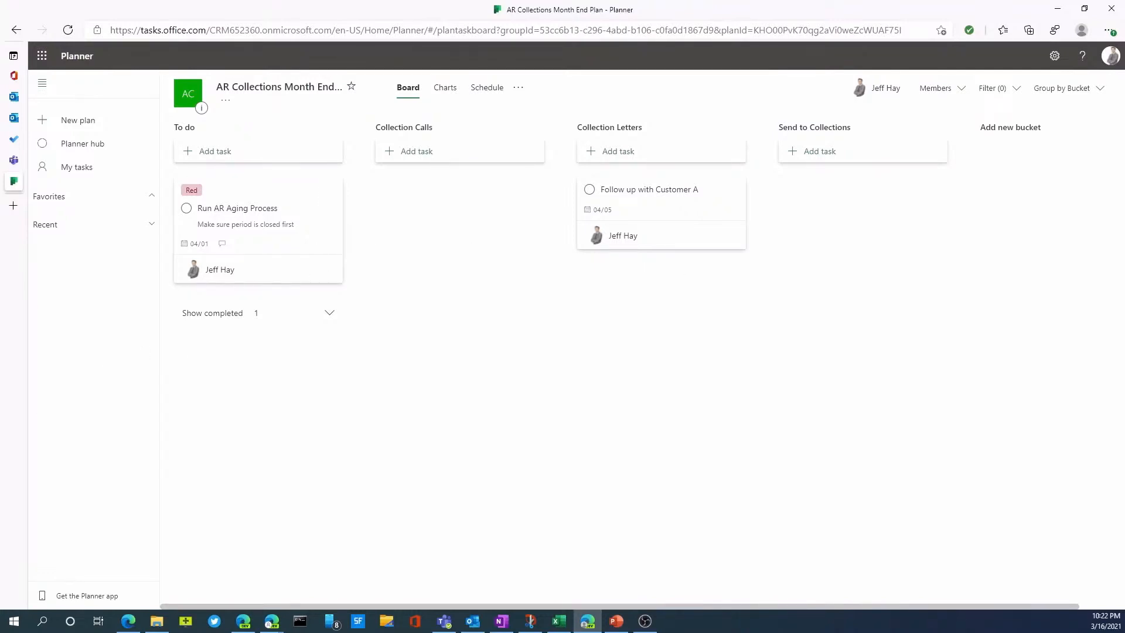
pyautogui.click(43, 55)
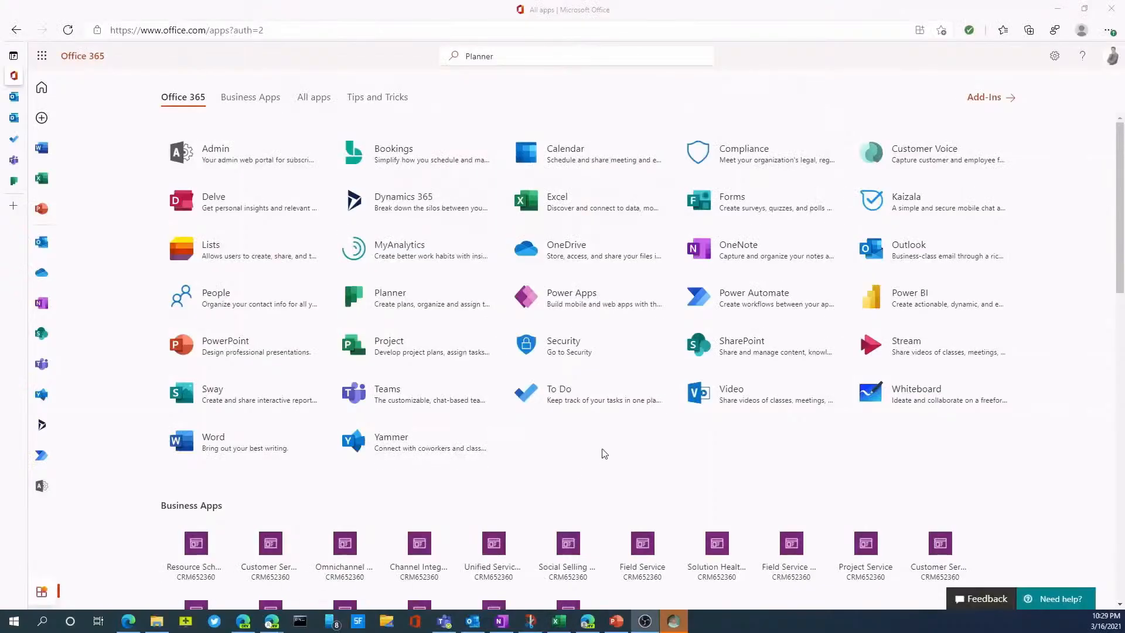
pyautogui.moveTo(567, 394)
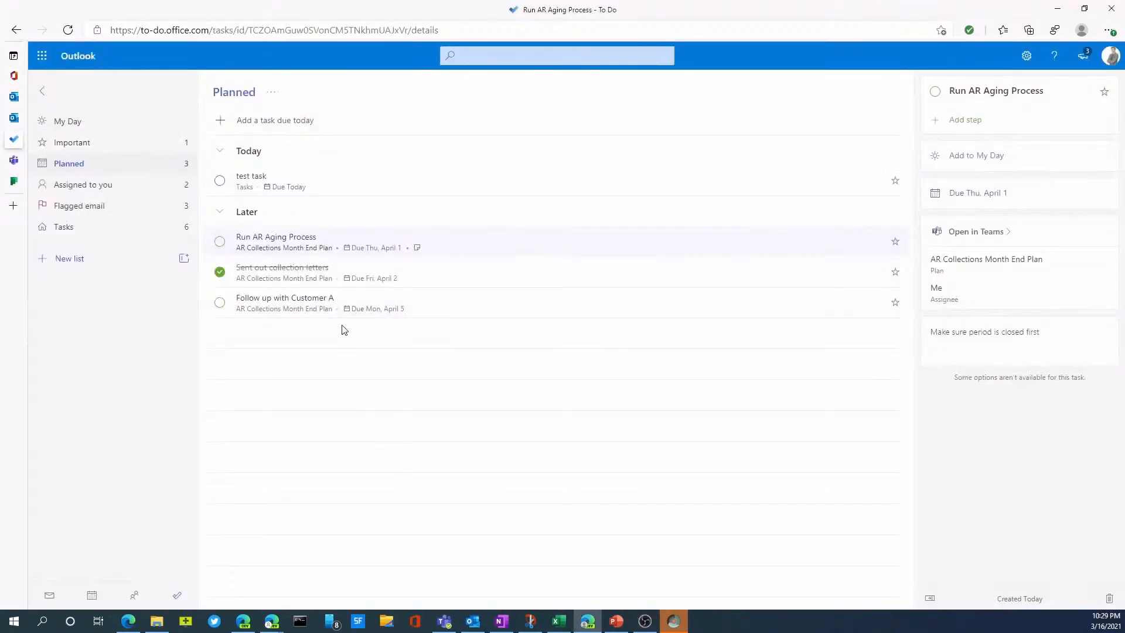
pyautogui.moveTo(339, 288)
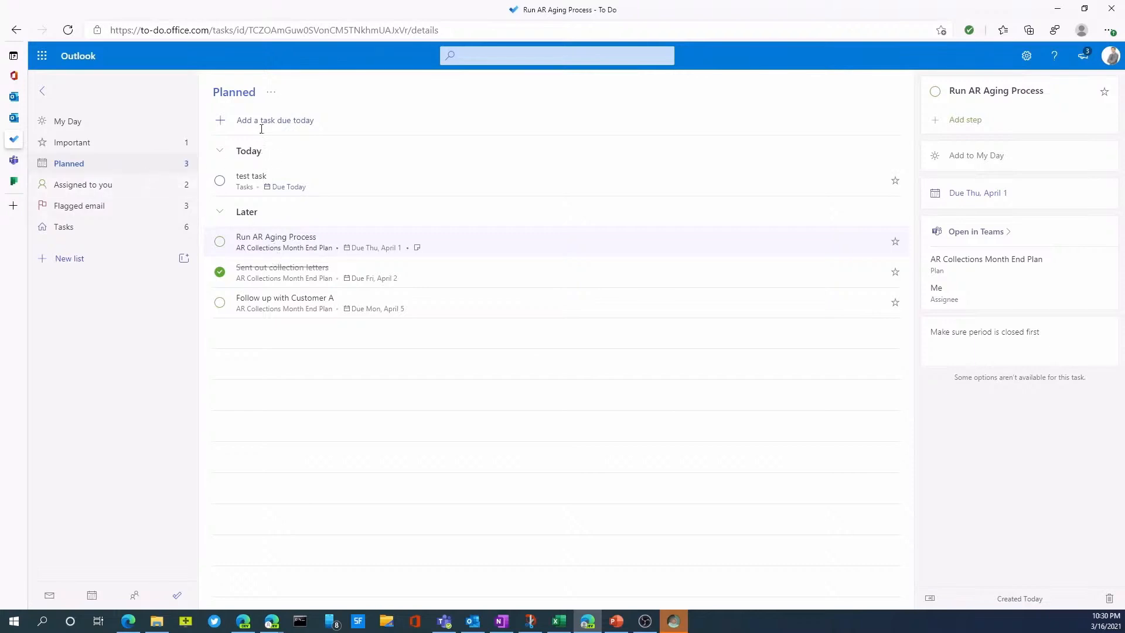
pyautogui.moveTo(106, 189)
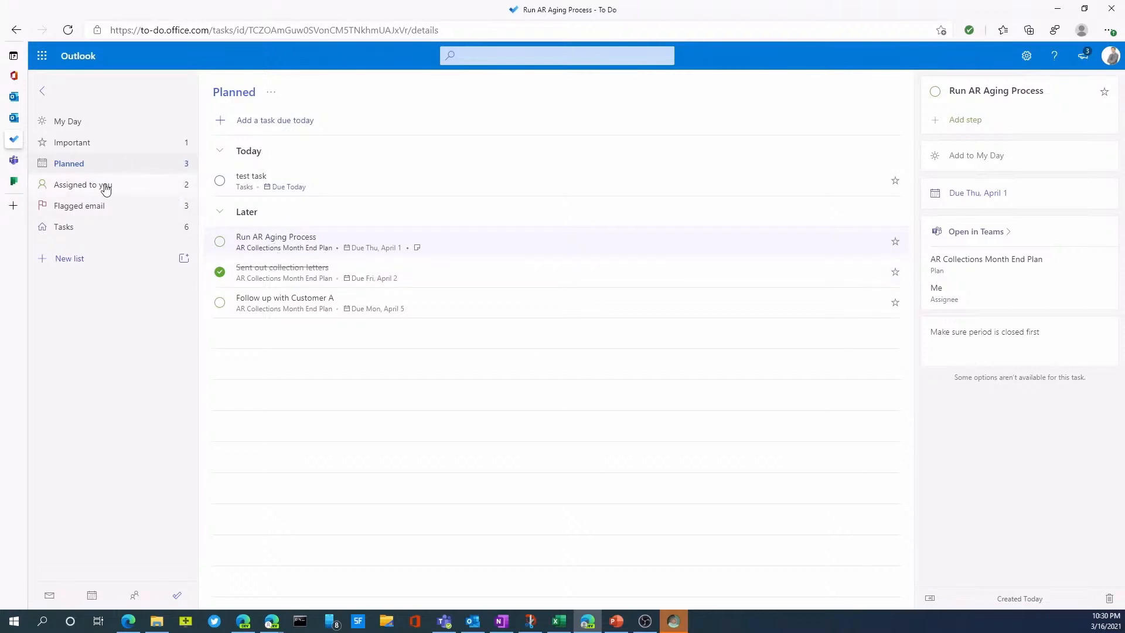
# Check the Assigned to you list, then show the six-task personal Tasks list
pyautogui.click(83, 184)
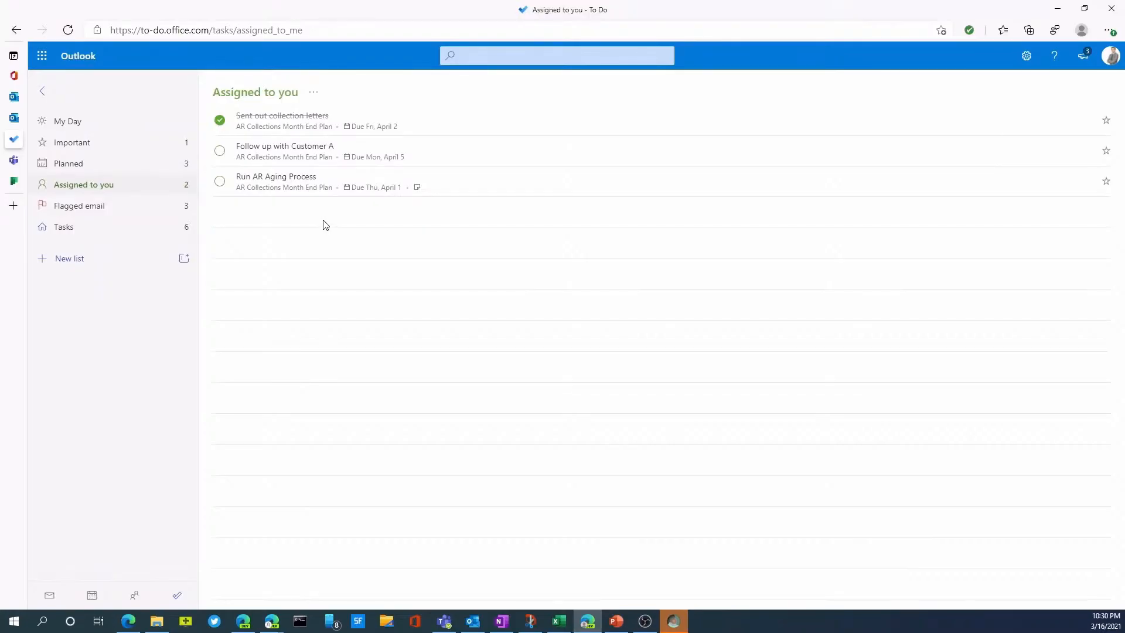
pyautogui.moveTo(122, 209)
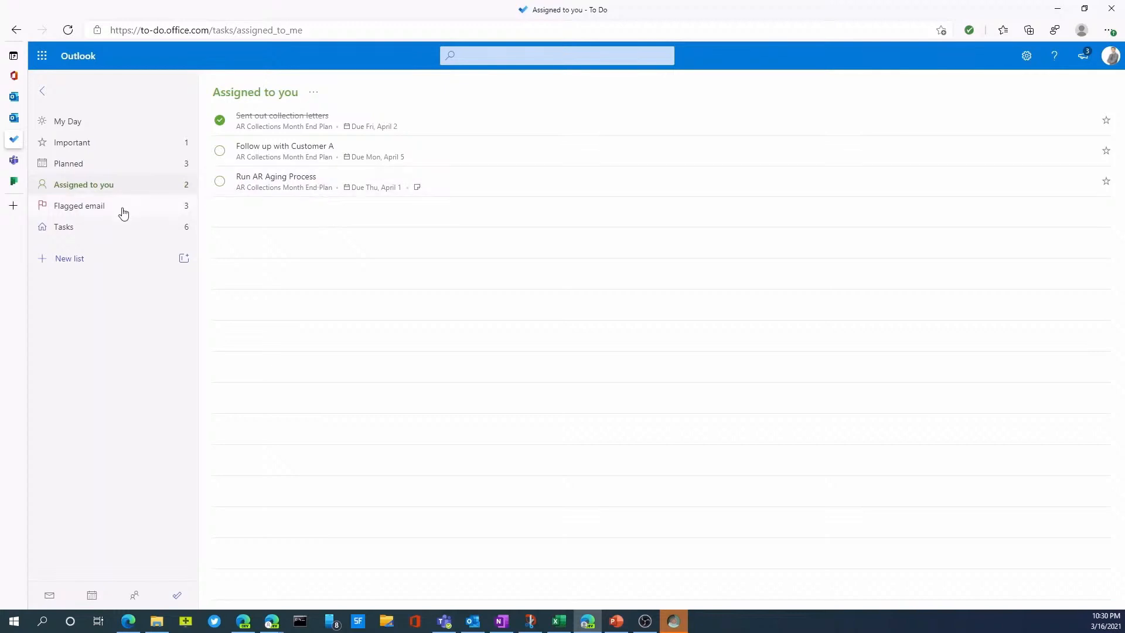
pyautogui.moveTo(127, 213)
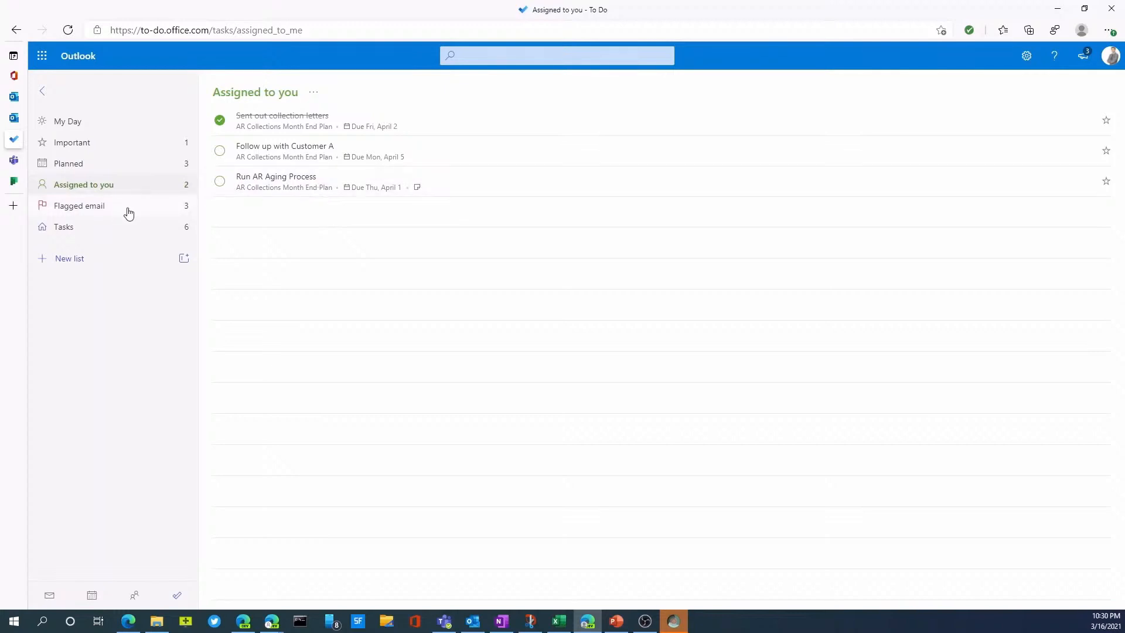
pyautogui.click(63, 226)
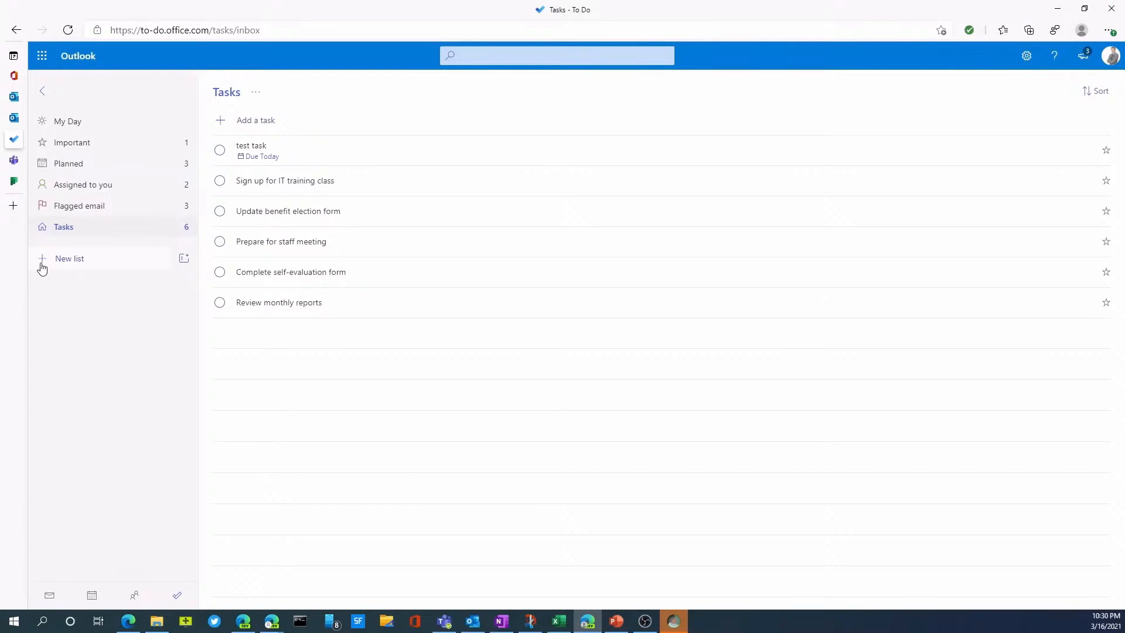
# Create the AR Collections list with a 'call customers' task and mark it completed
pyautogui.write('AR Collections')
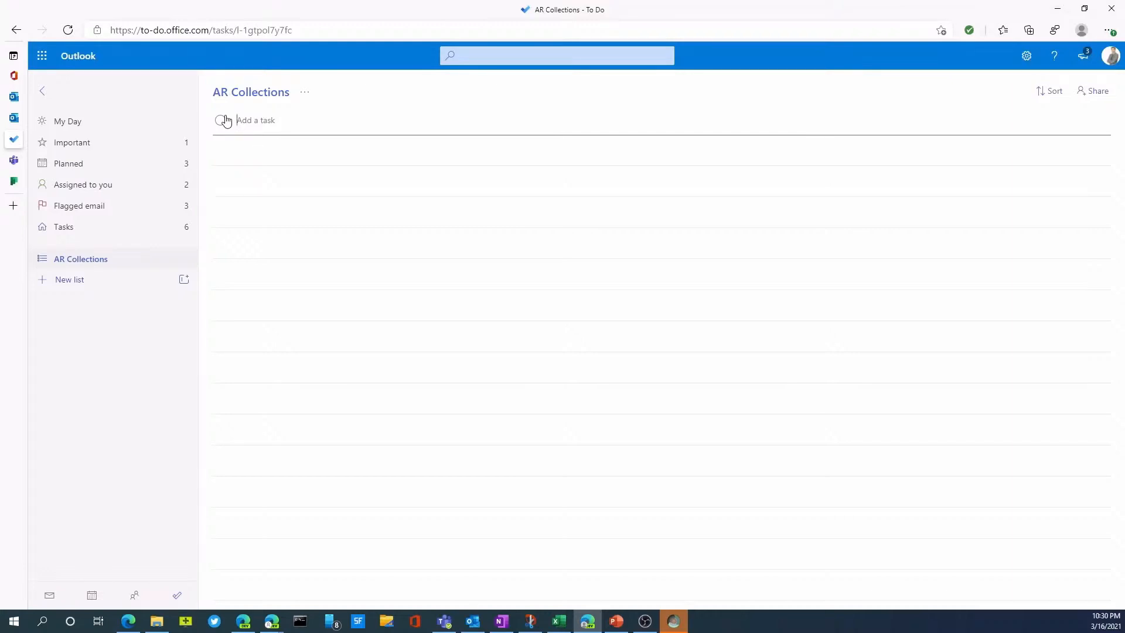
pyautogui.write('call cu')
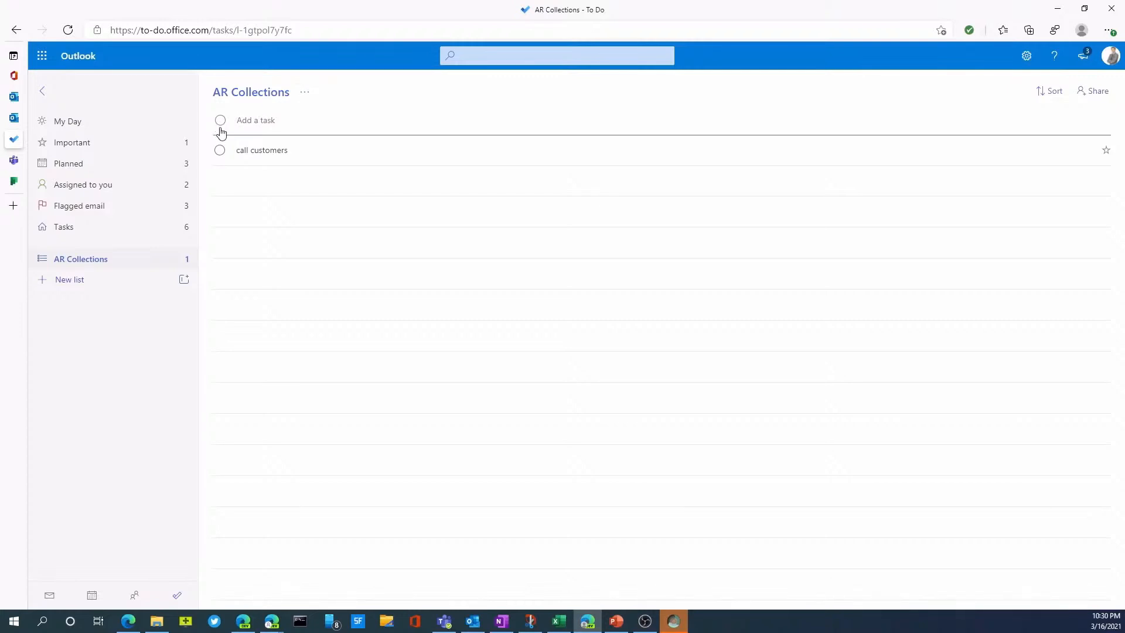
pyautogui.click(219, 150)
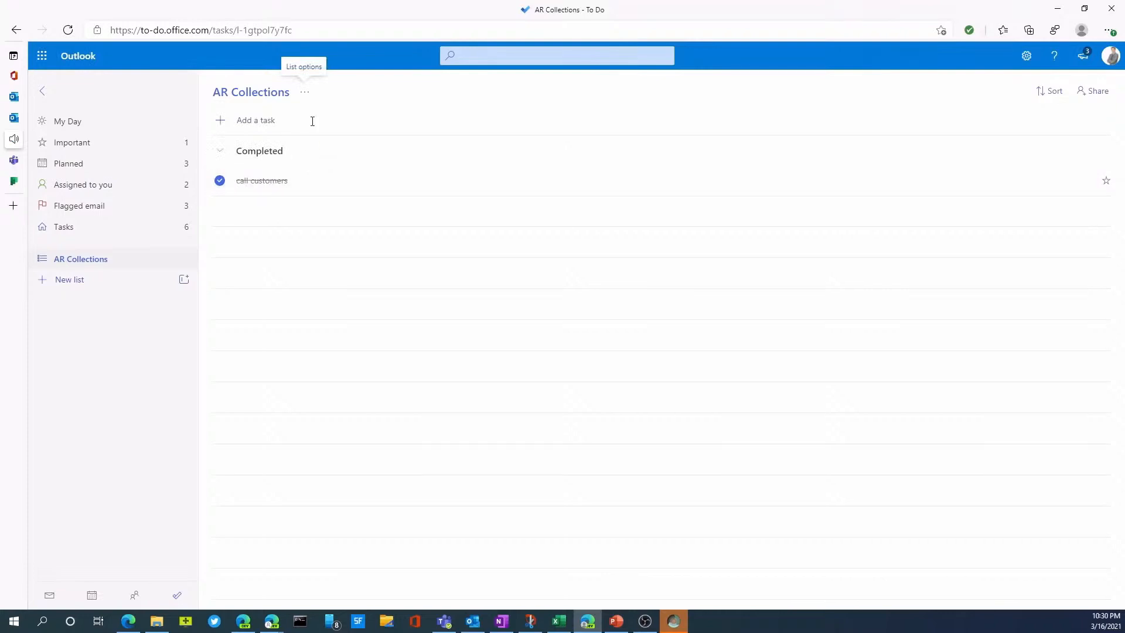
# Return to To Do, browse the Flagged email tasks, then go back to the Tasks list
pyautogui.click(305, 92)
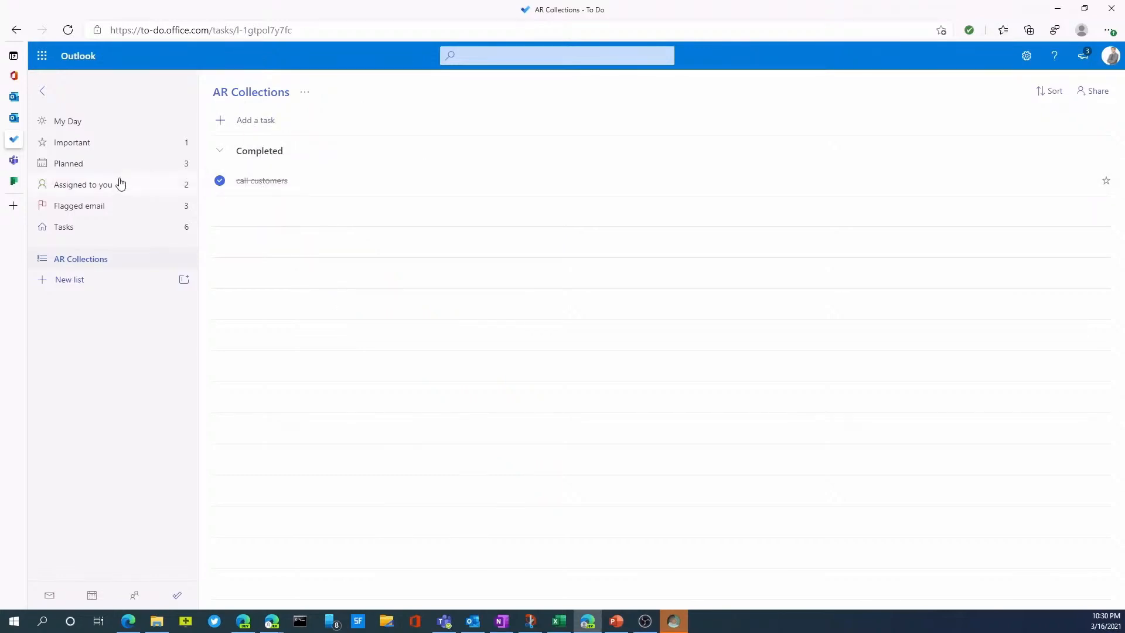
pyautogui.moveTo(37, 190)
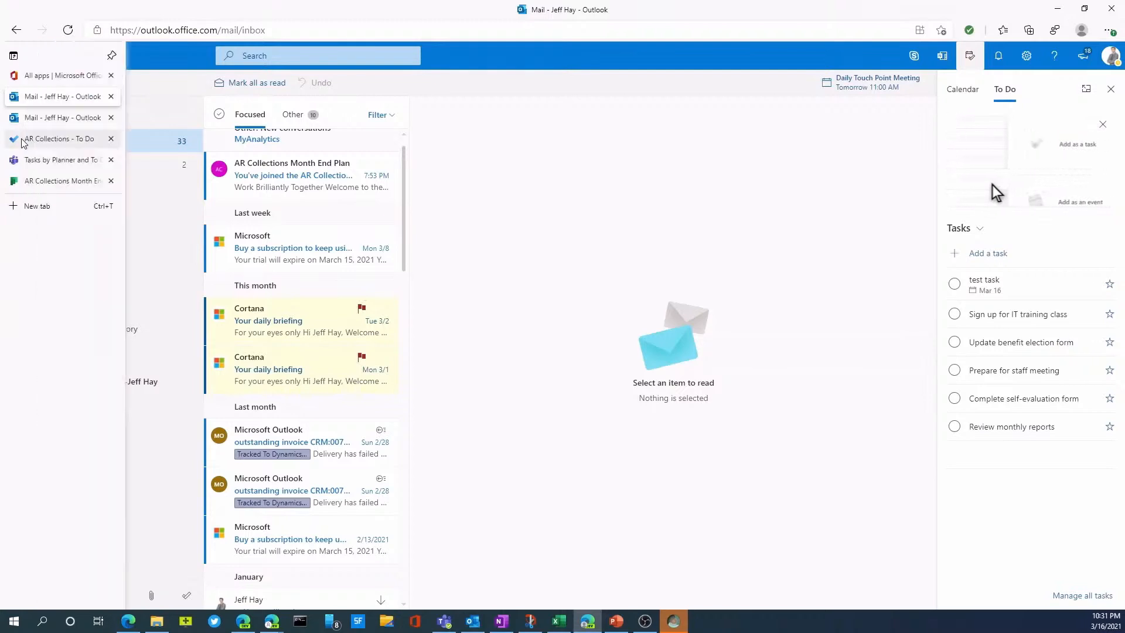
pyautogui.click(61, 138)
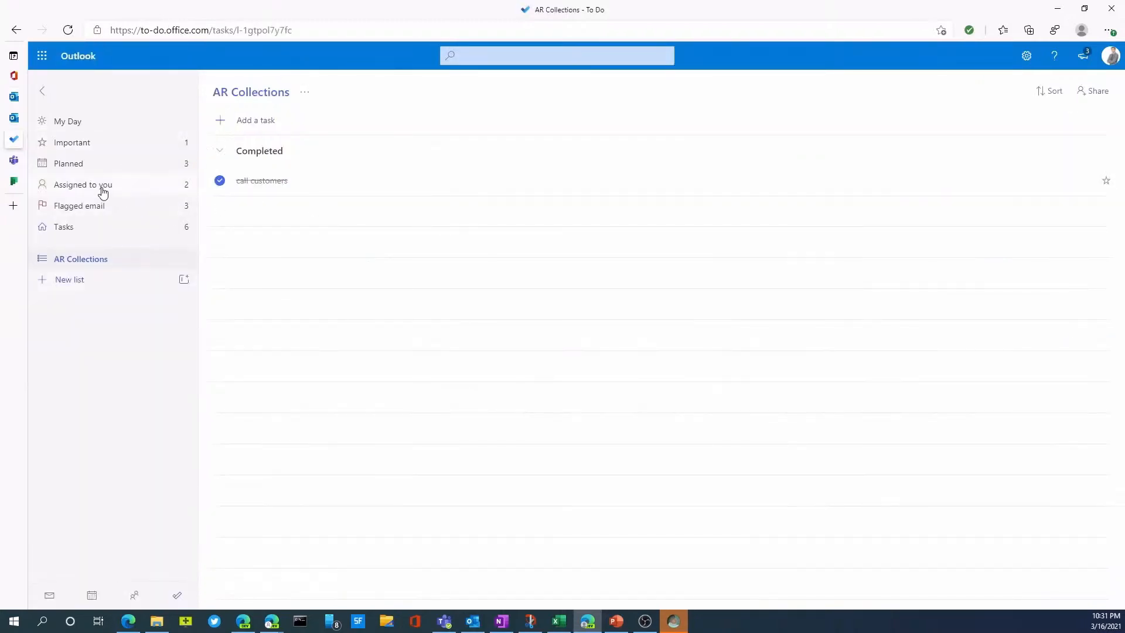
pyautogui.click(78, 205)
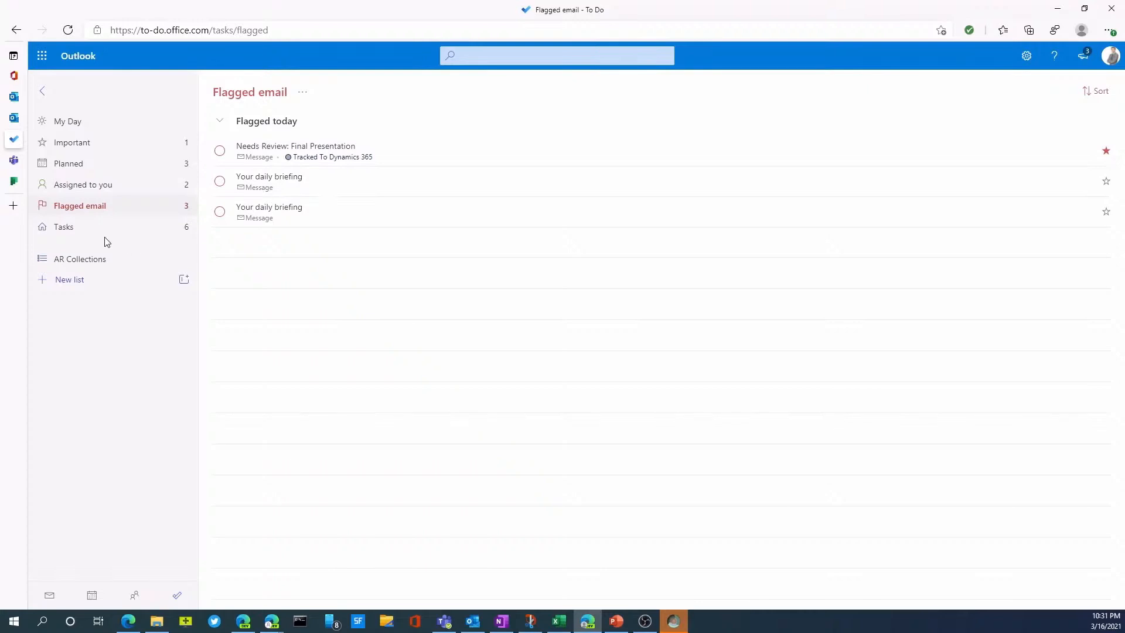
pyautogui.moveTo(80, 235)
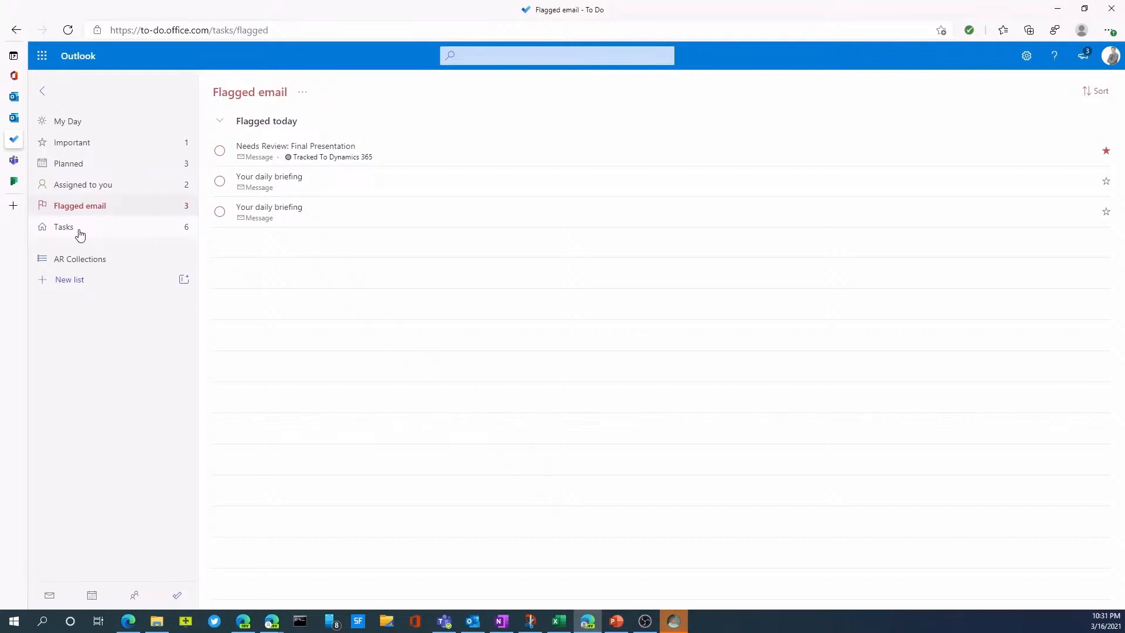
pyautogui.click(63, 226)
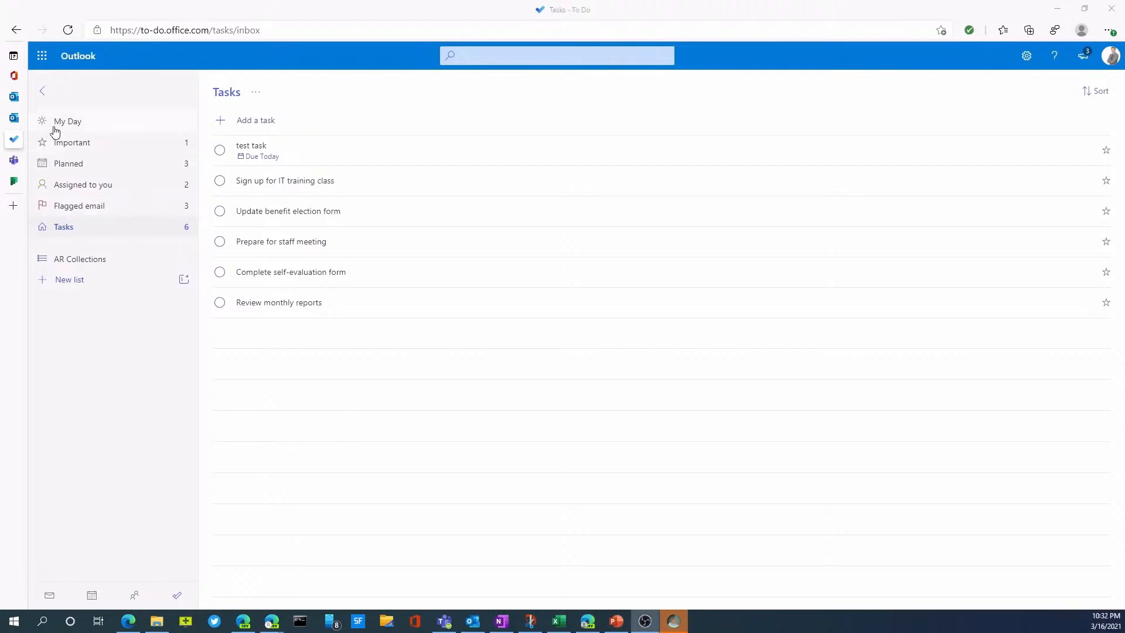
# Browse My Day, Important and Planned lists, grouping Planned by due date and filtering to important tasks
pyautogui.click(68, 121)
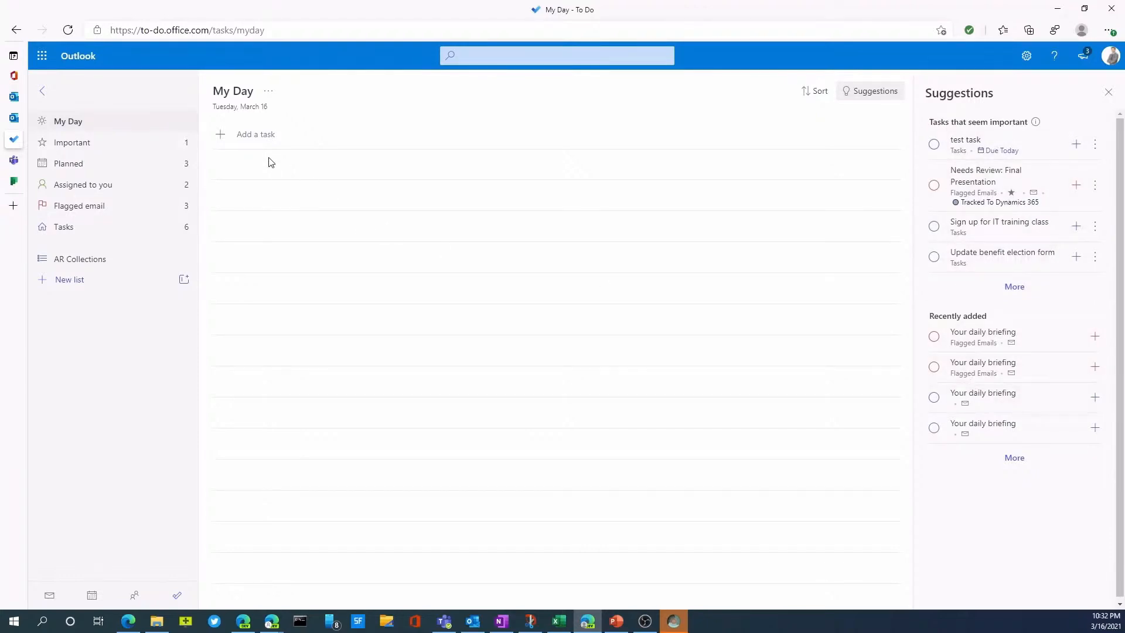
pyautogui.click(71, 142)
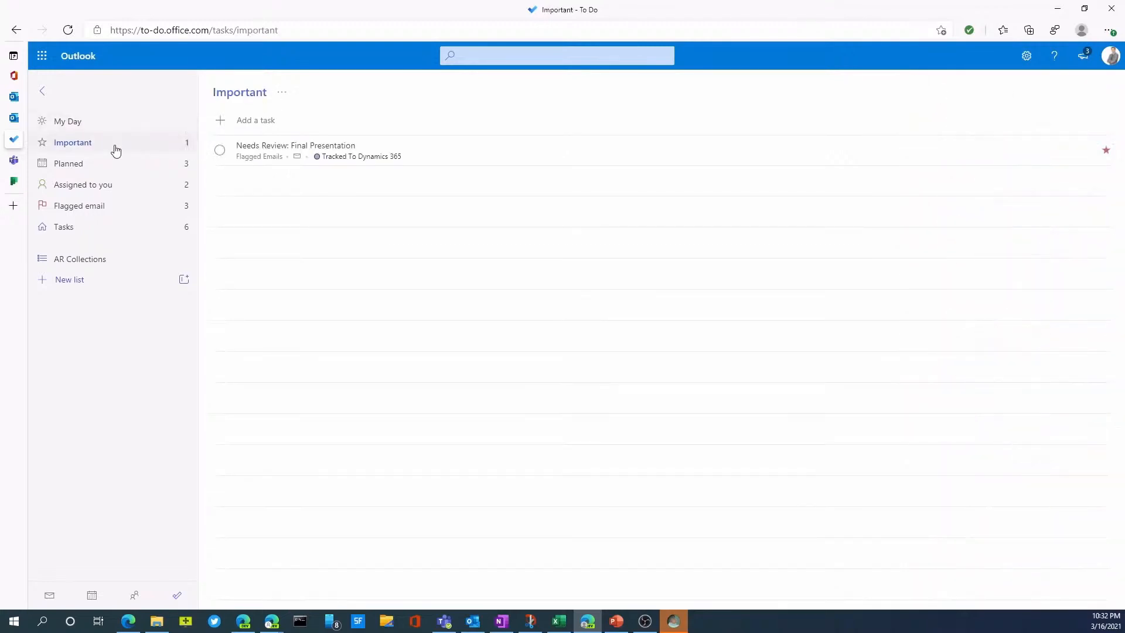
pyautogui.click(68, 121)
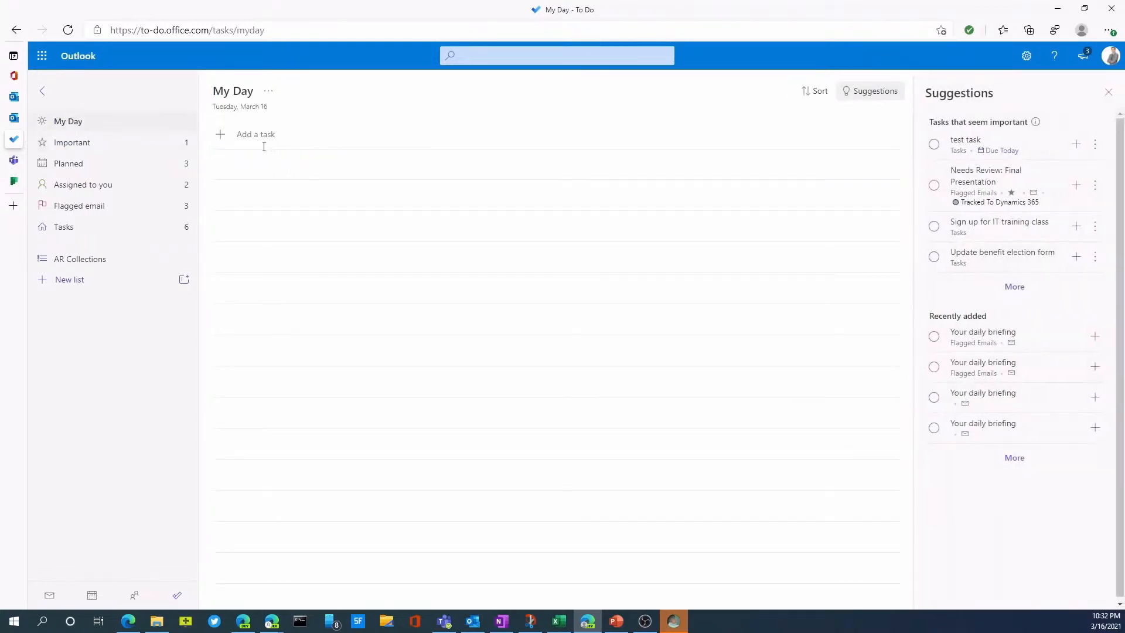
pyautogui.click(68, 162)
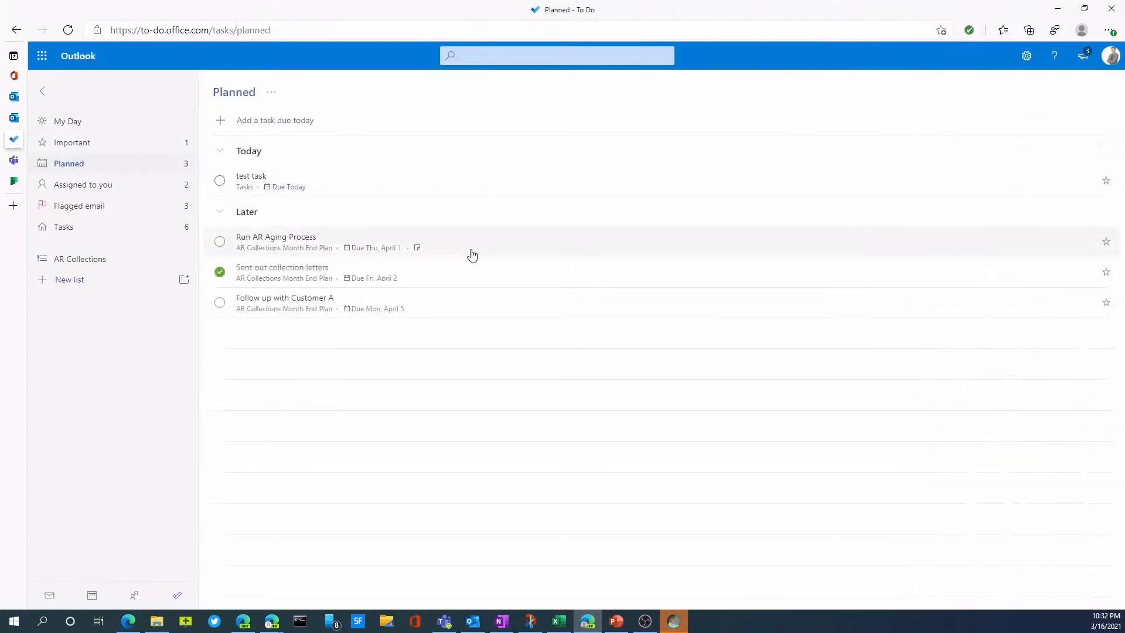
pyautogui.moveTo(1108, 244)
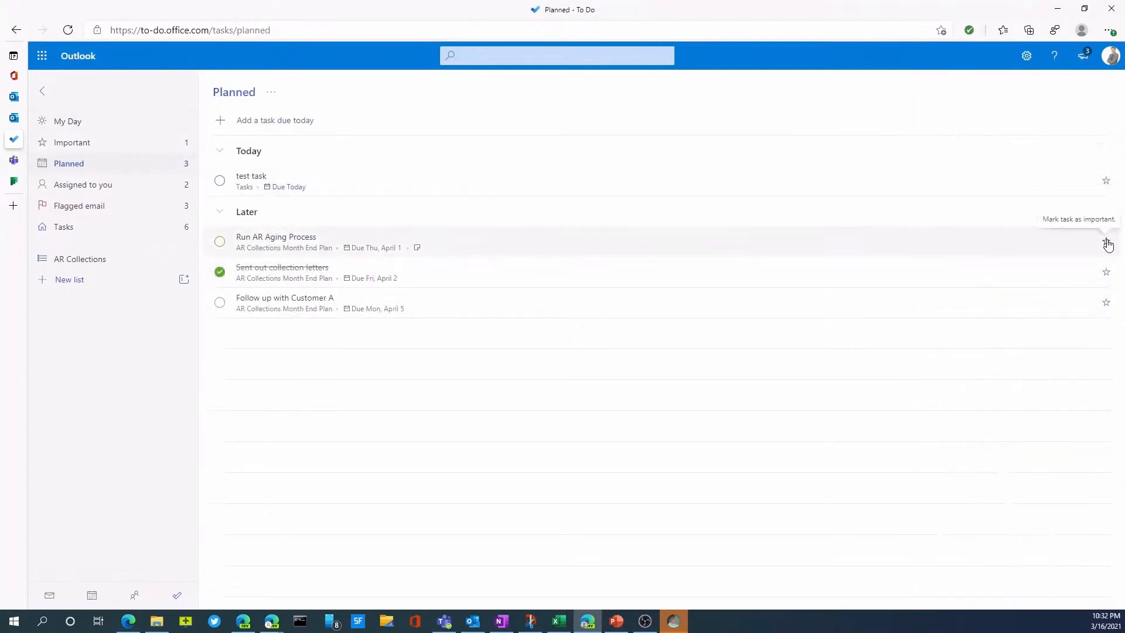
pyautogui.click(1105, 241)
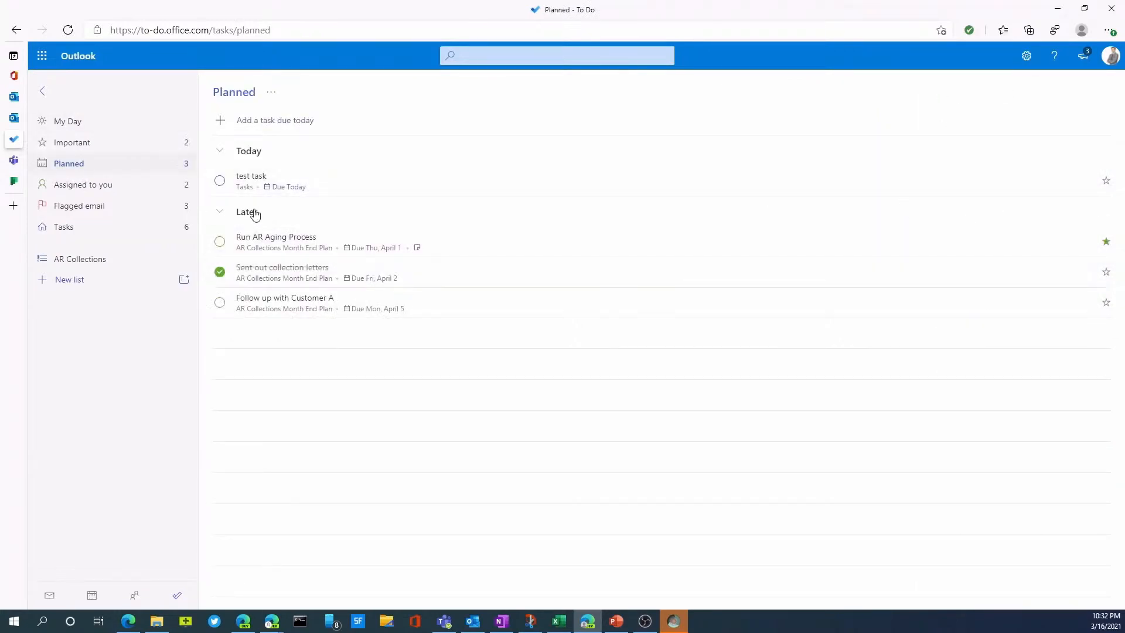
pyautogui.click(71, 142)
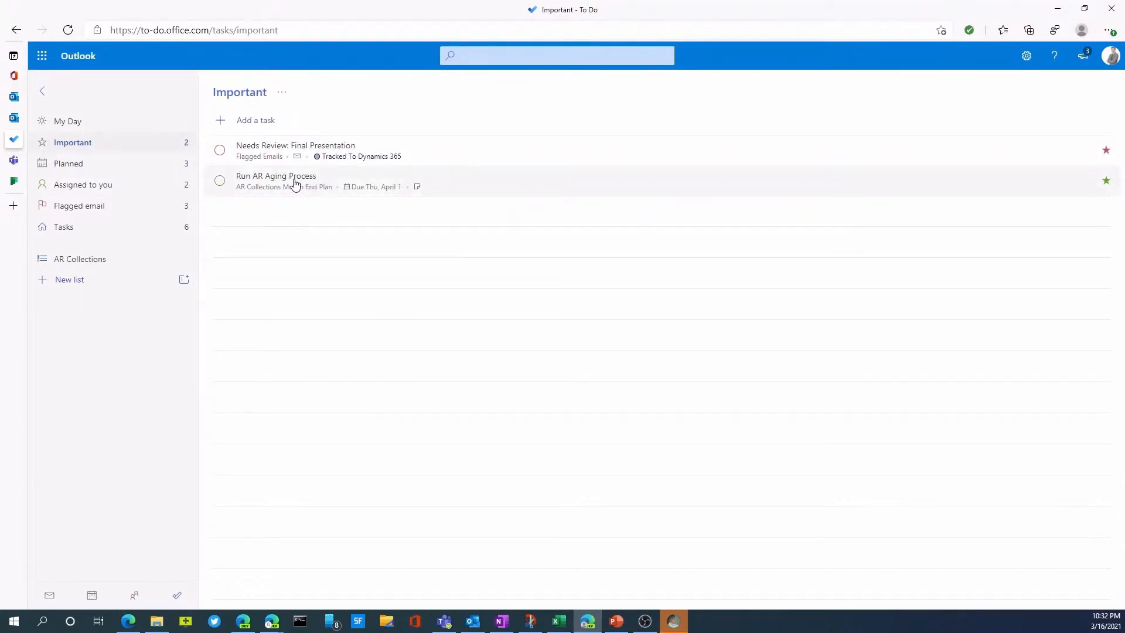
pyautogui.moveTo(99, 216)
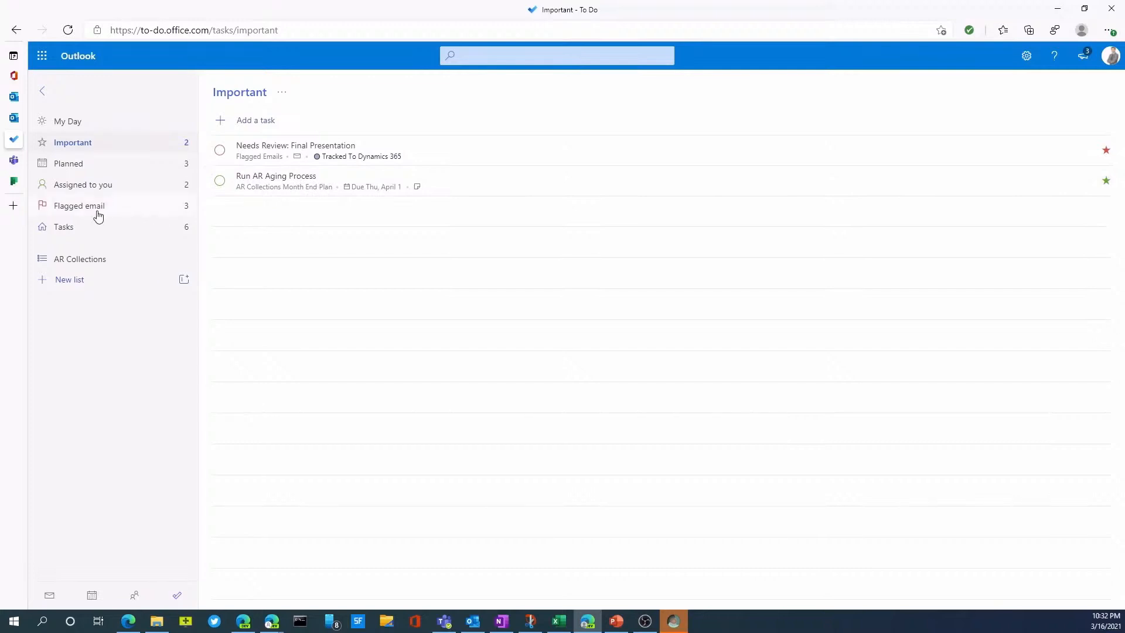
pyautogui.moveTo(213, 402)
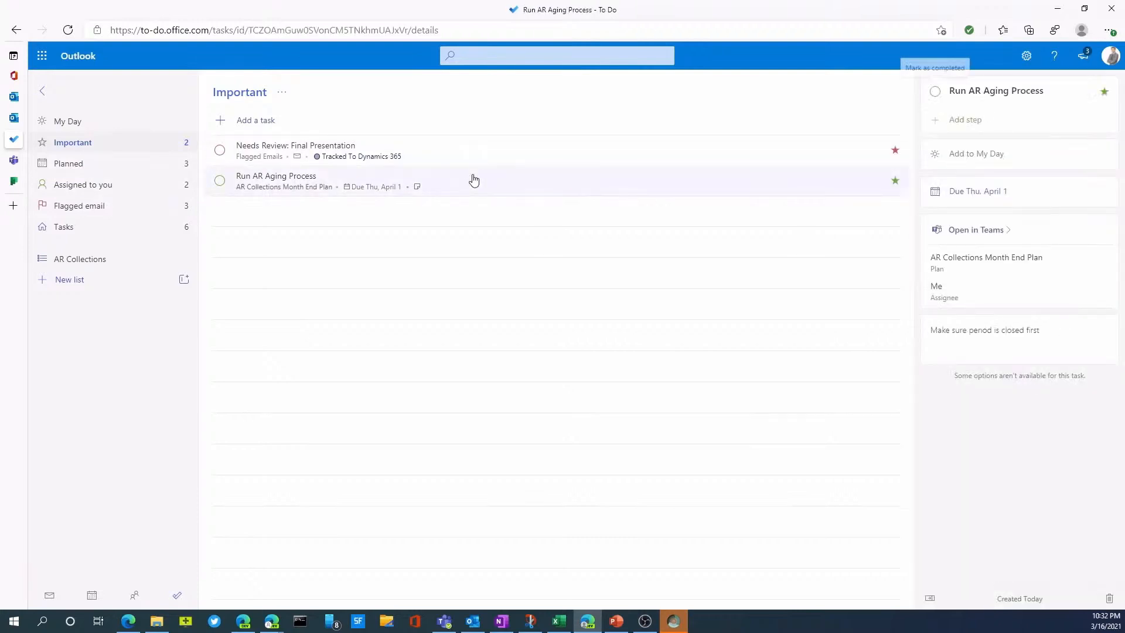
pyautogui.moveTo(976, 230)
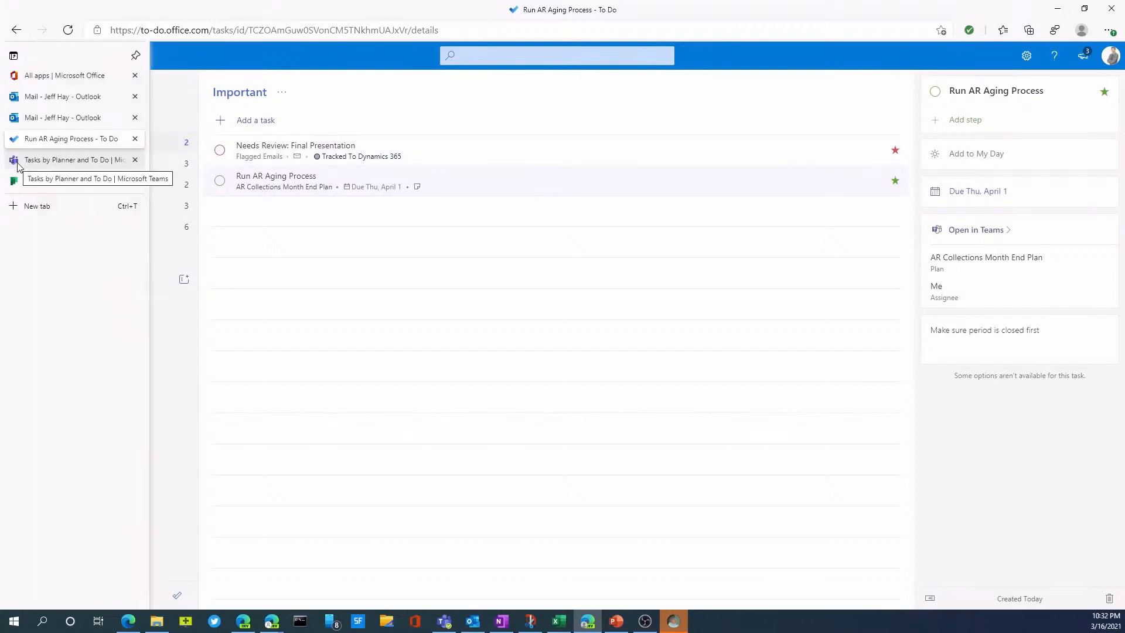
# Switch to the Tasks by Planner and To Do app in Teams
pyautogui.click(72, 159)
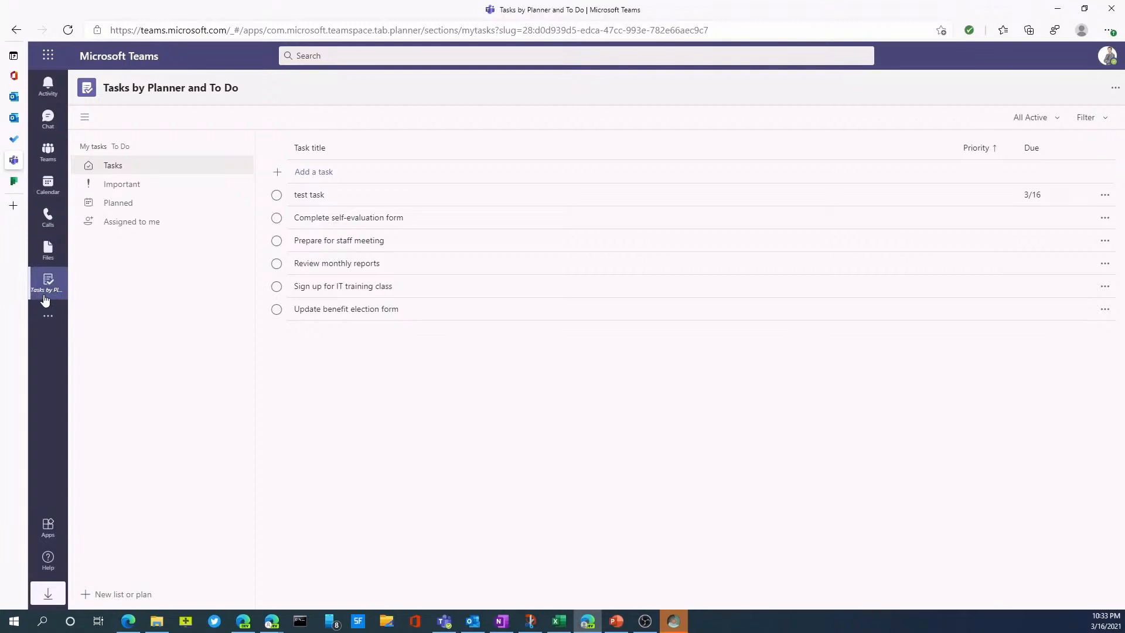
pyautogui.moveTo(56, 291)
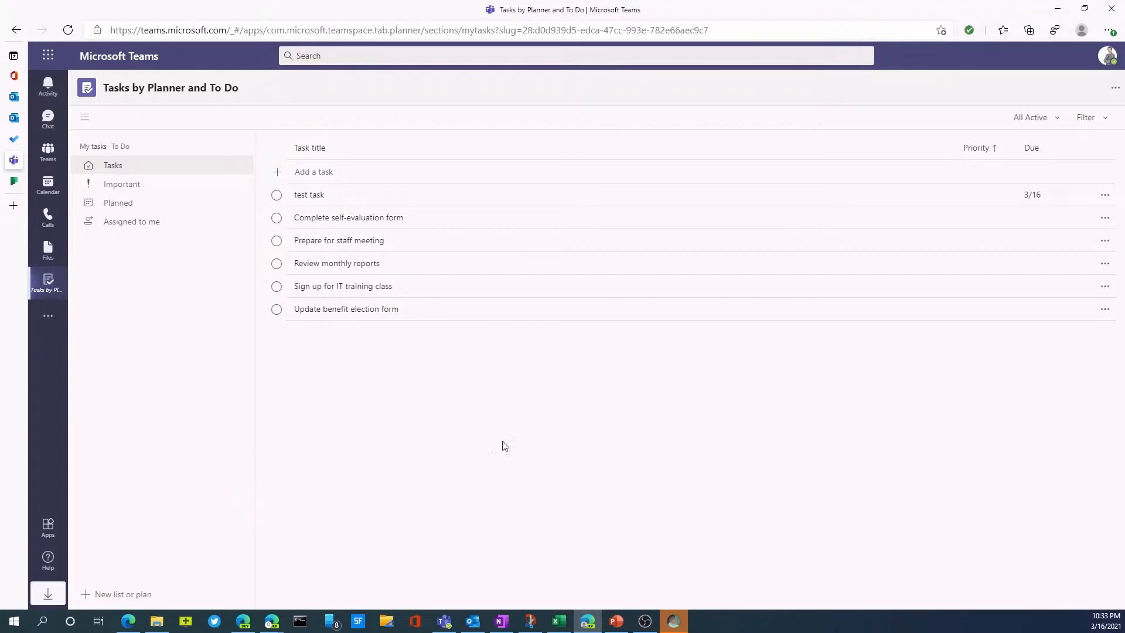
pyautogui.moveTo(231, 292)
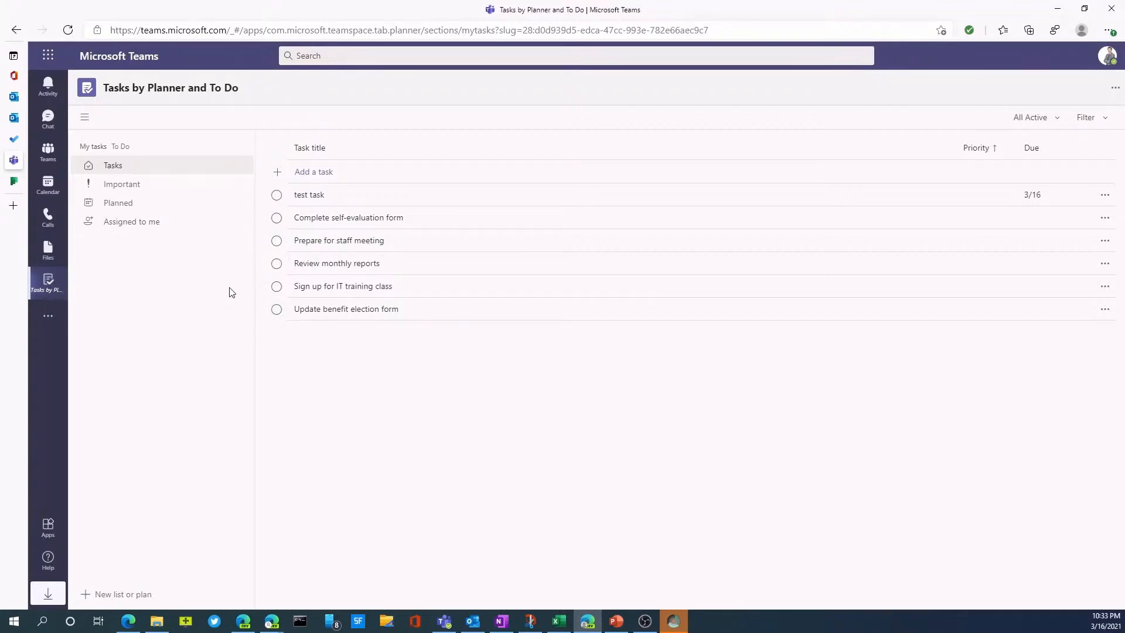
pyautogui.moveTo(263, 245)
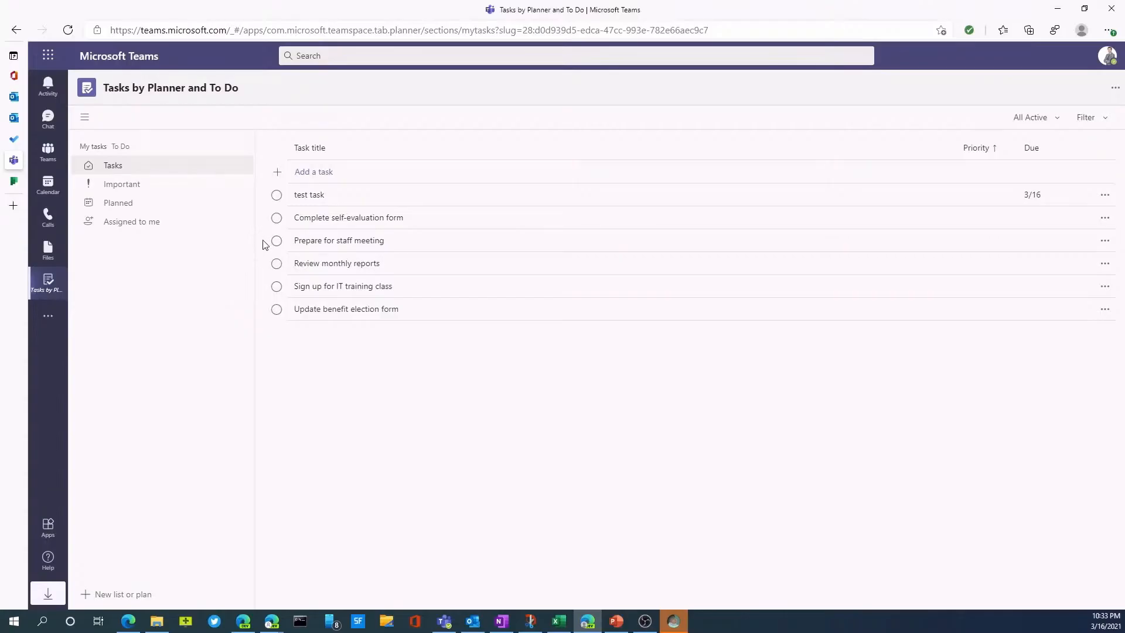
# Complete test task and bring up the Priority choices for Complete self-evaluation form
pyautogui.click(276, 194)
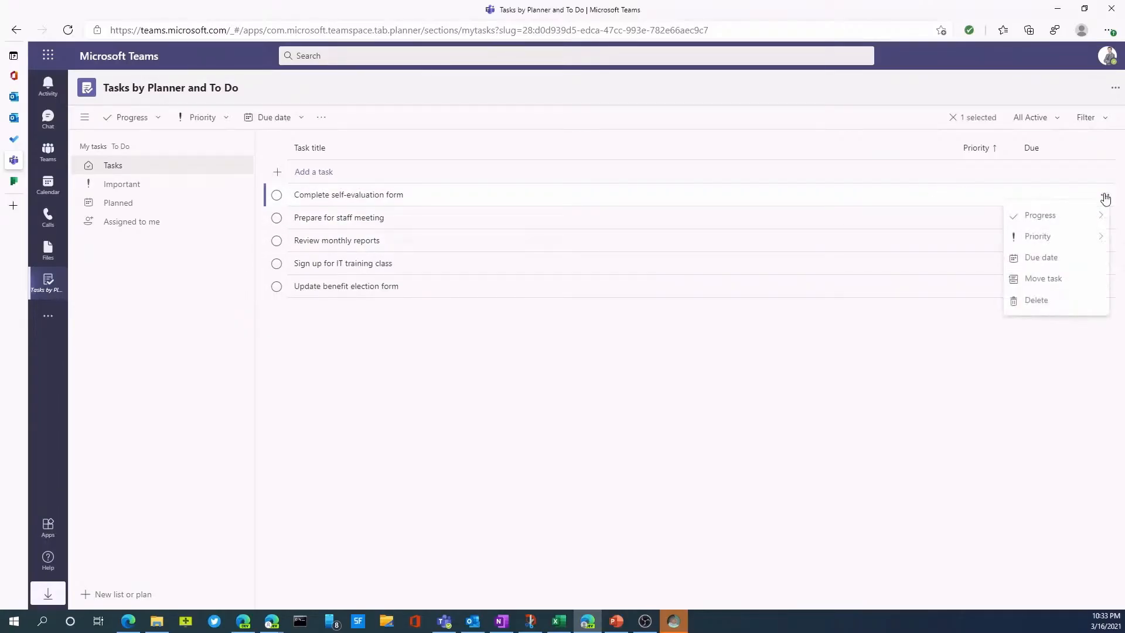
pyautogui.click(1039, 214)
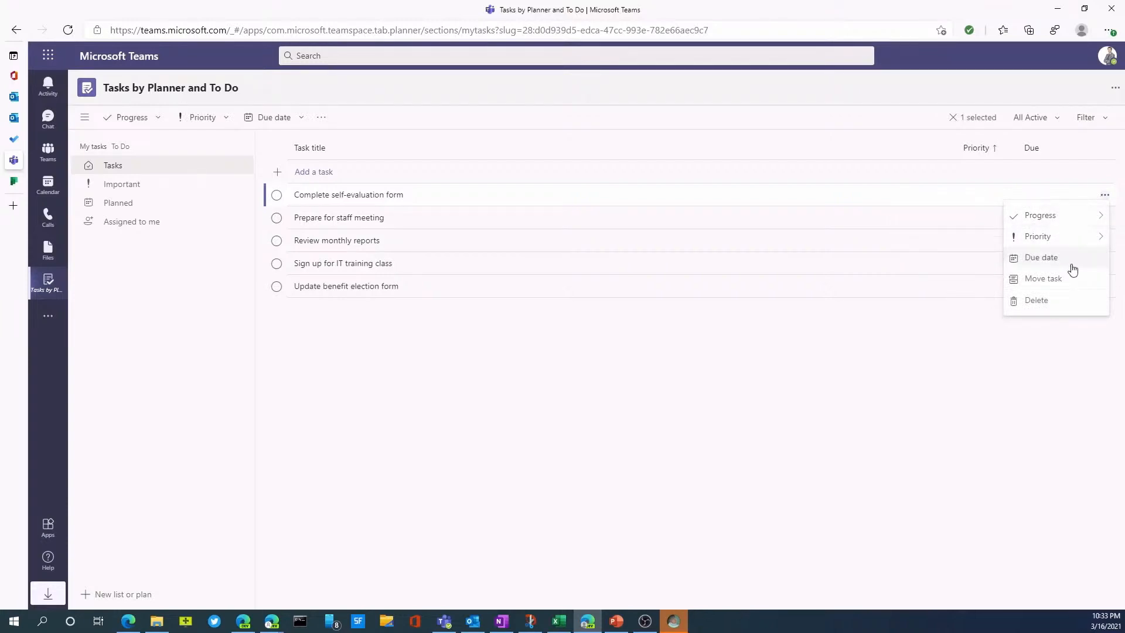
pyautogui.moveTo(1043, 278)
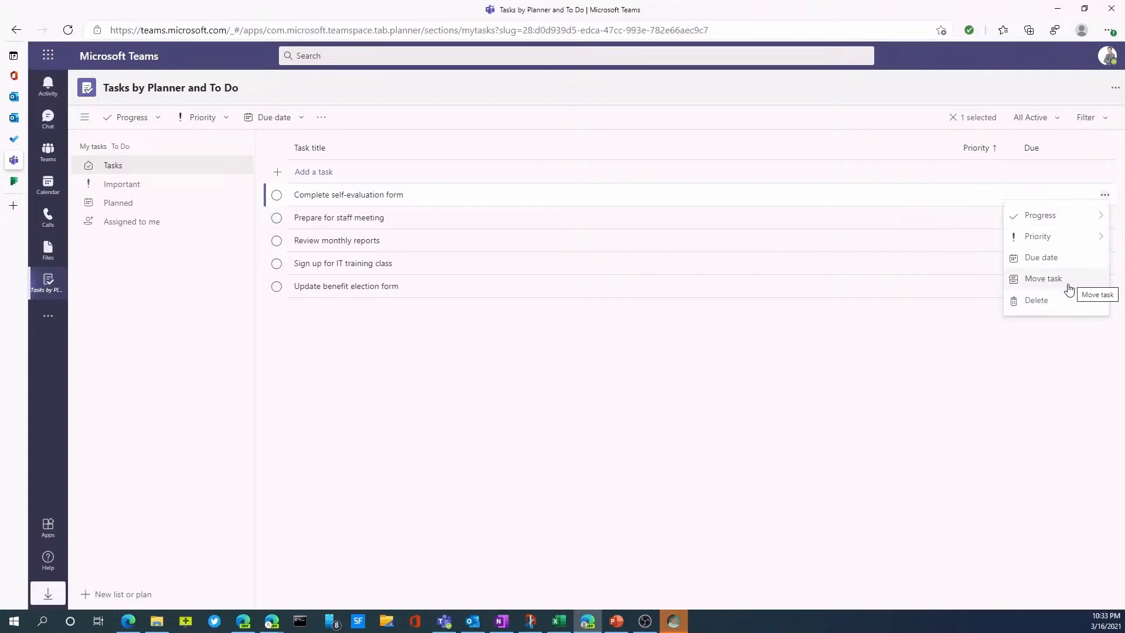
pyautogui.moveTo(206, 129)
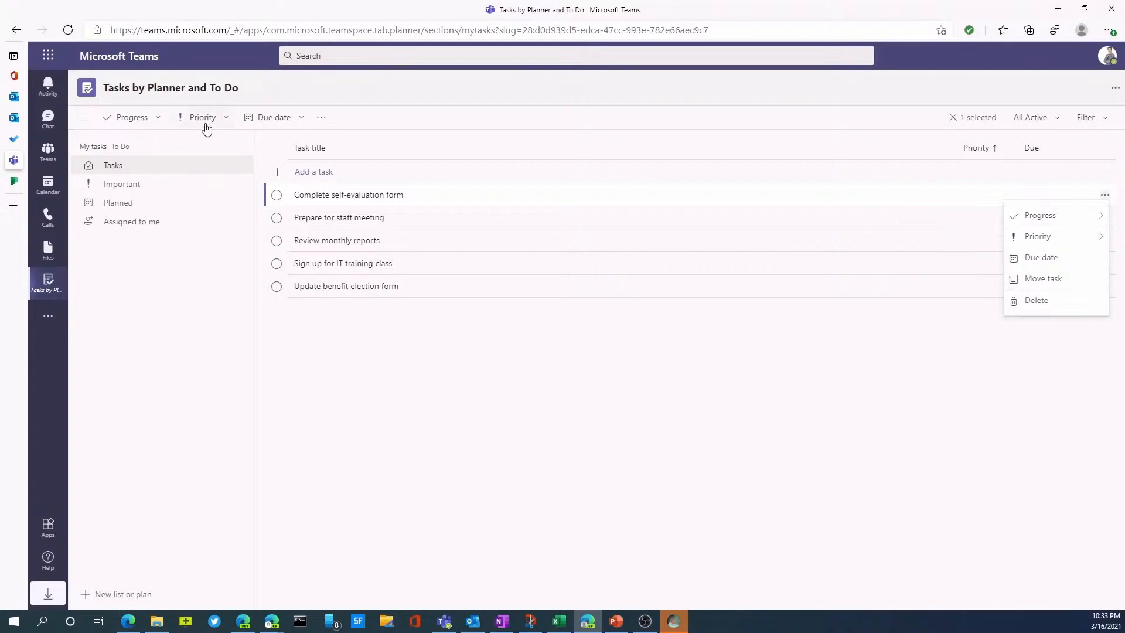
pyautogui.click(203, 117)
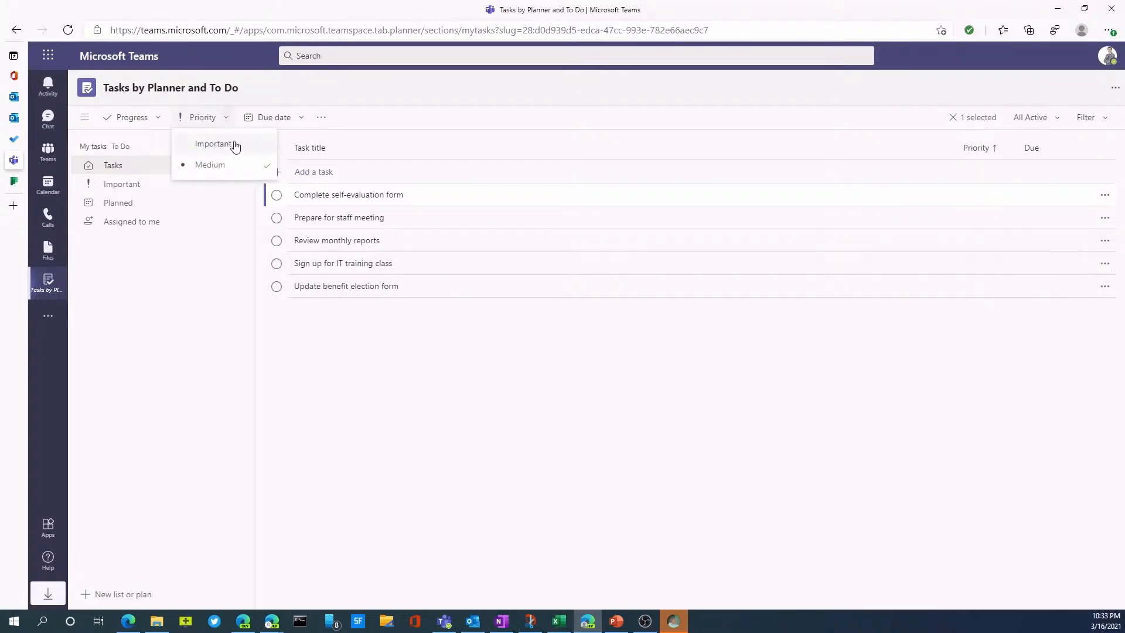
pyautogui.click(131, 118)
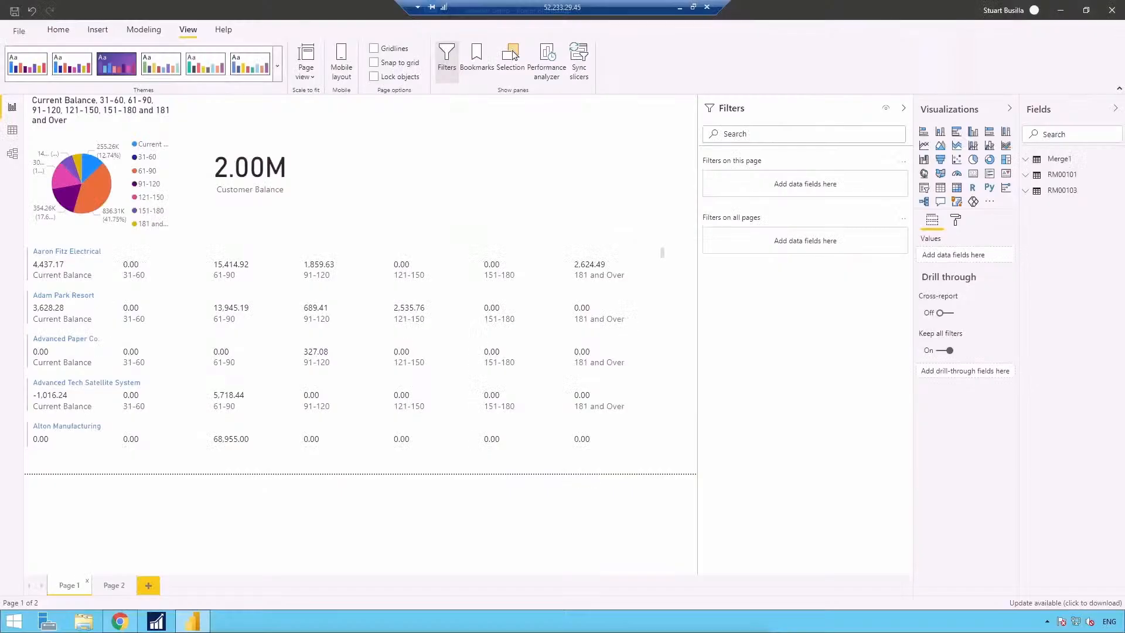
pyautogui.moveTo(181, 261)
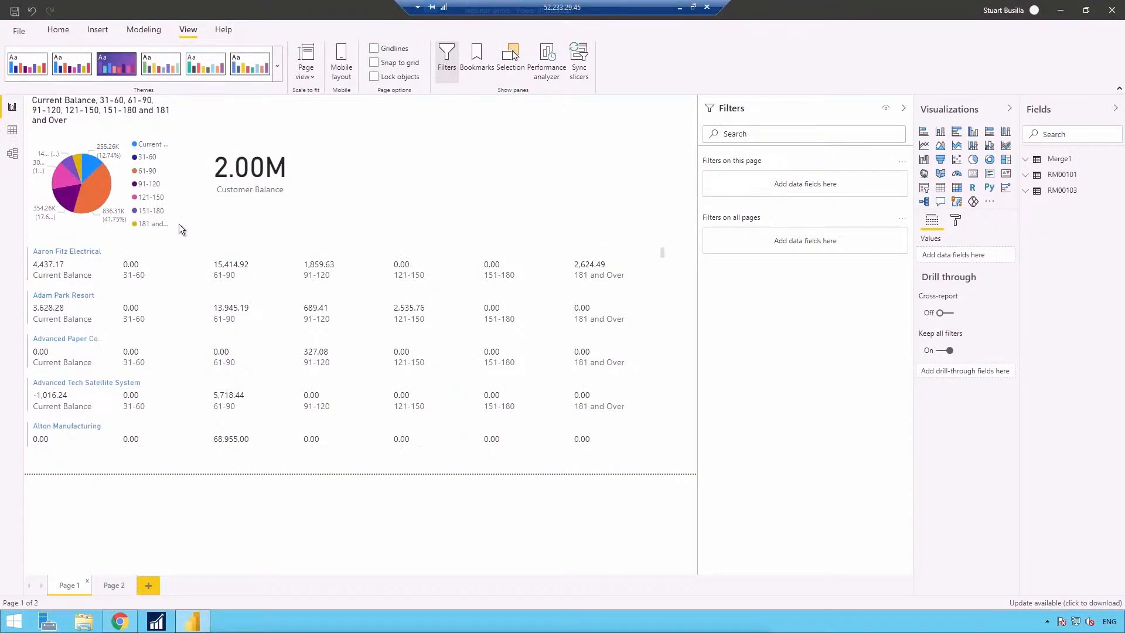
pyautogui.moveTo(132, 179)
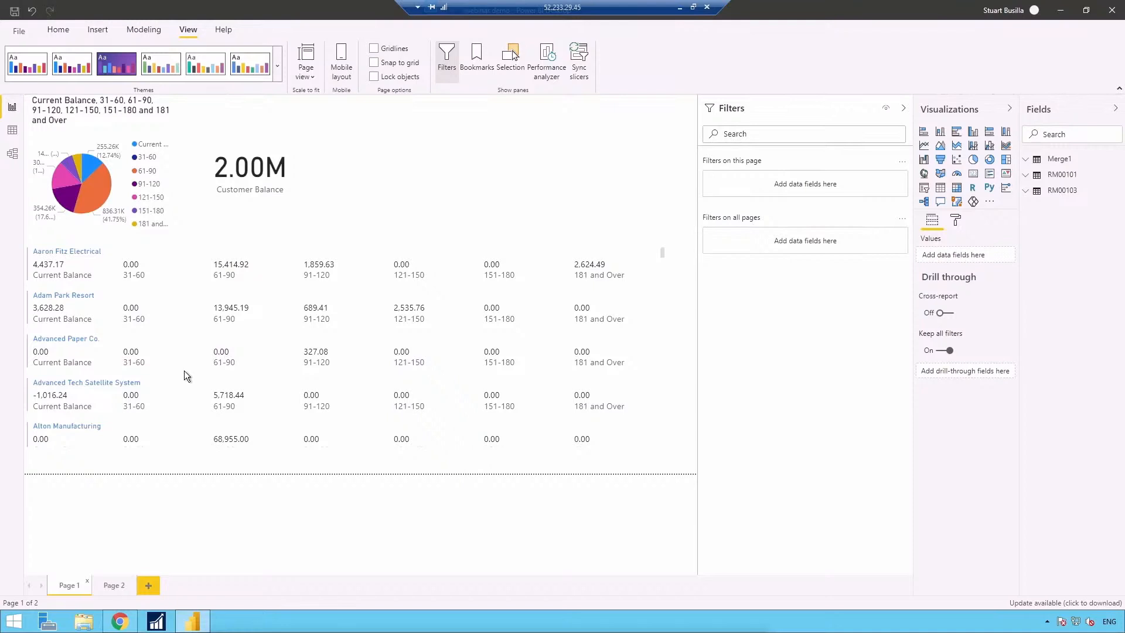
pyautogui.moveTo(114, 591)
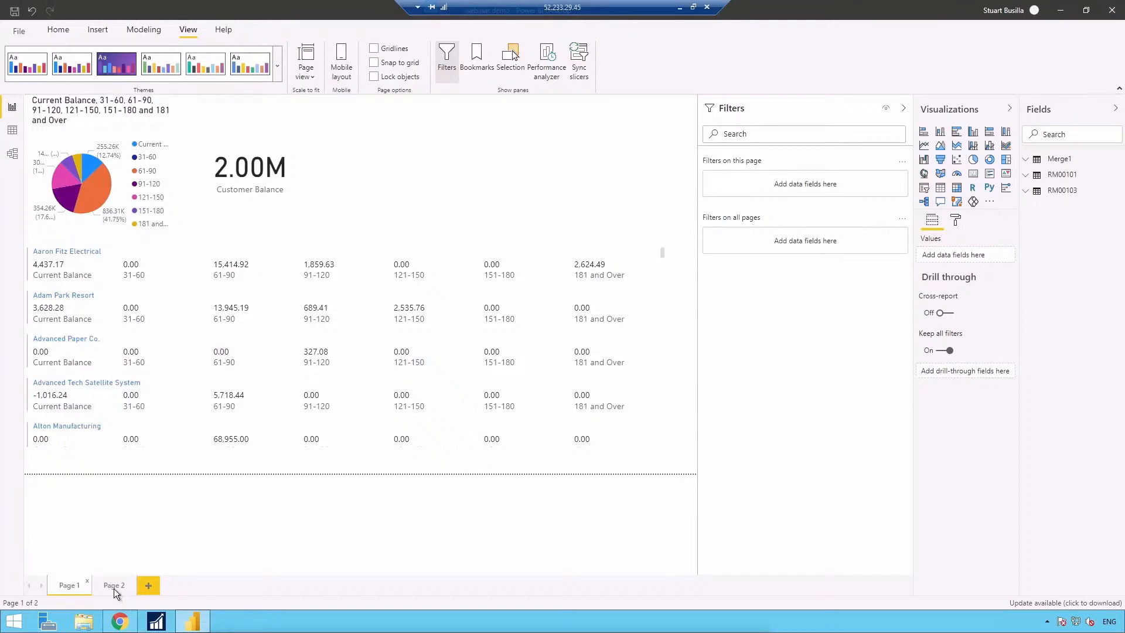
# Switch the report to Page 2 with its Q&A visual and suggested questions
pyautogui.click(114, 585)
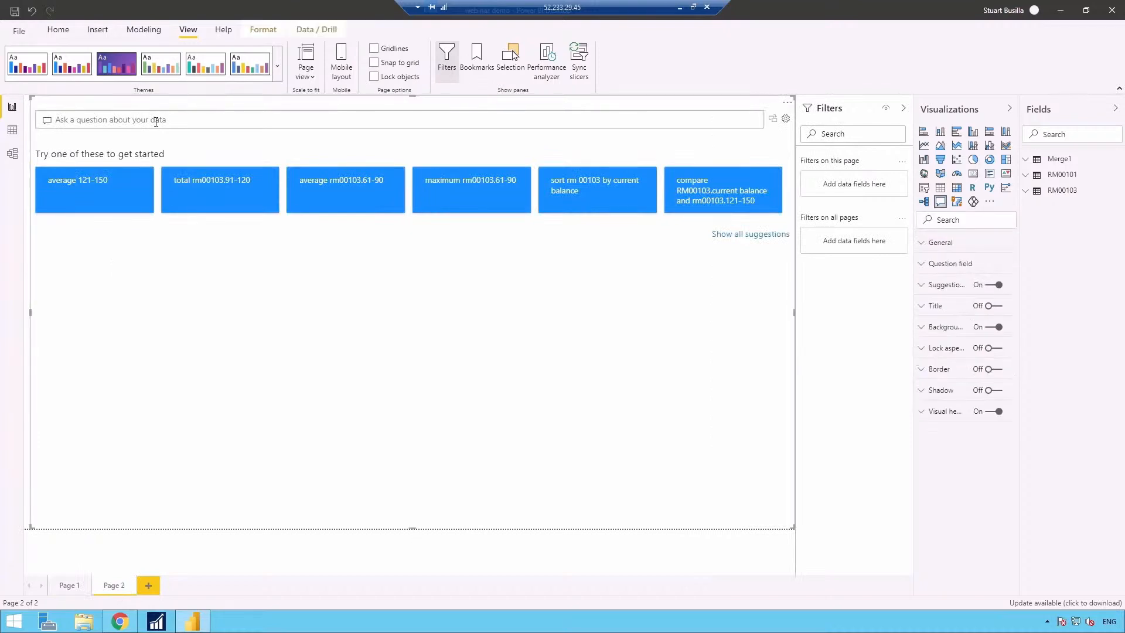
# Ask Q&A for 'customer balance by state by map' on the RM00103 table, then add a blank Page 3
pyautogui.write('customer balance')
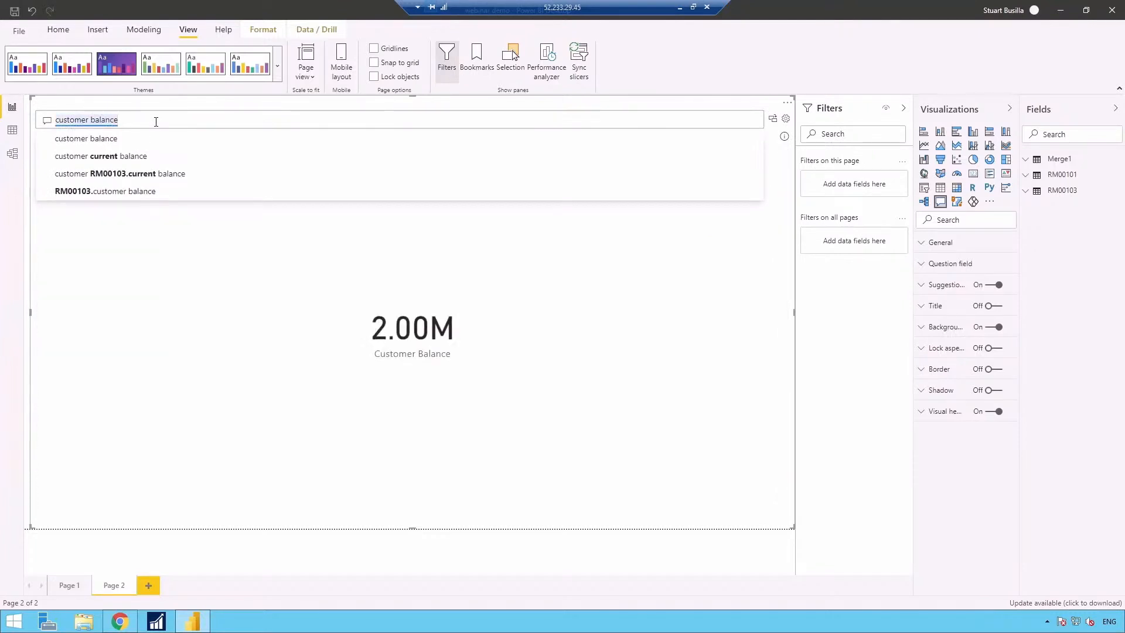
pyautogui.write('by state')
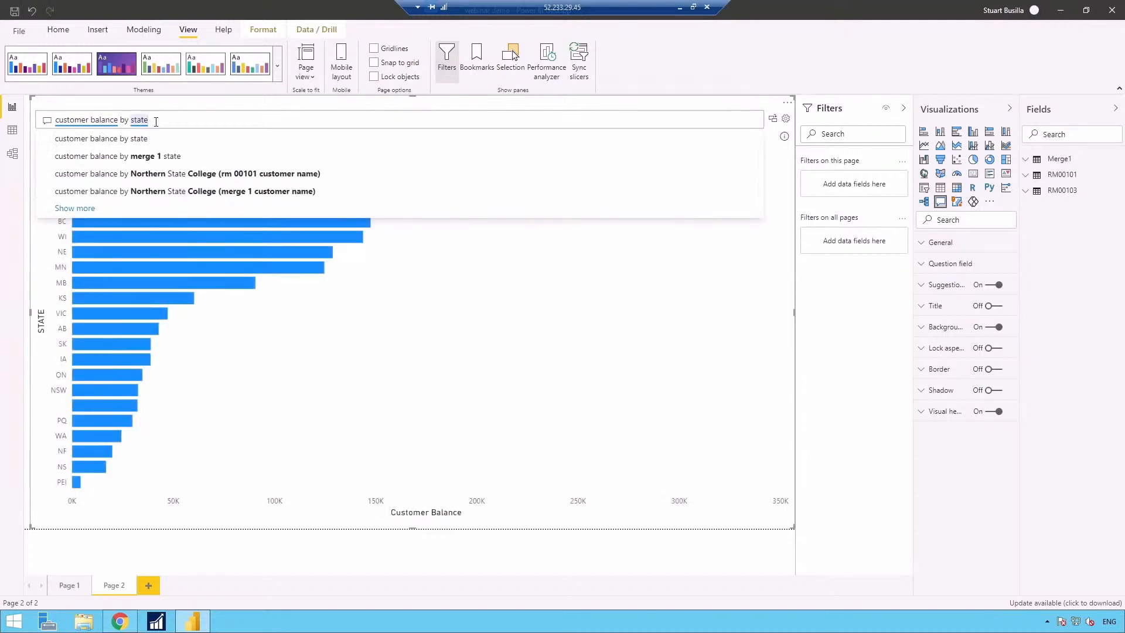
pyautogui.write('by map')
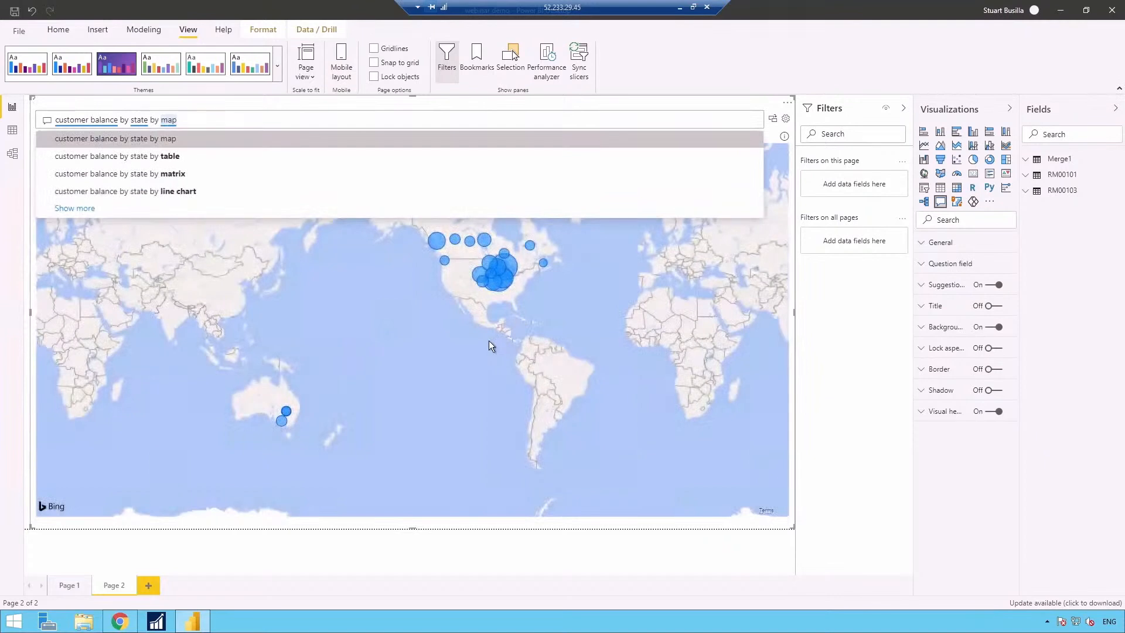
pyautogui.click(1063, 190)
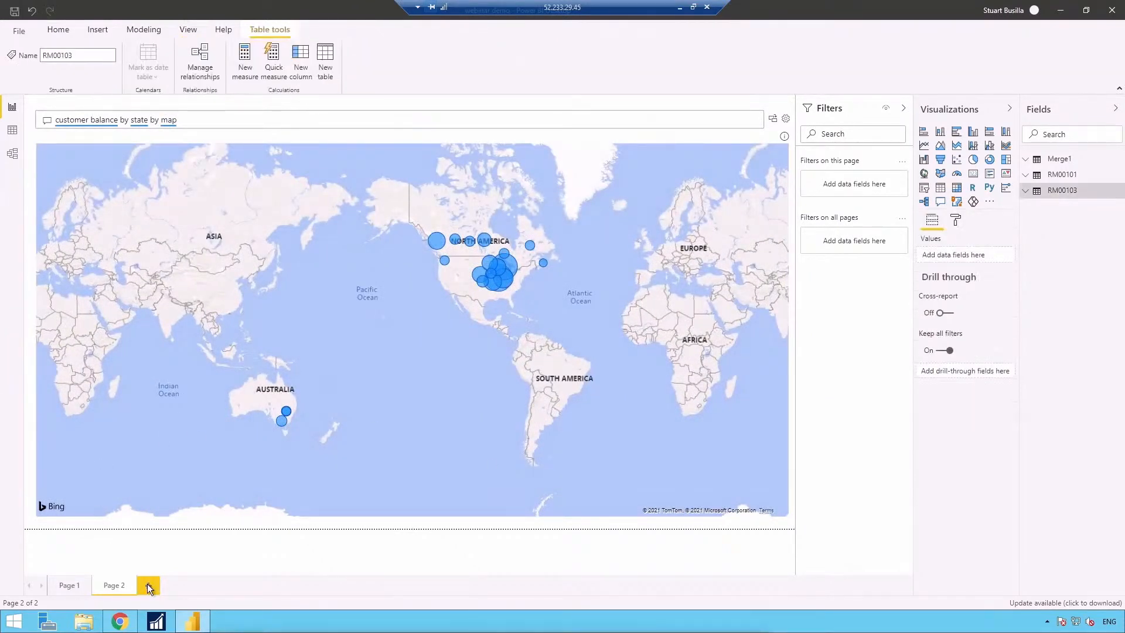
pyautogui.click(149, 586)
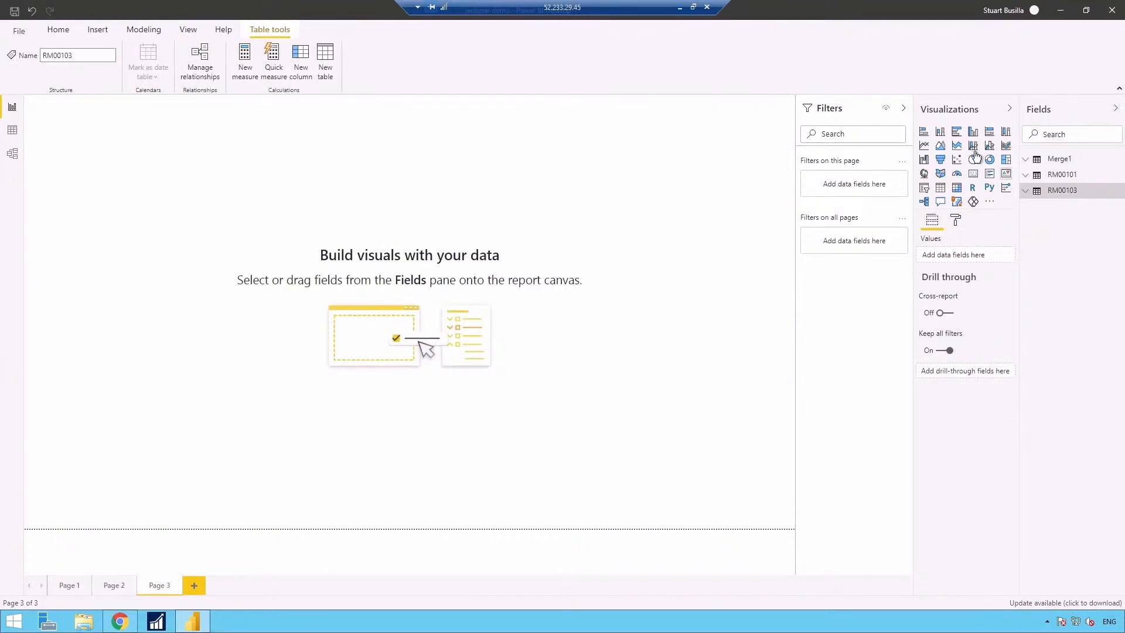
pyautogui.moveTo(972, 160)
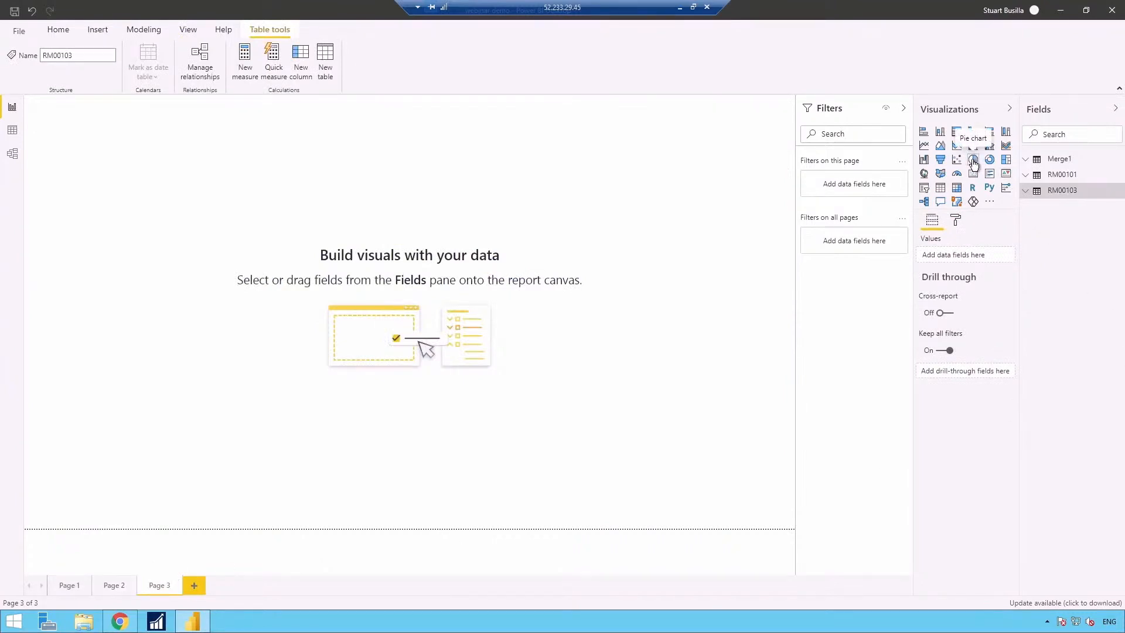
# Build a Page 3 pie chart from Current Balance, 31-60, 61-90 and 91-120 fields
pyautogui.click(973, 161)
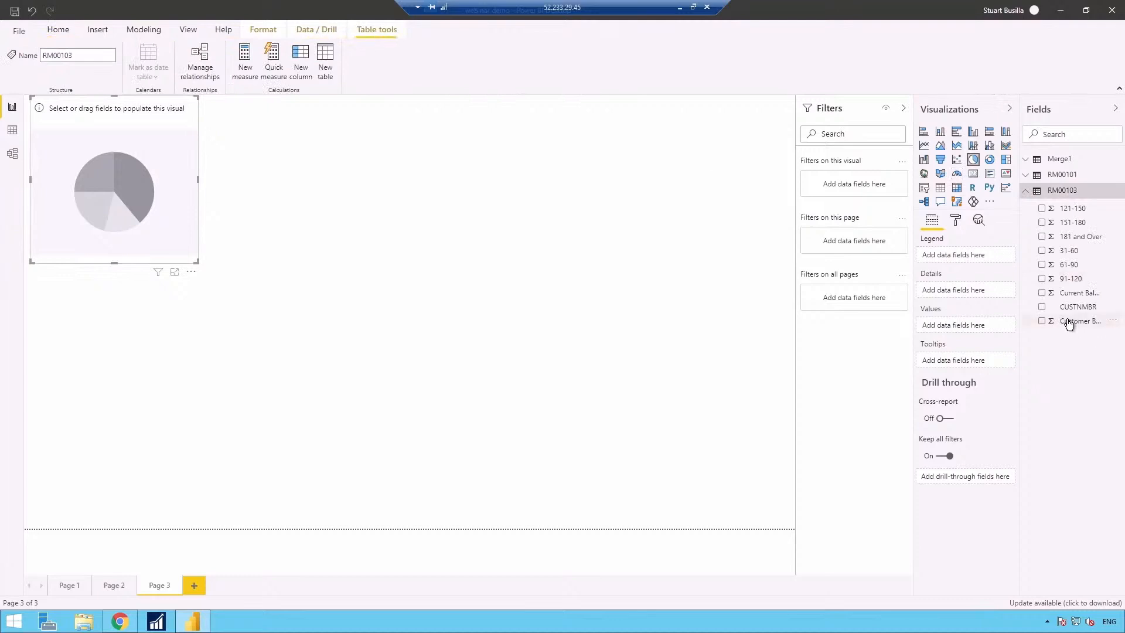
pyautogui.click(1043, 293)
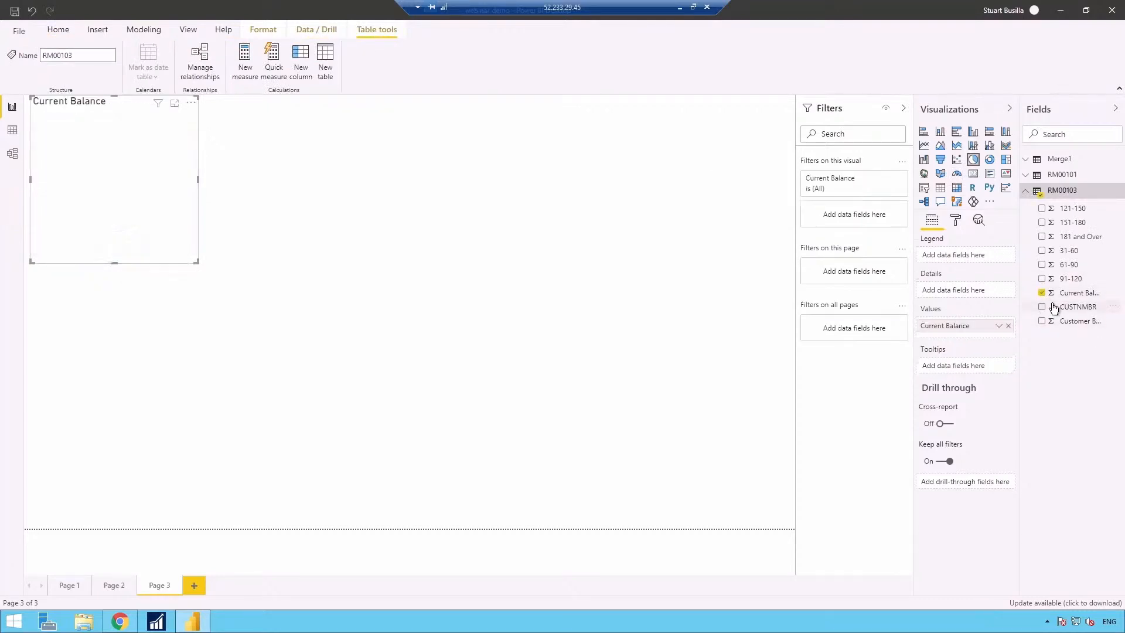
pyautogui.click(1042, 250)
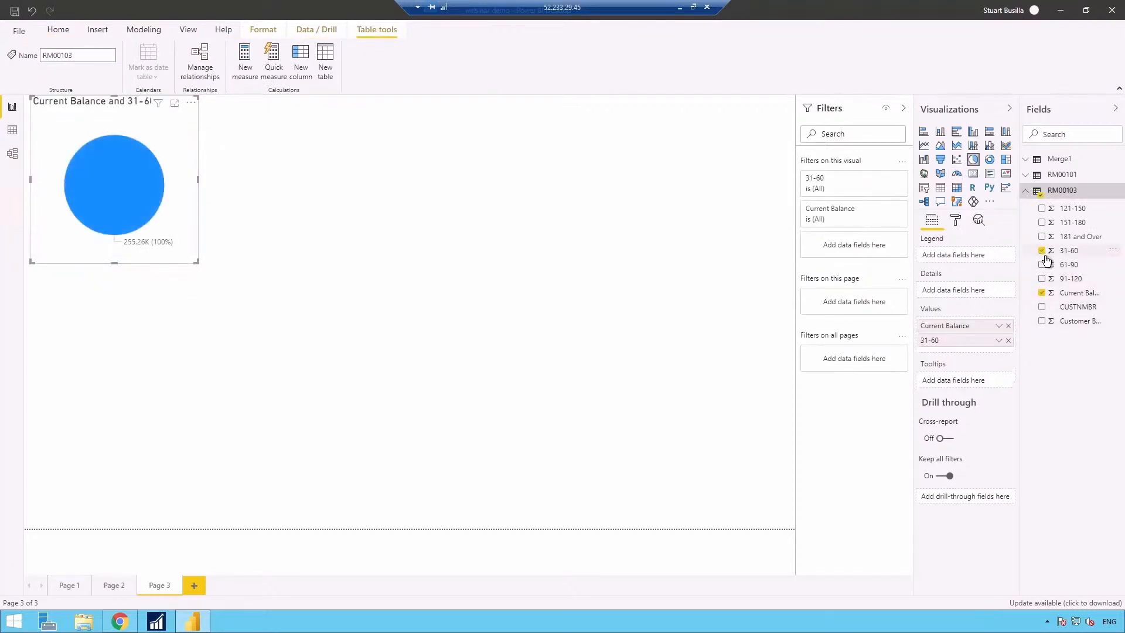
pyautogui.click(1043, 264)
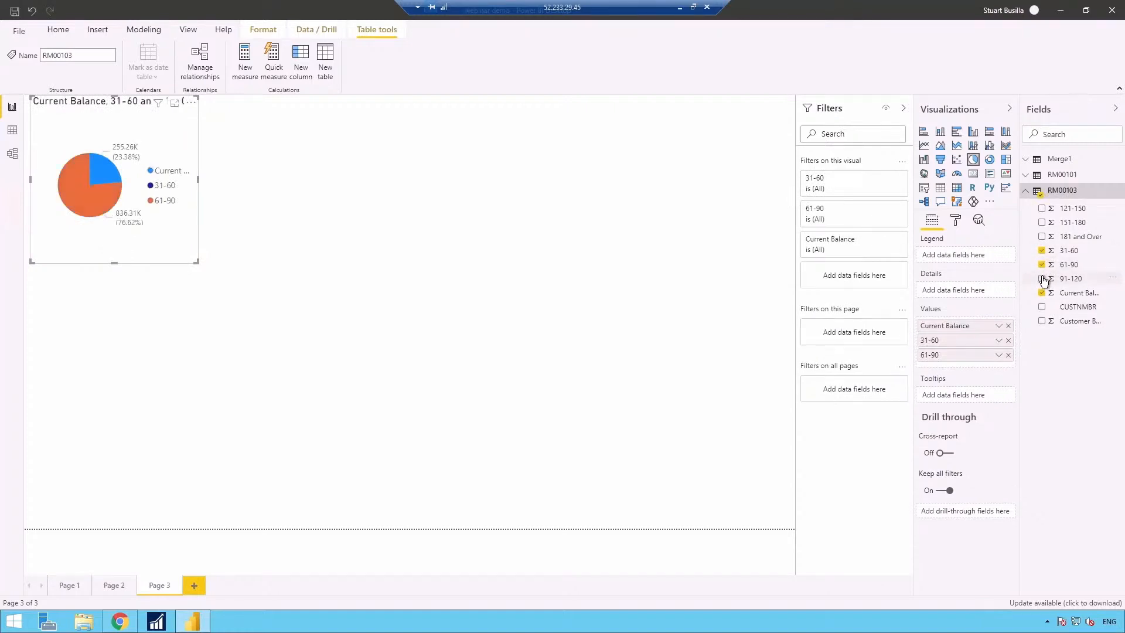
pyautogui.click(1042, 280)
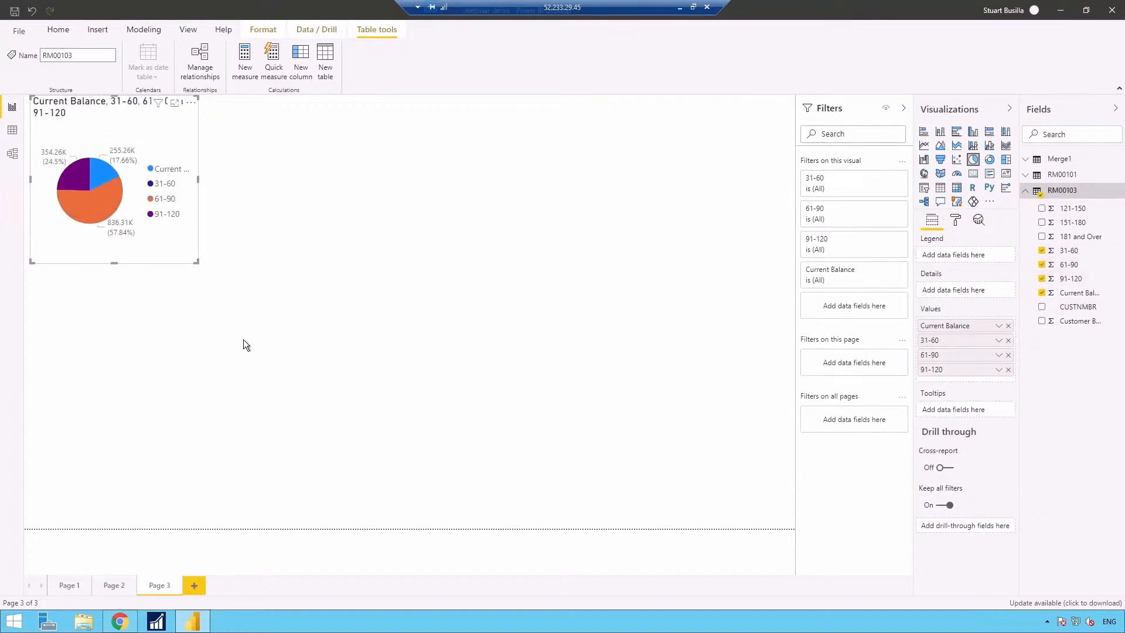
pyautogui.moveTo(159, 216)
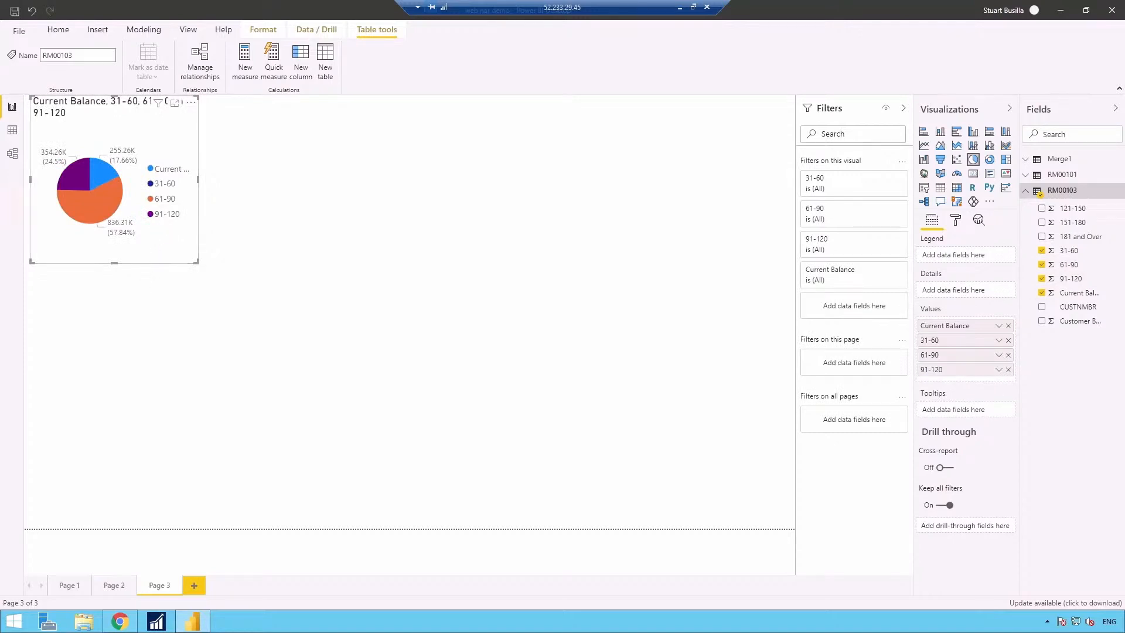
pyautogui.click(187, 29)
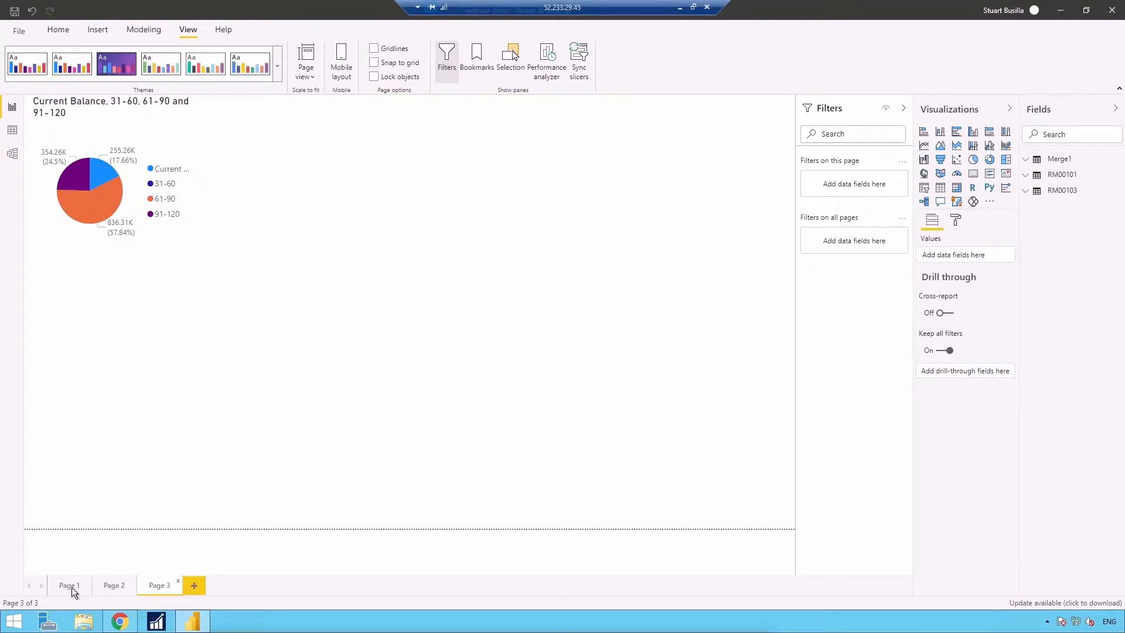
# Preview Pages 1 and 2 in Mobile layout, then return Page 2's map to normal view
pyautogui.click(69, 585)
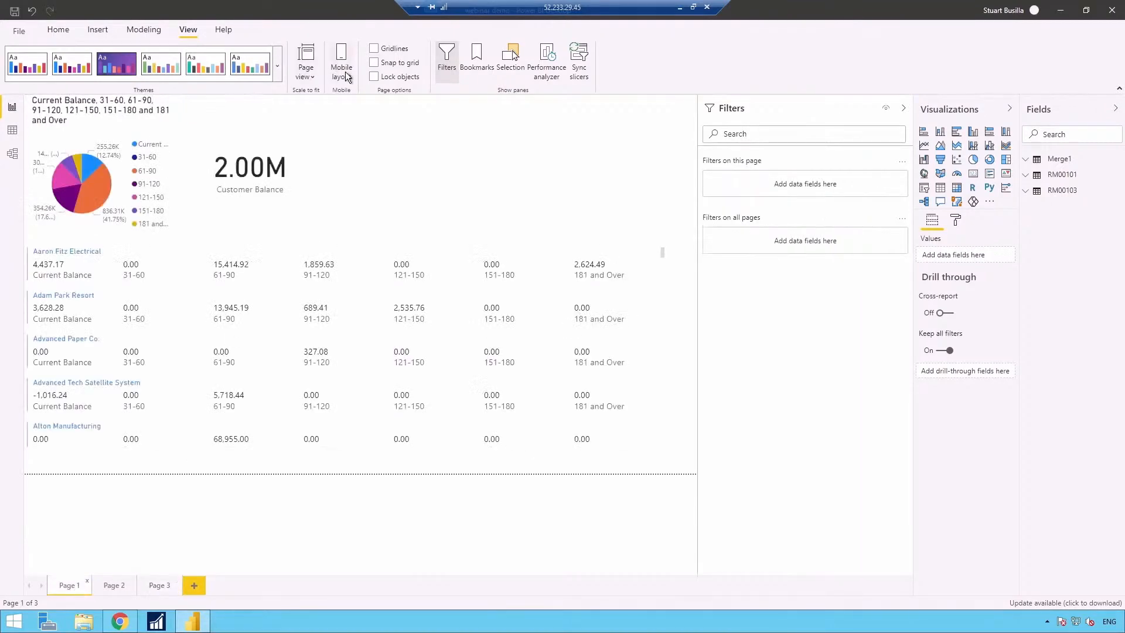
pyautogui.click(341, 61)
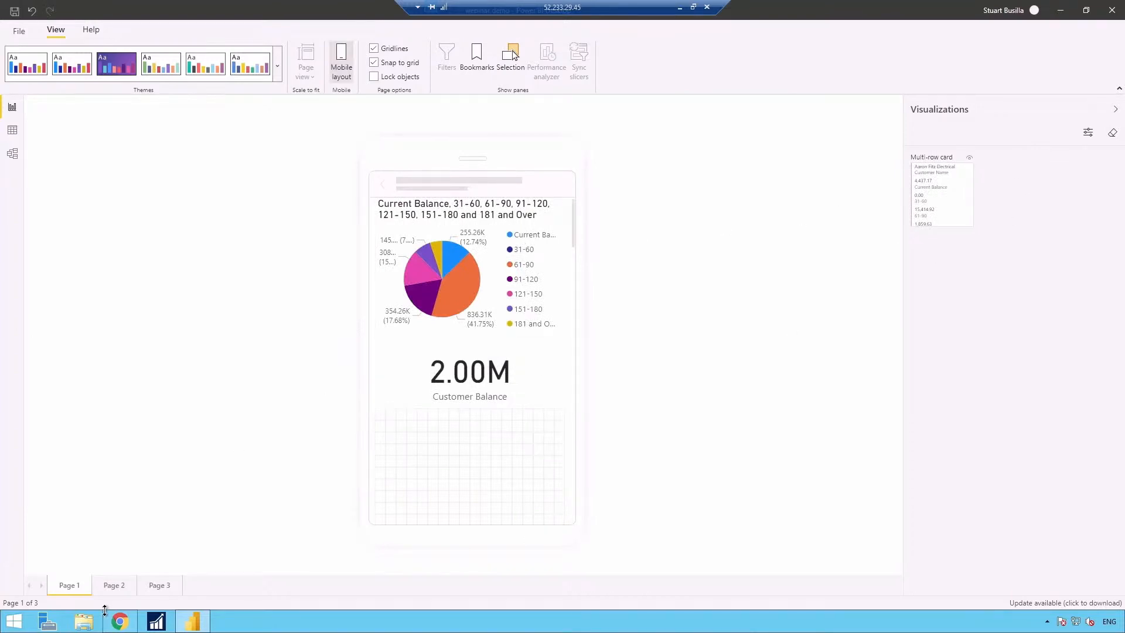
pyautogui.click(113, 585)
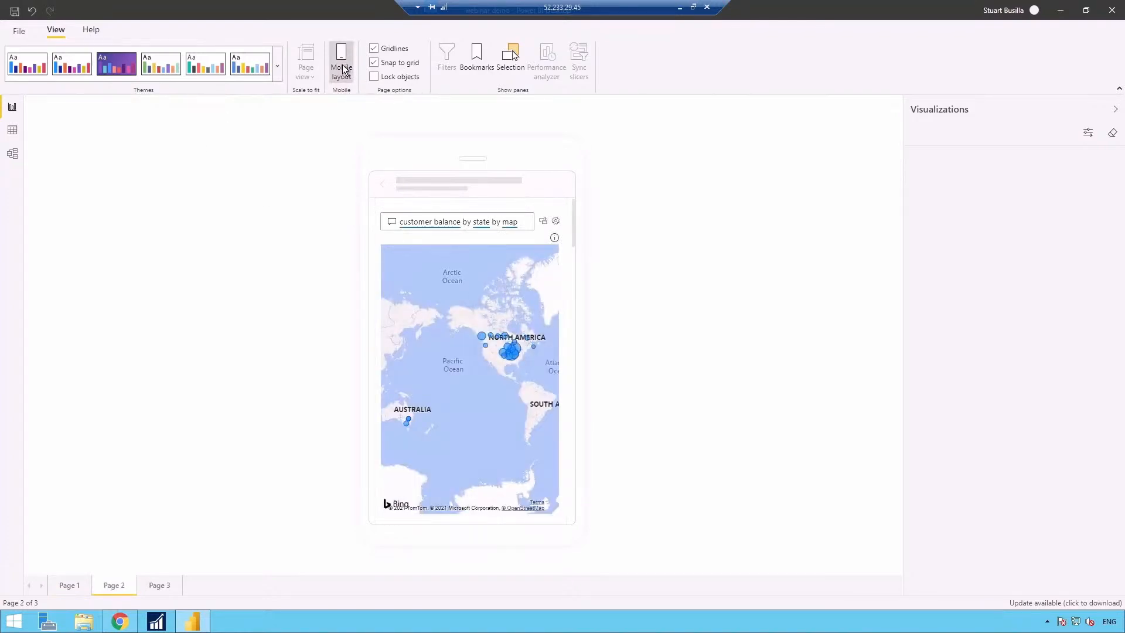
pyautogui.click(341, 61)
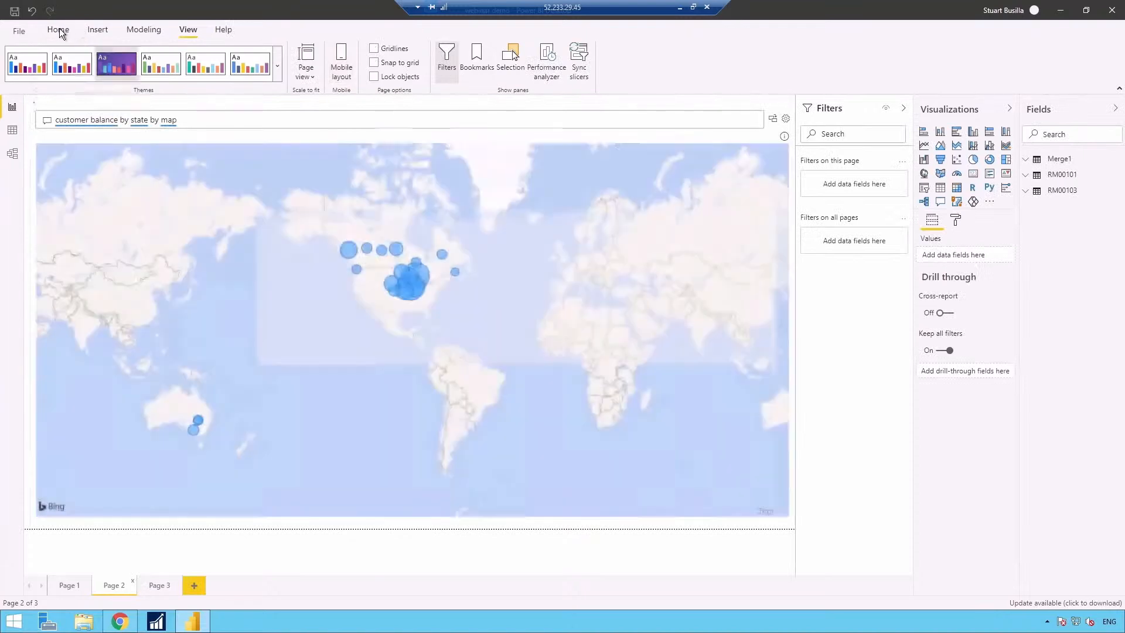
pyautogui.click(58, 29)
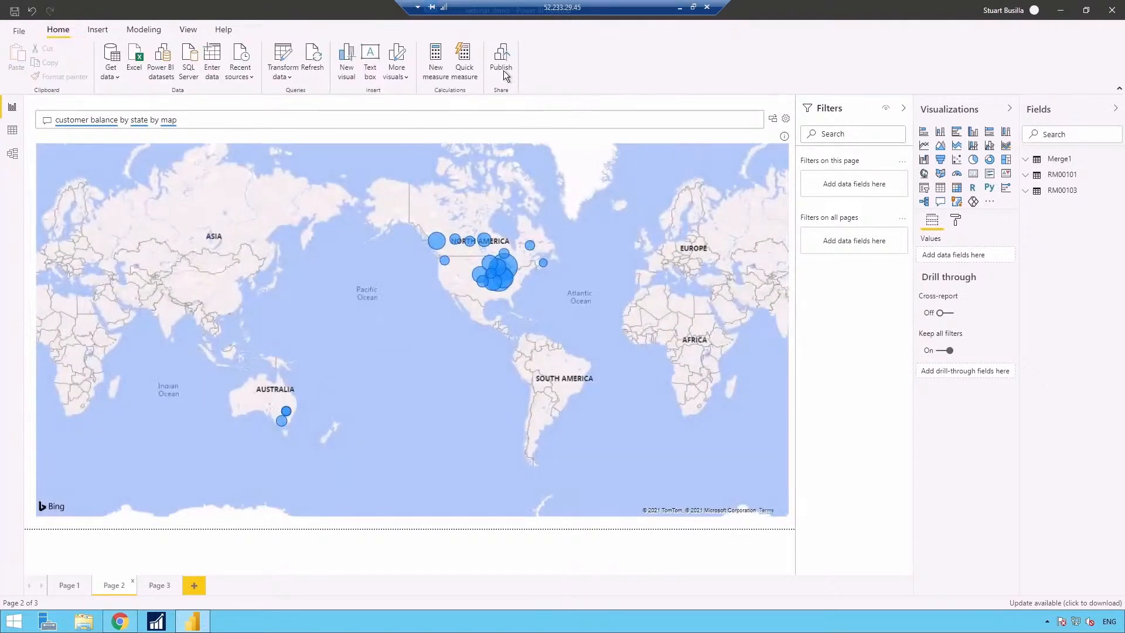
pyautogui.moveTo(501, 58)
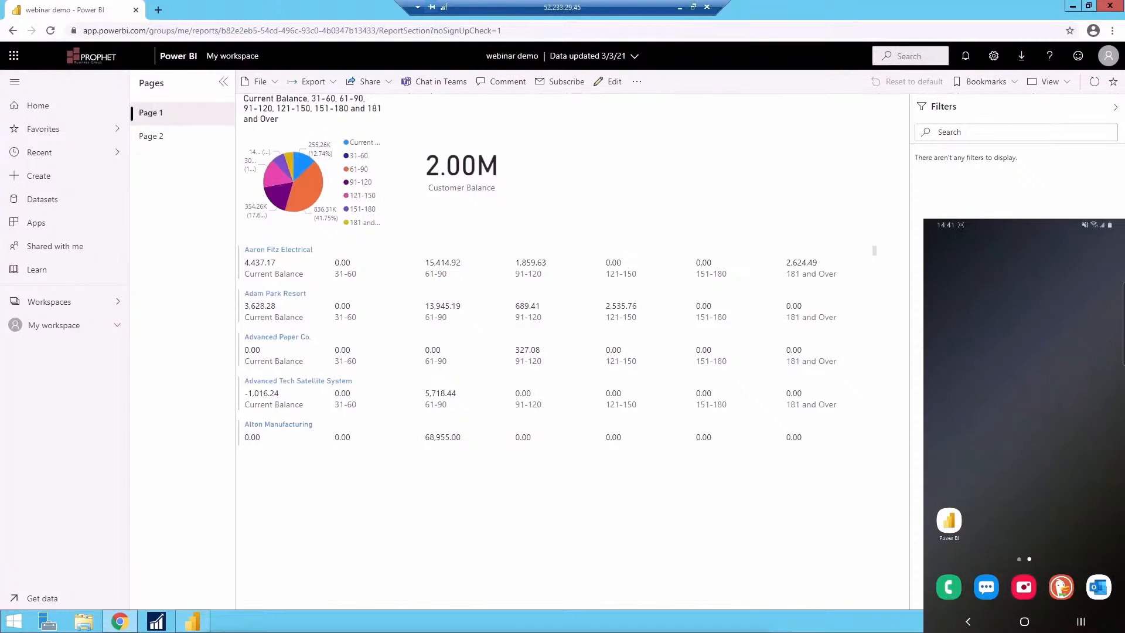
pyautogui.moveTo(219, 199)
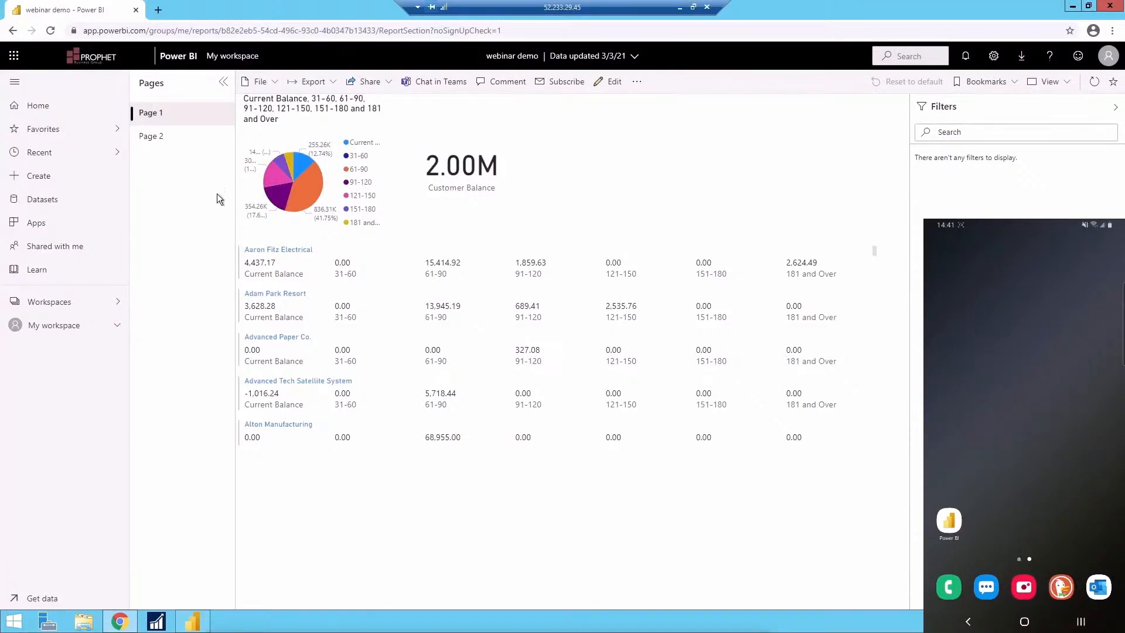
# View Page 2 of the published webinar demo report in the Power BI service
pyautogui.click(151, 136)
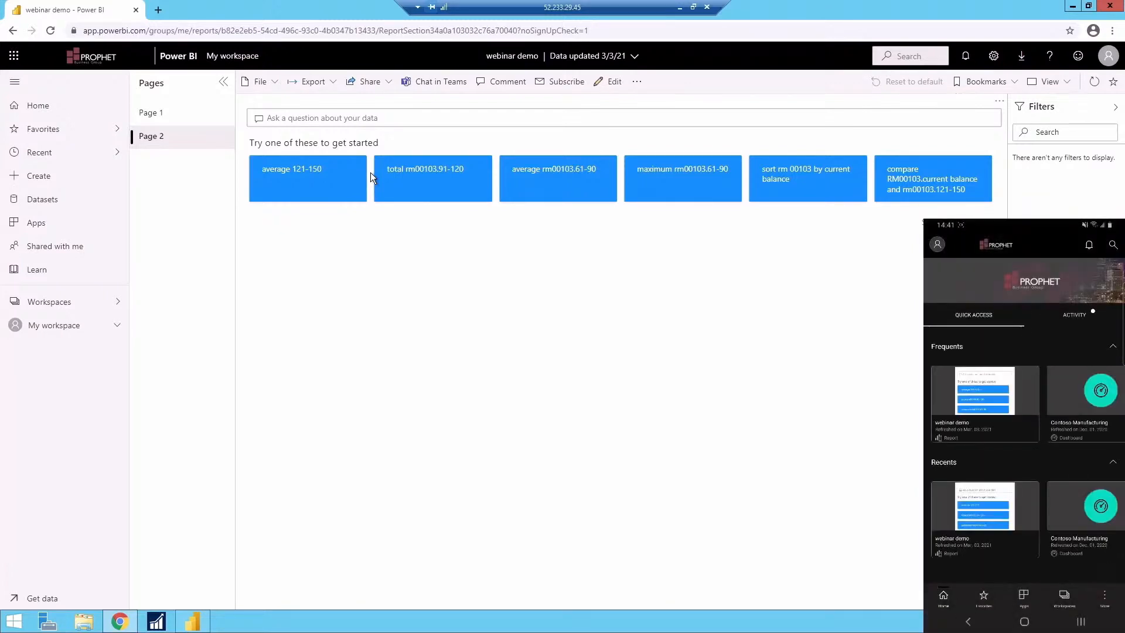
pyautogui.click(983, 390)
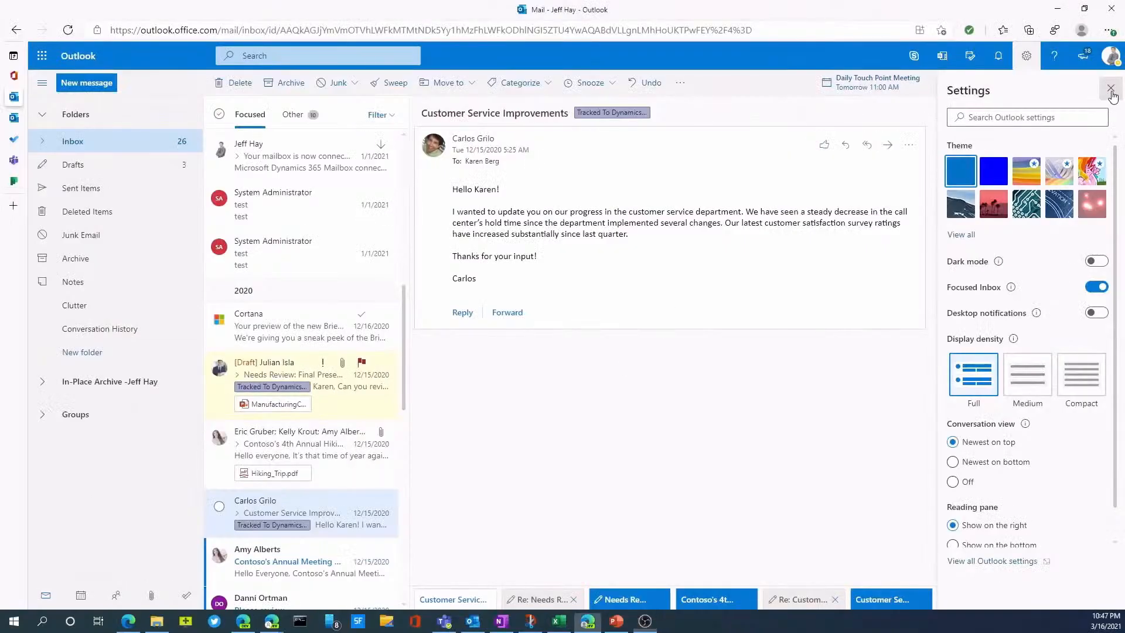
# Reply to the Customer Service Improvements email and start a new template in My Templates
pyautogui.click(1111, 94)
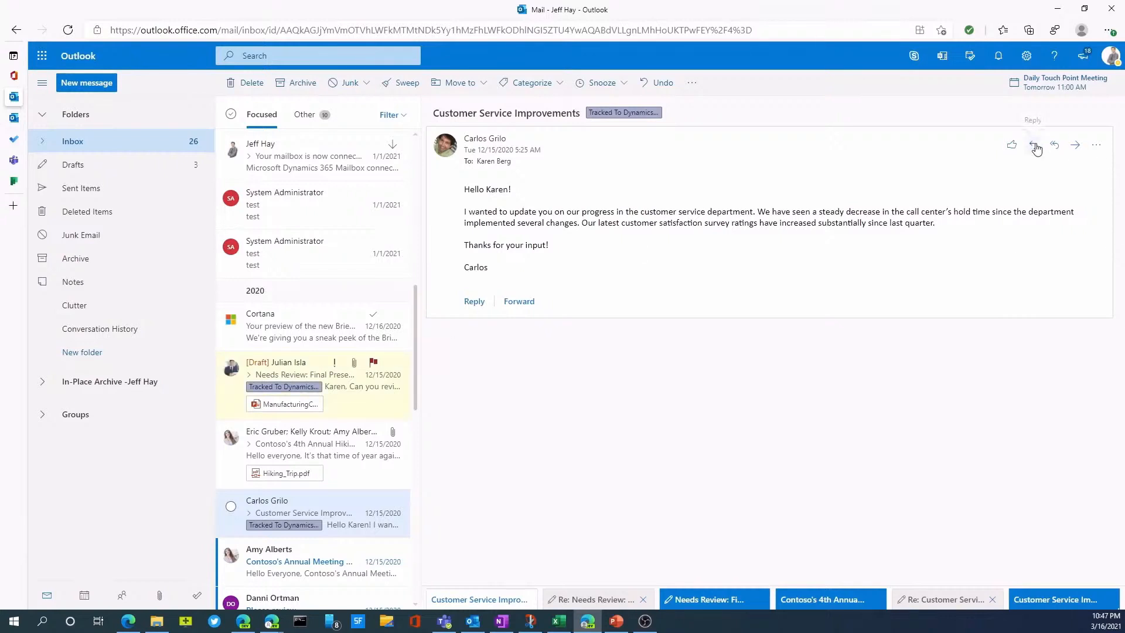
pyautogui.click(1055, 144)
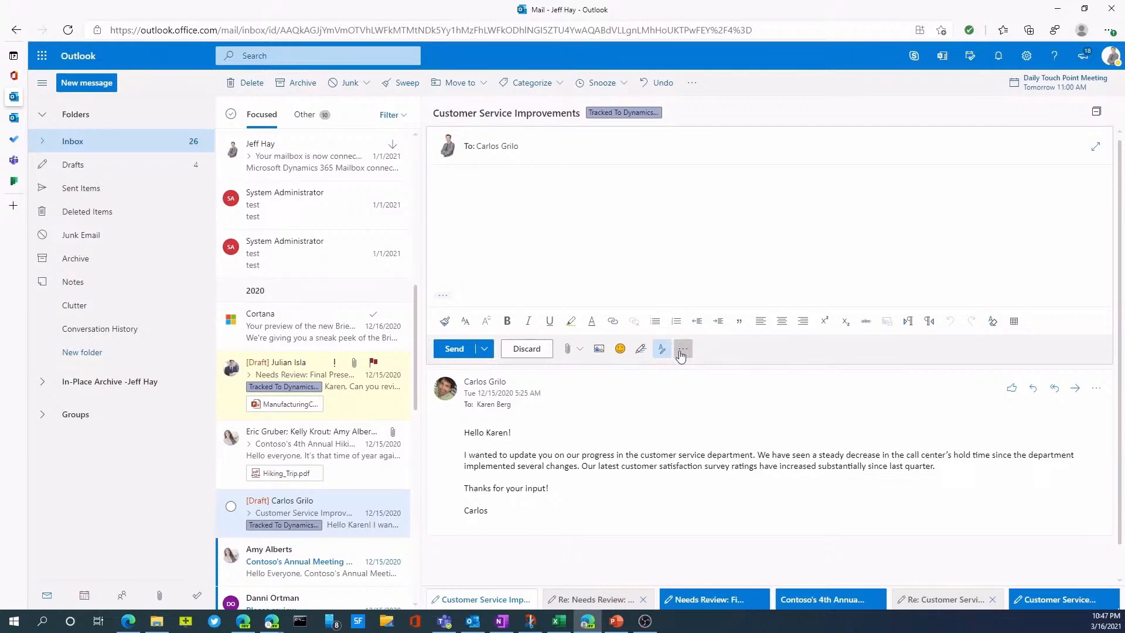
pyautogui.click(682, 349)
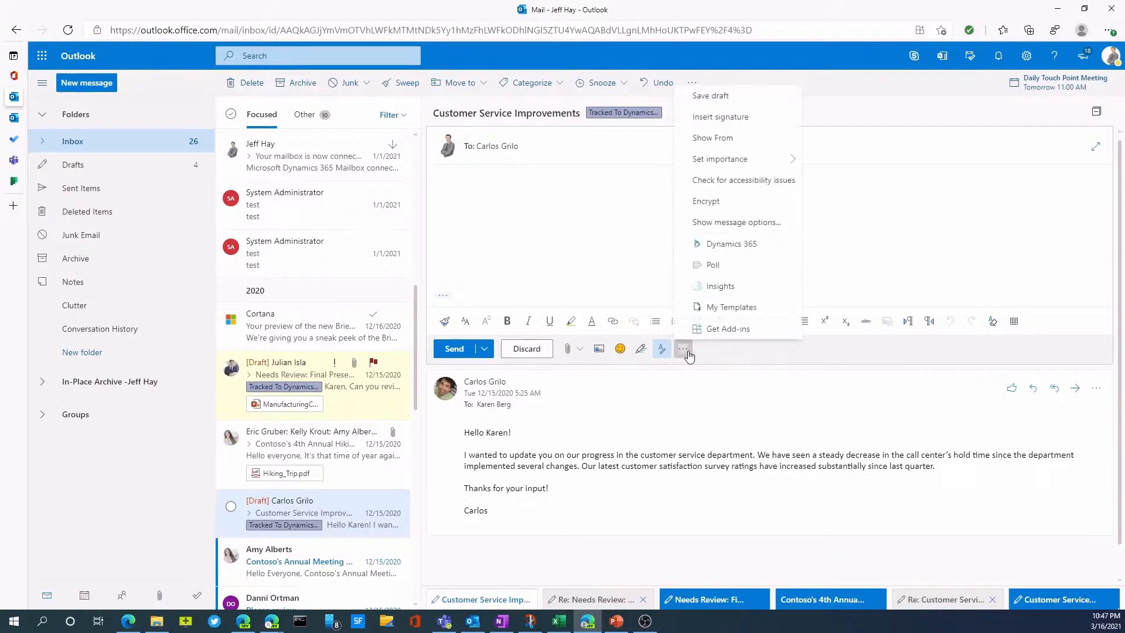
pyautogui.moveTo(732, 307)
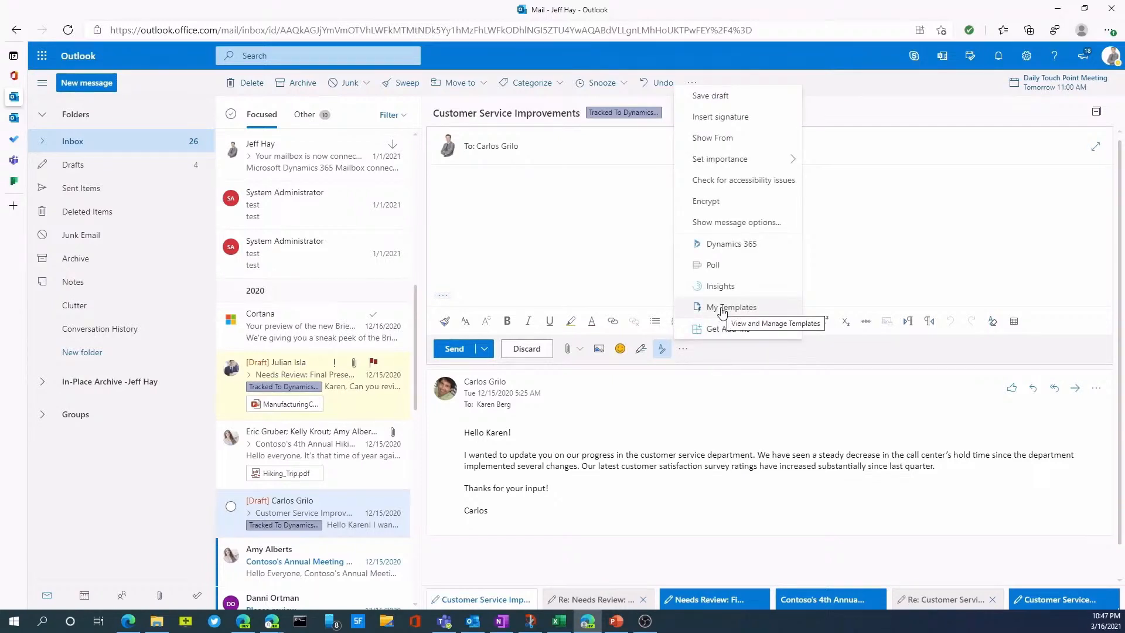
pyautogui.click(731, 307)
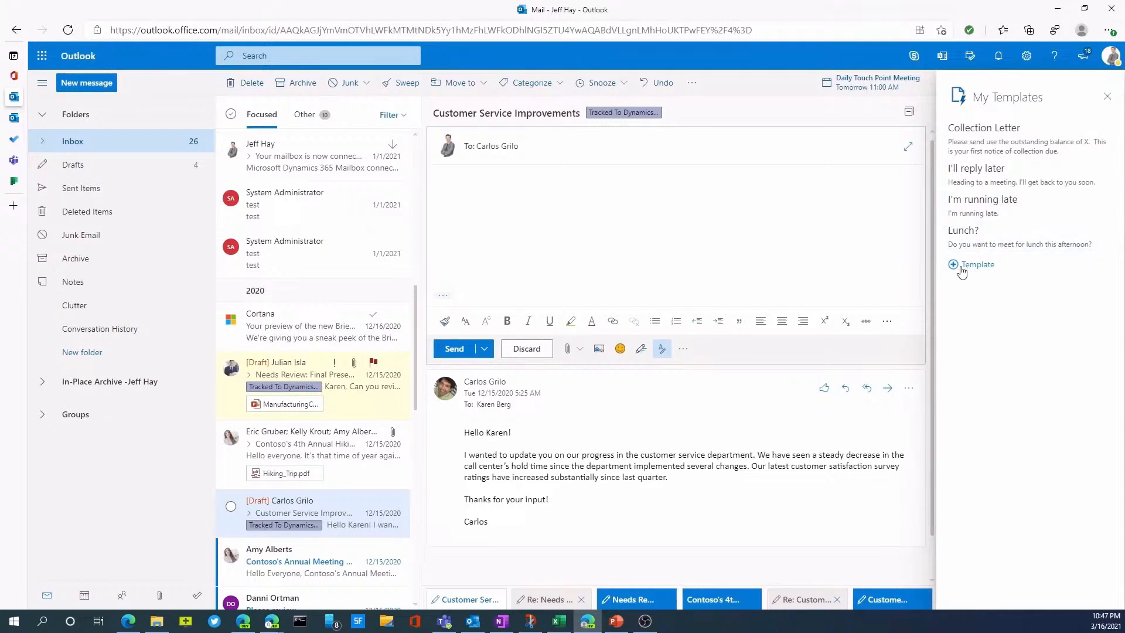
pyautogui.click(972, 263)
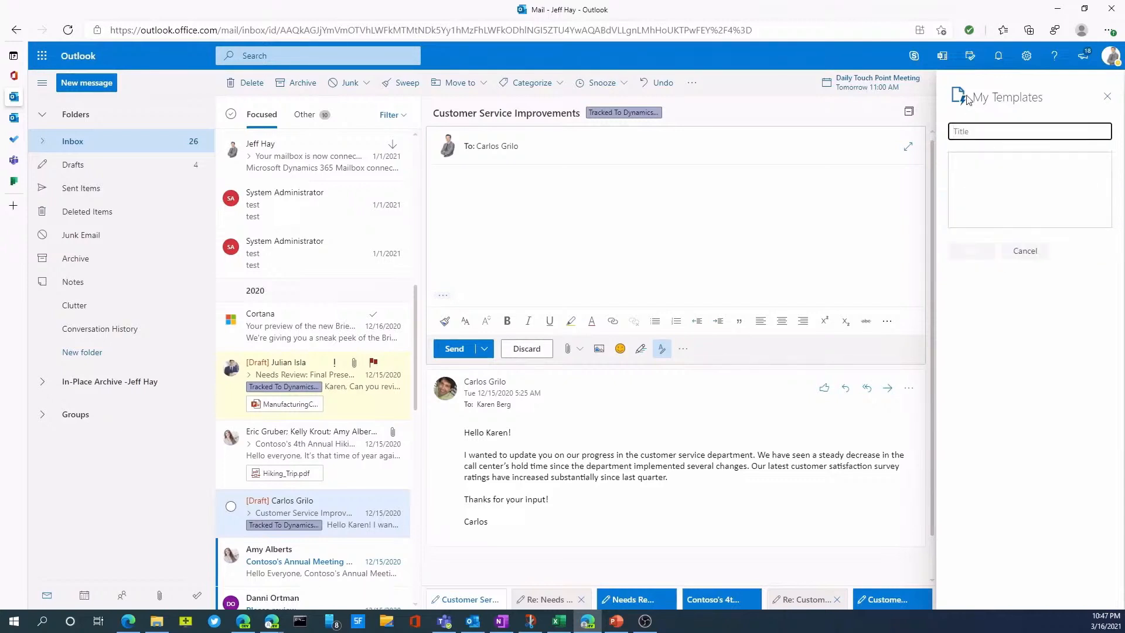
# Enter 'test' as the title of the unfinished new template
pyautogui.write('test')
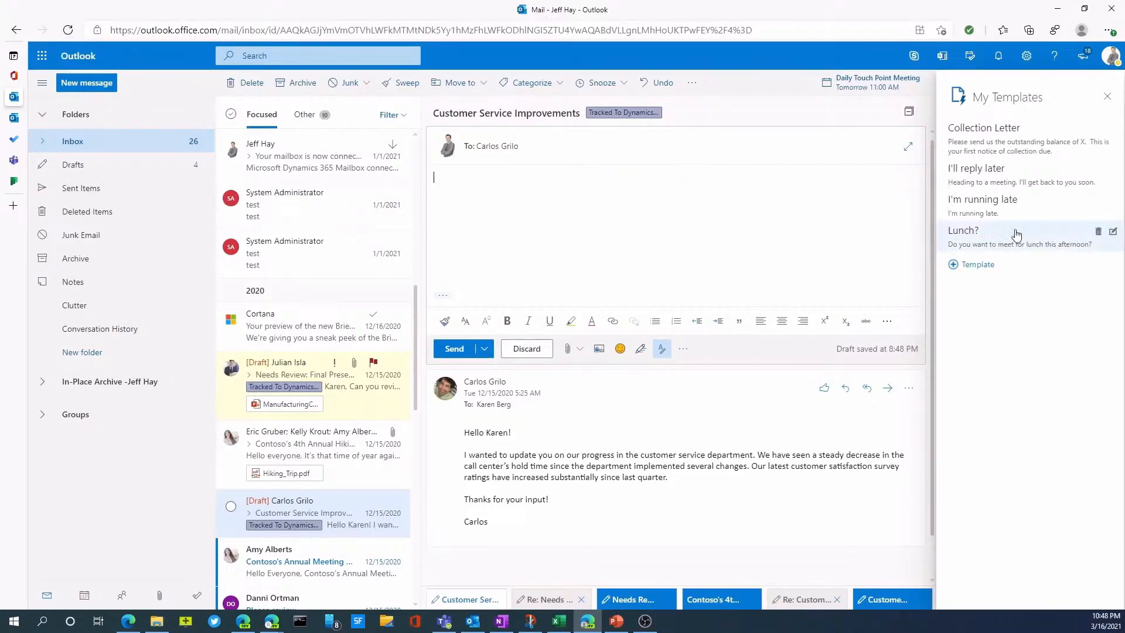
# Insert the Collection Letter template and replace the X balance placeholder with $500
pyautogui.click(983, 127)
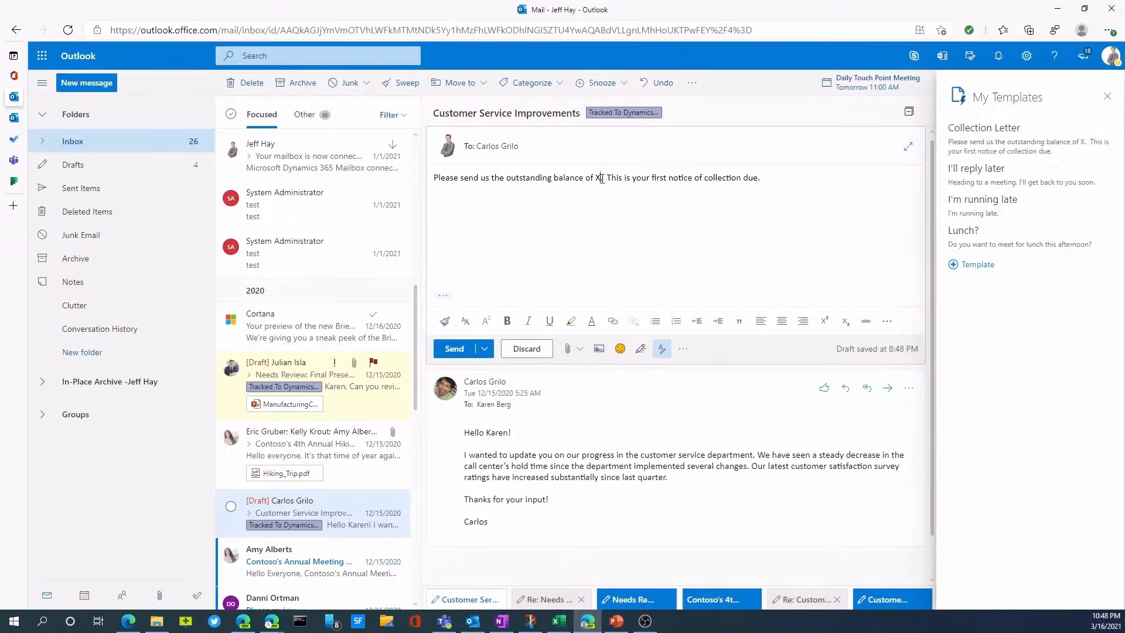
pyautogui.doubleClick(596, 177)
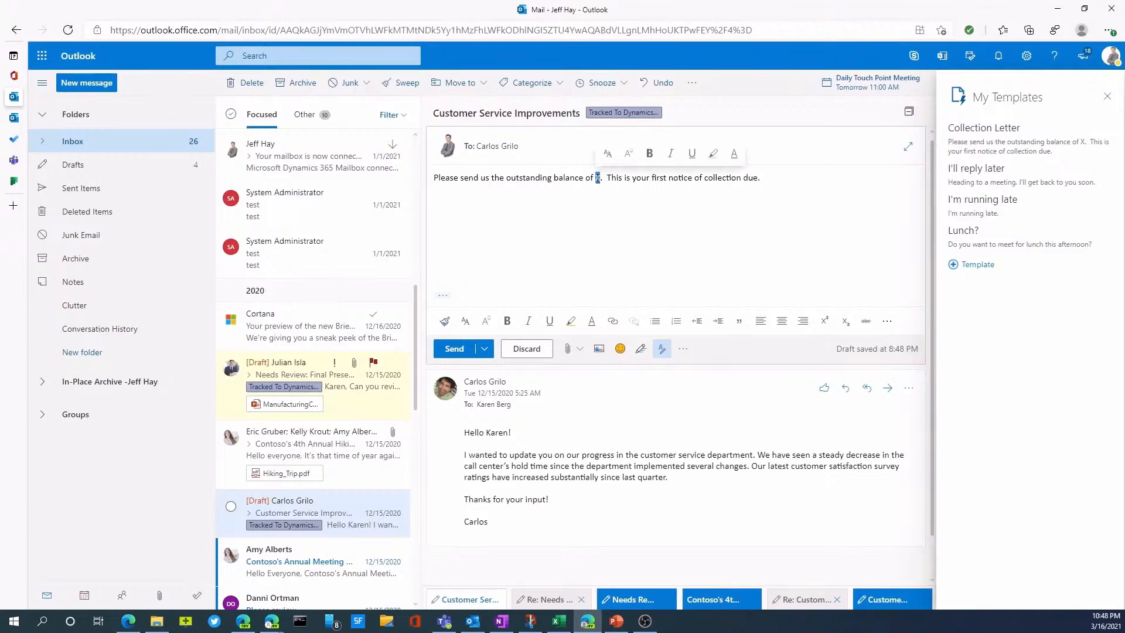
pyautogui.write('$500')
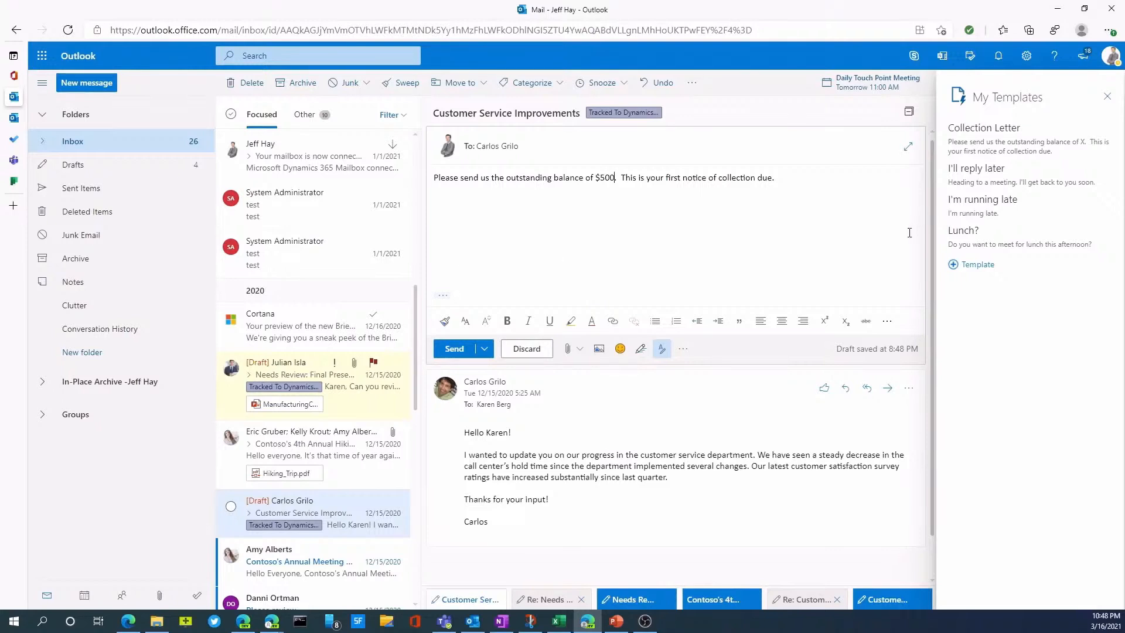
pyautogui.moveTo(737, 273)
pyautogui.write('.')
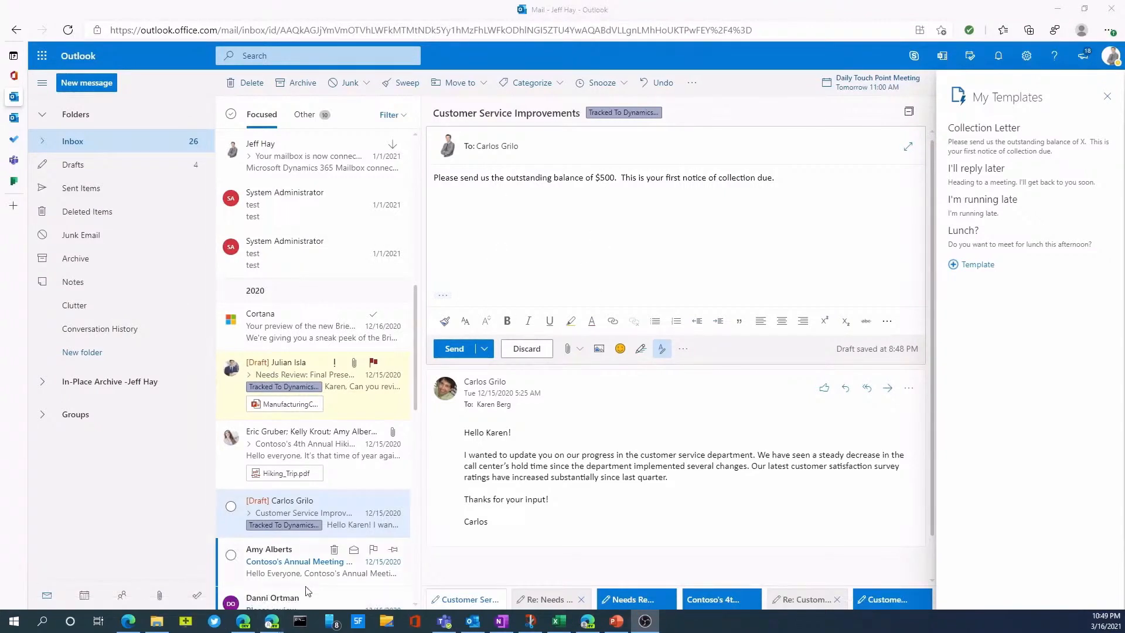
# Reply to William Contoso's Litigation Meeting email and show My Templates beside the draft
pyautogui.scroll(-3)
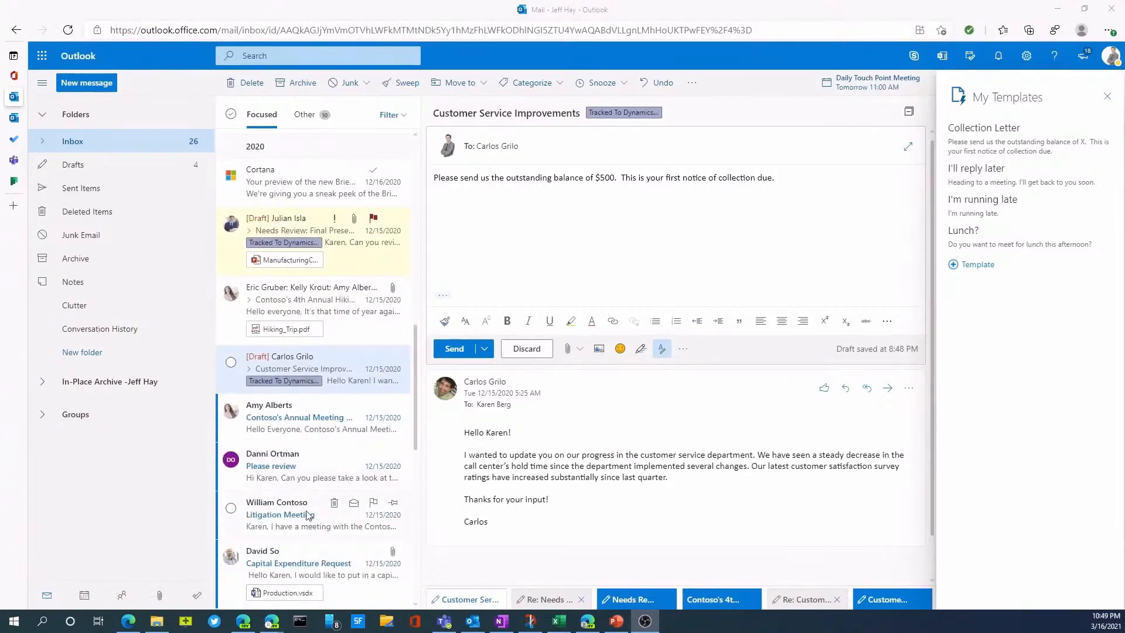
pyautogui.click(308, 514)
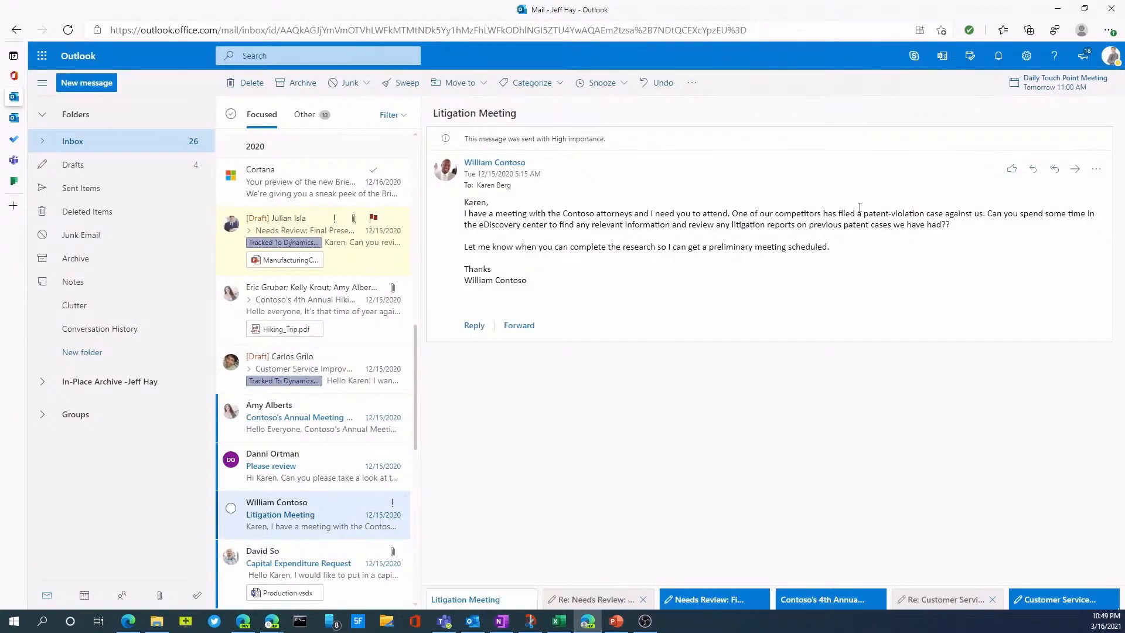
pyautogui.click(473, 325)
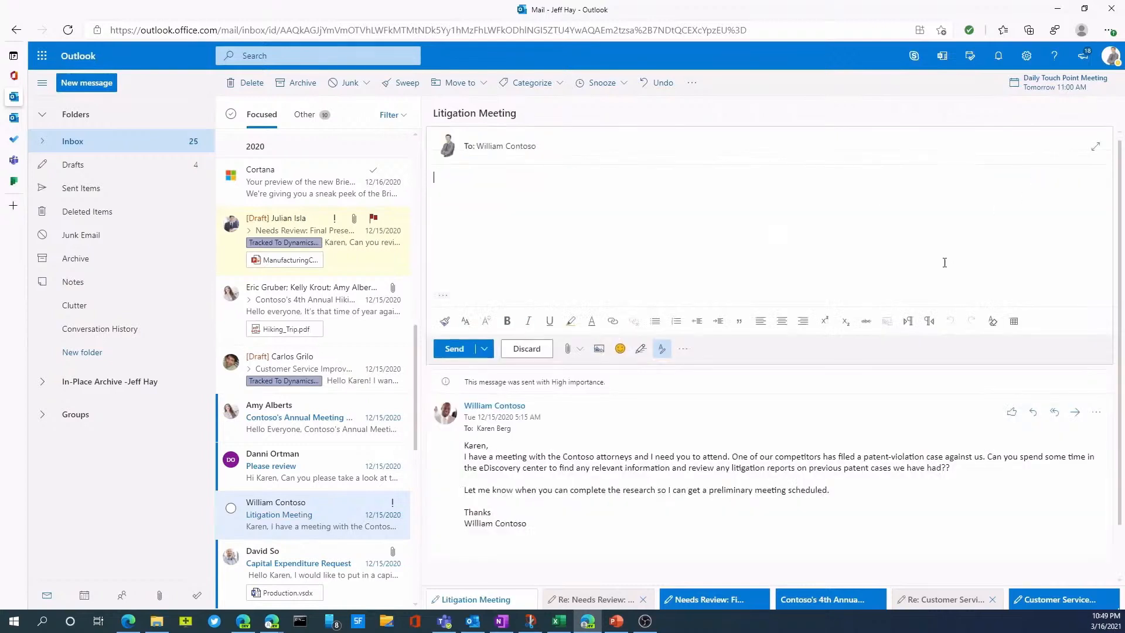
pyautogui.click(661, 348)
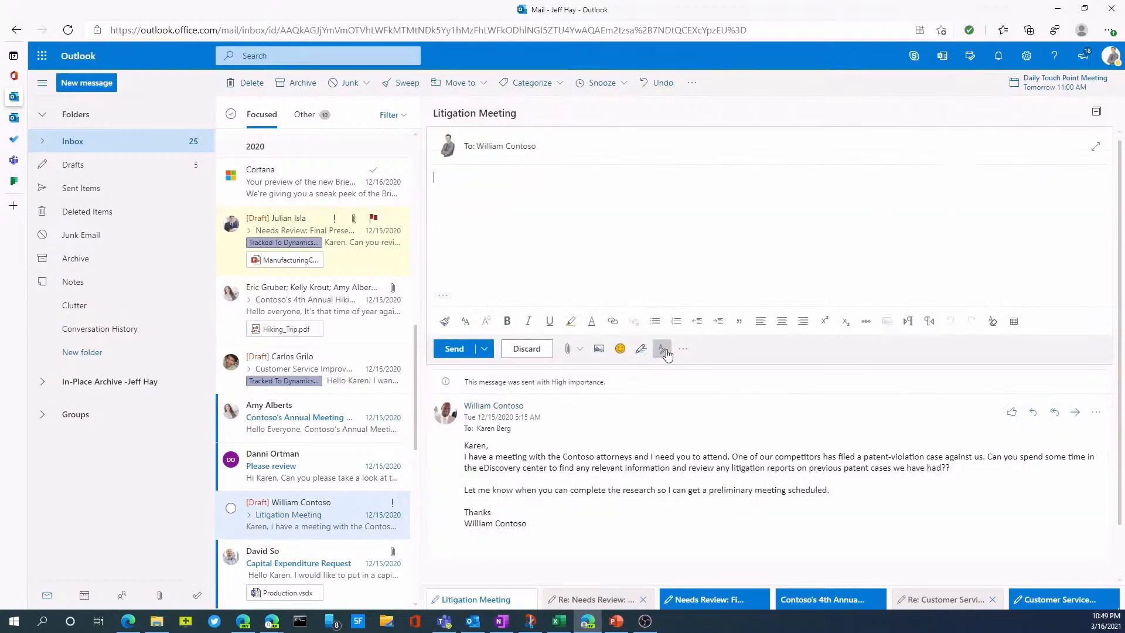
pyautogui.click(682, 350)
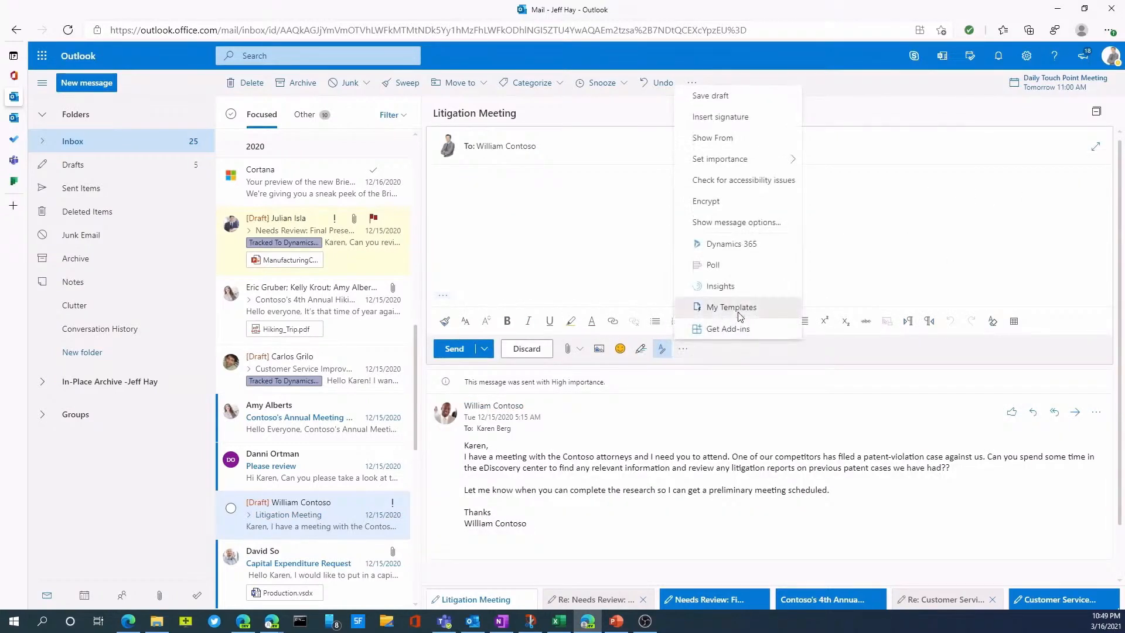
pyautogui.click(730, 305)
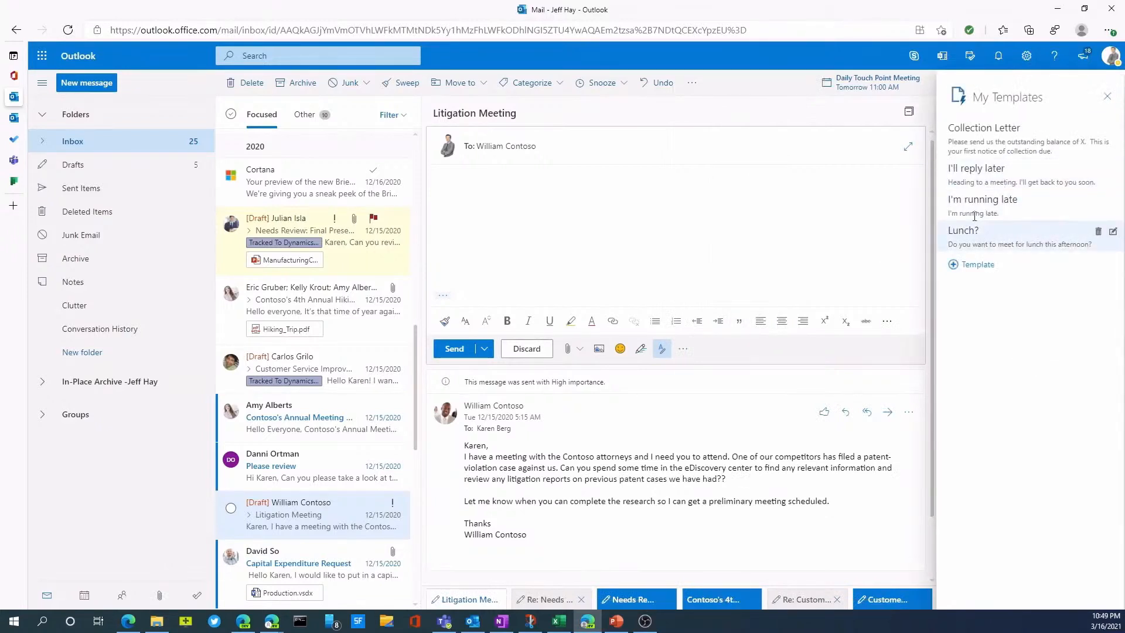
pyautogui.moveTo(988, 173)
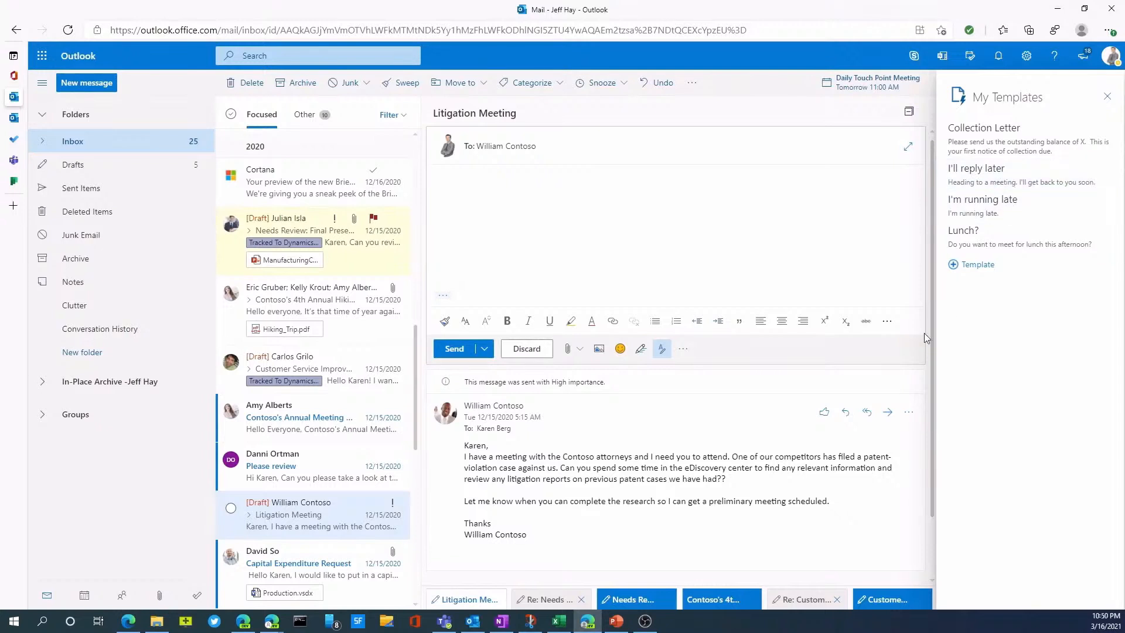
# Insert the 'I'll reply later' template into William Contoso's Litigation Meeting reply
pyautogui.click(977, 168)
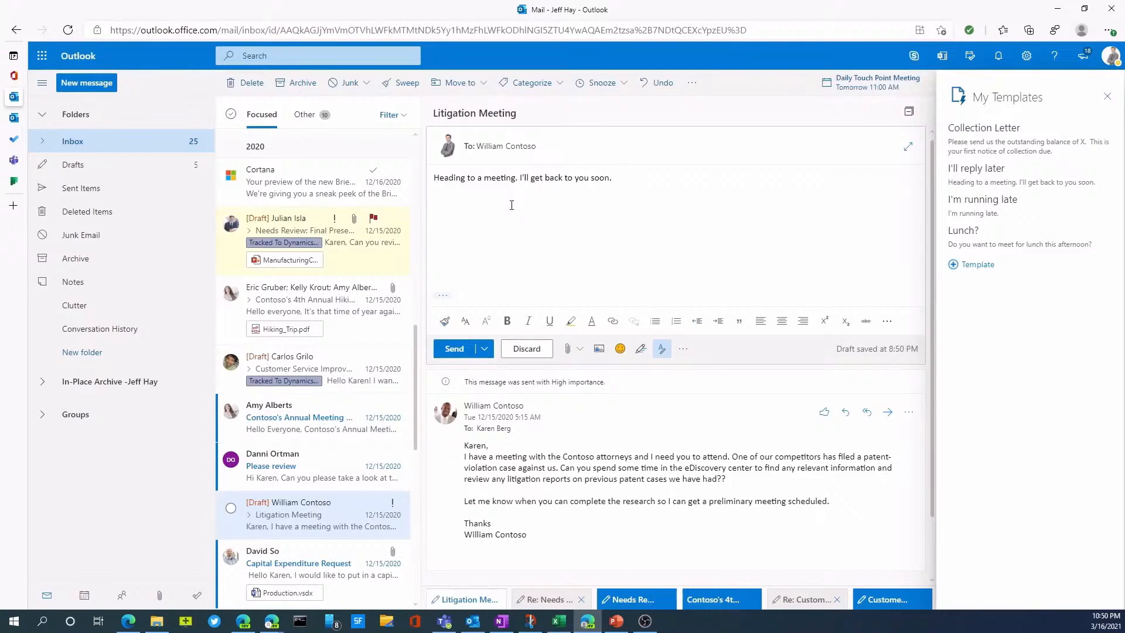
pyautogui.moveTo(586, 239)
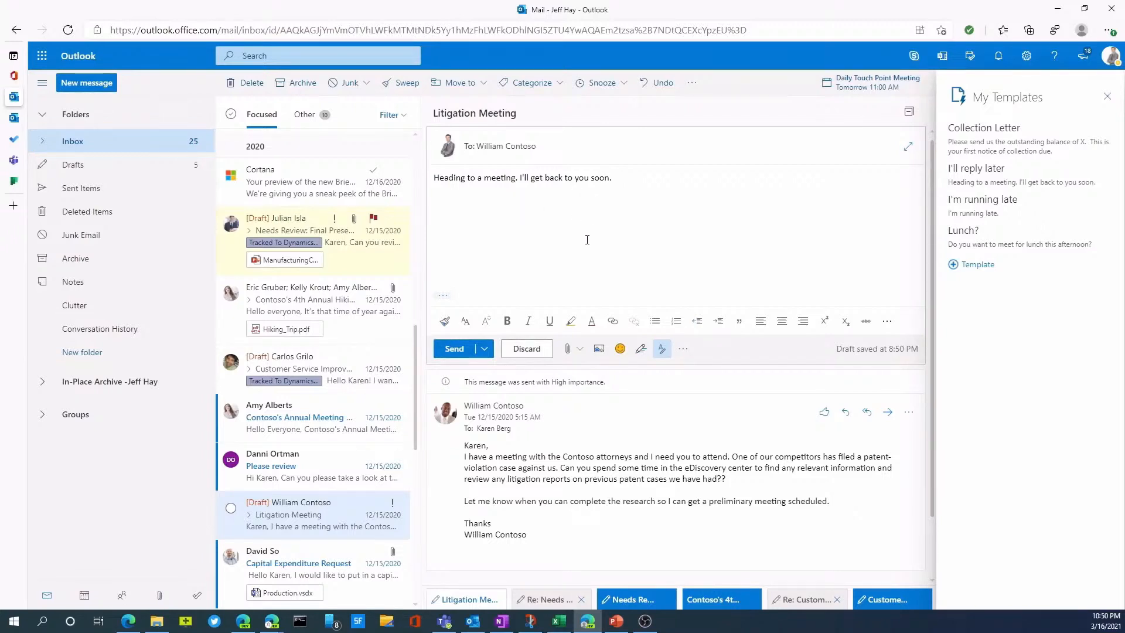